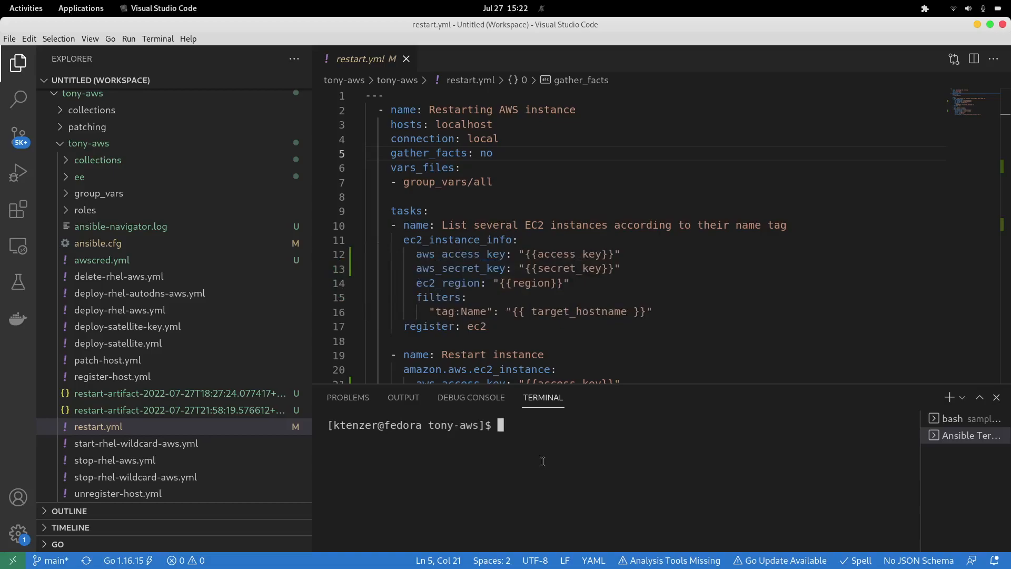
mouse_move(480, 215)
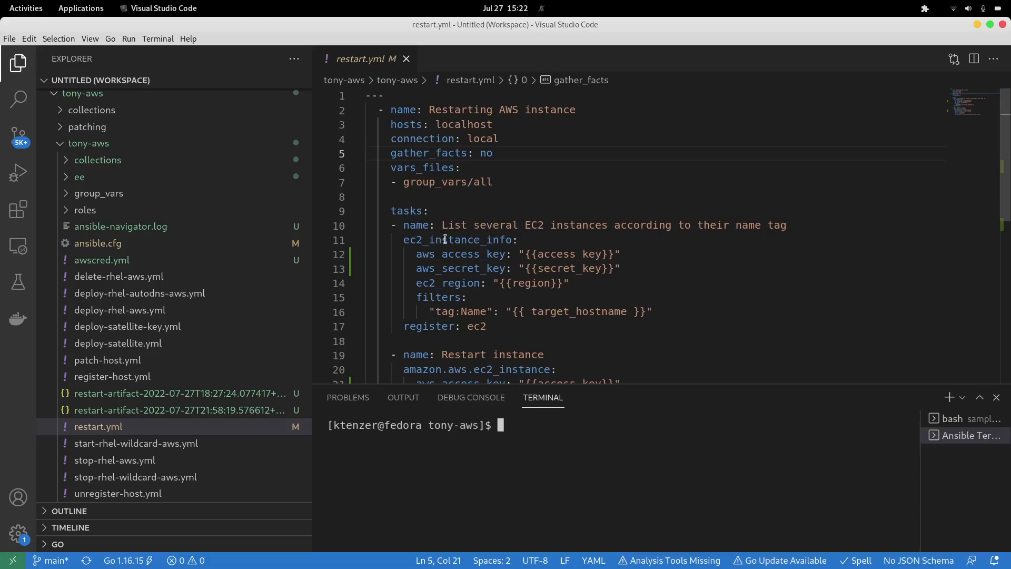
mouse_move(478, 231)
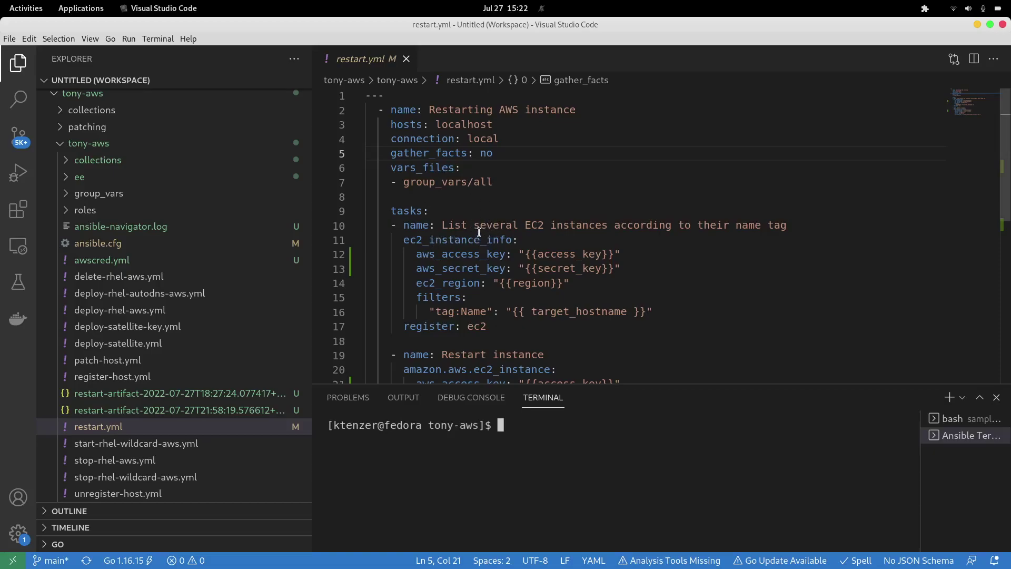
mouse_move(516, 297)
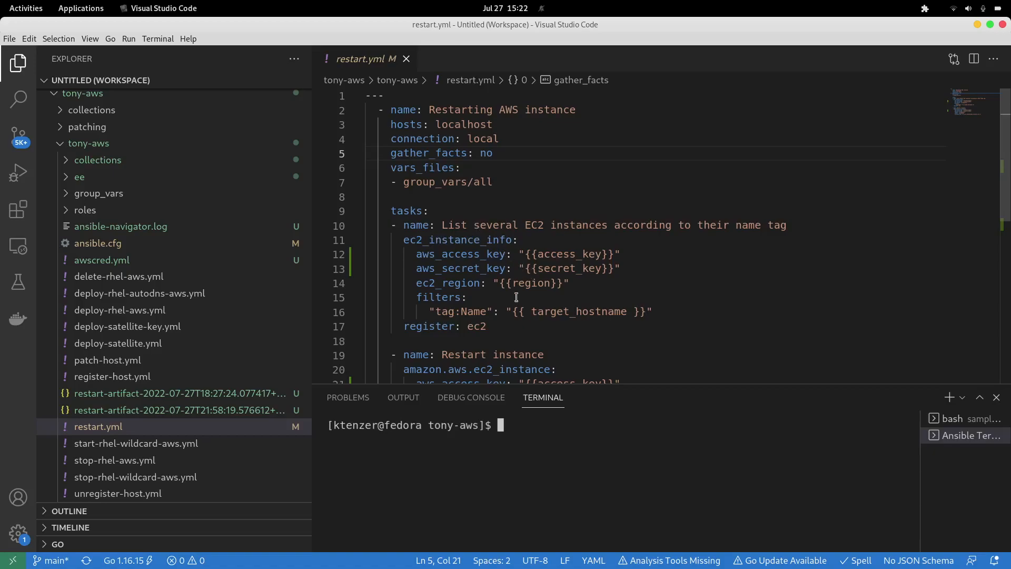
mouse_move(510, 254)
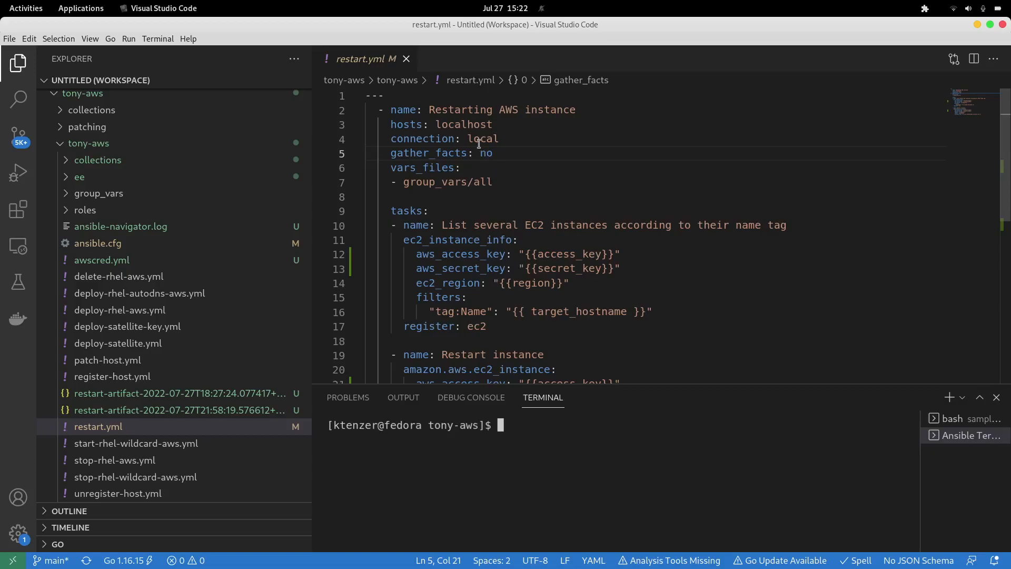
mouse_move(463, 110)
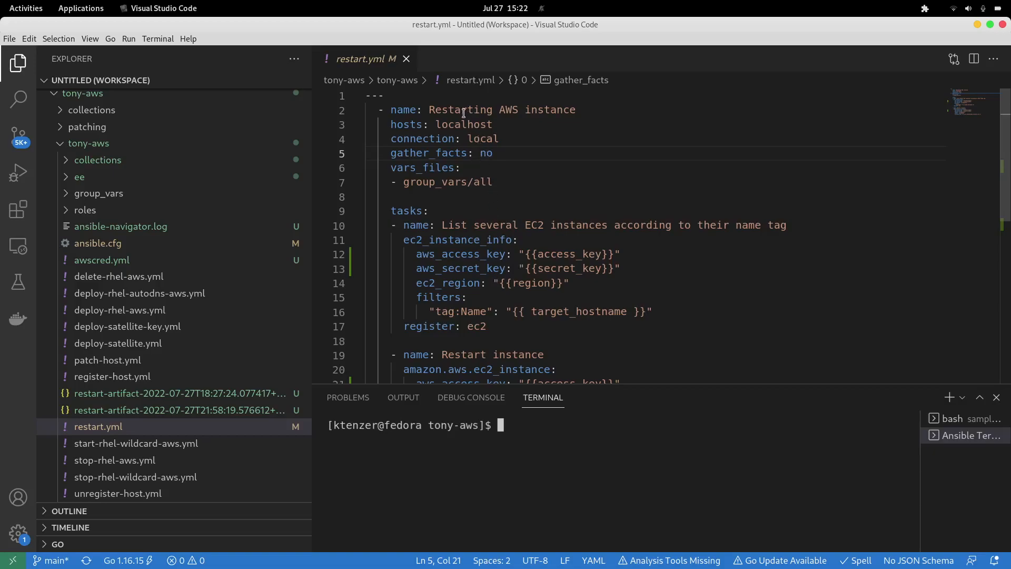
- Run restart.yml via 'Ansible Playbook: Run playbook via ansible-navigator run' so both tasks report OK
scroll(down, 3)
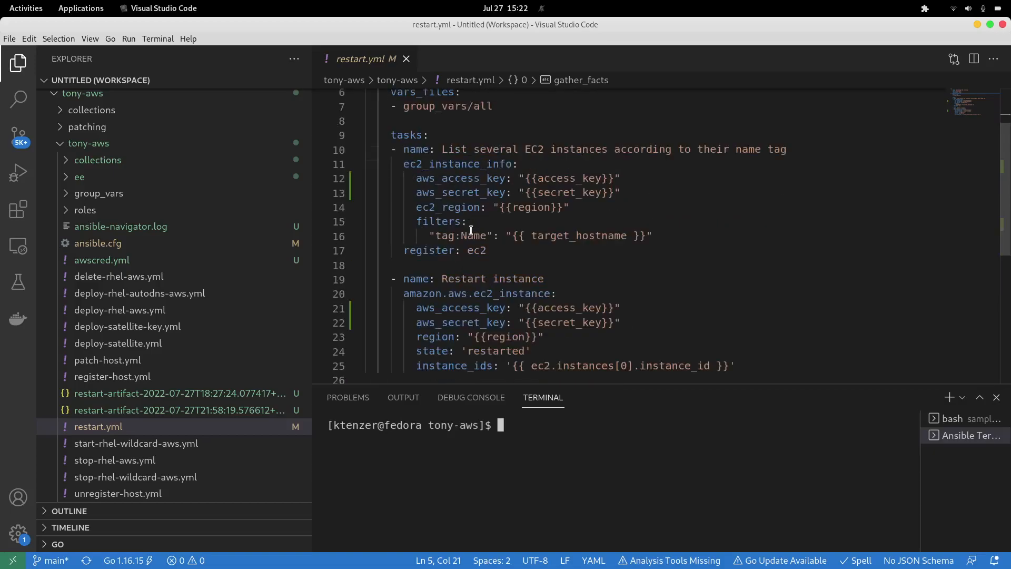
mouse_move(562, 231)
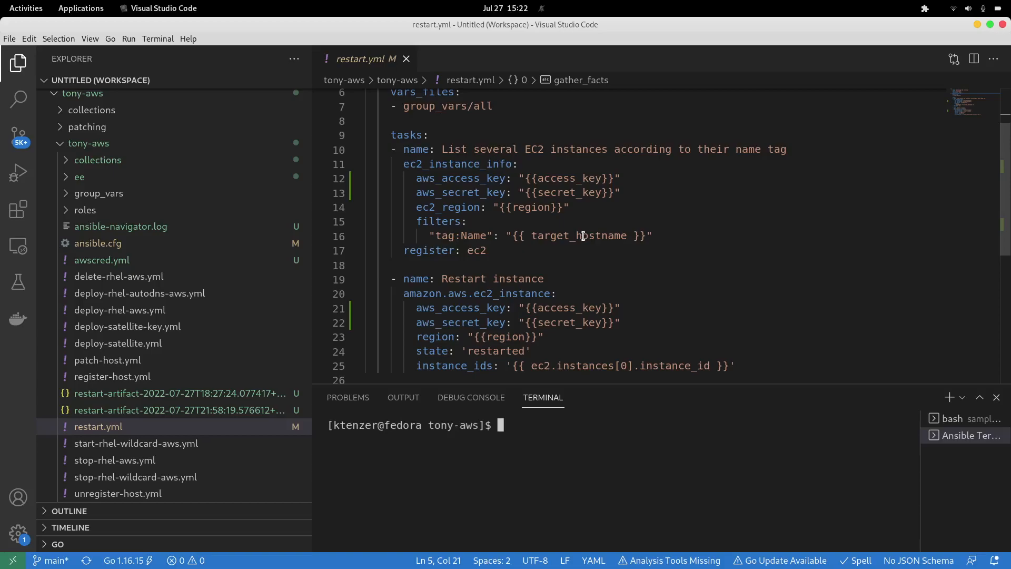
mouse_move(532, 265)
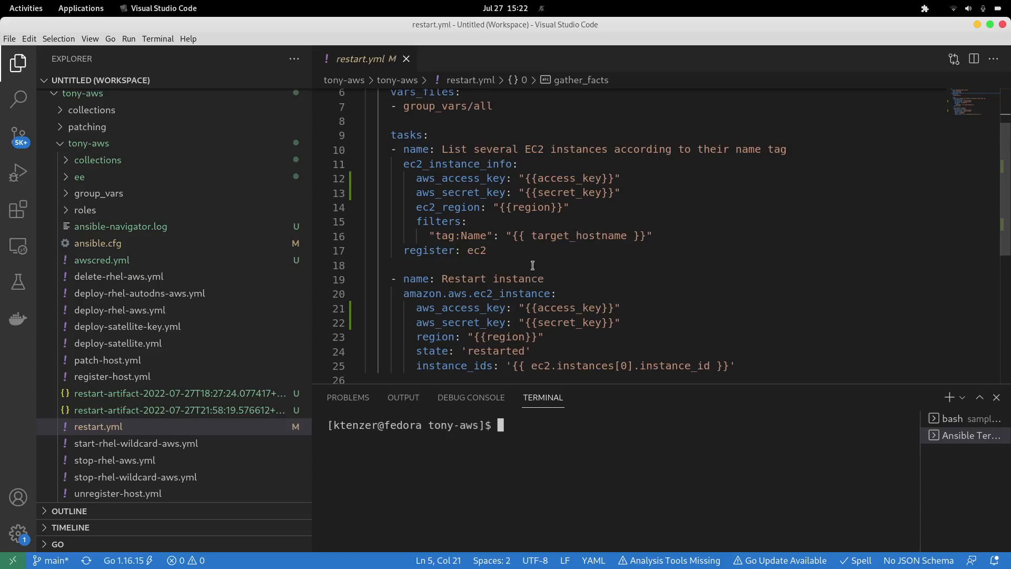
scroll(up, 3)
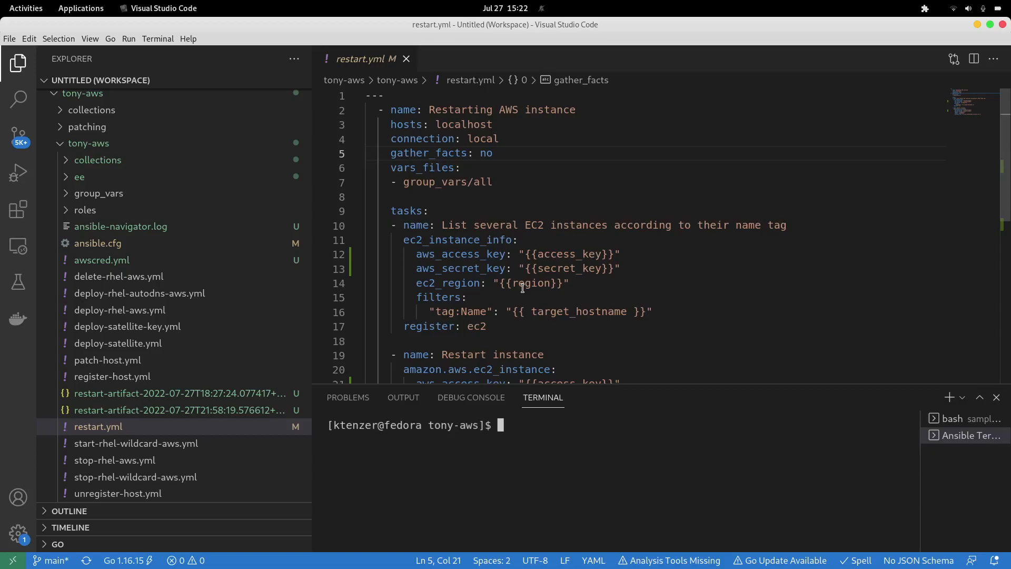
key(ctrl+shift+p)
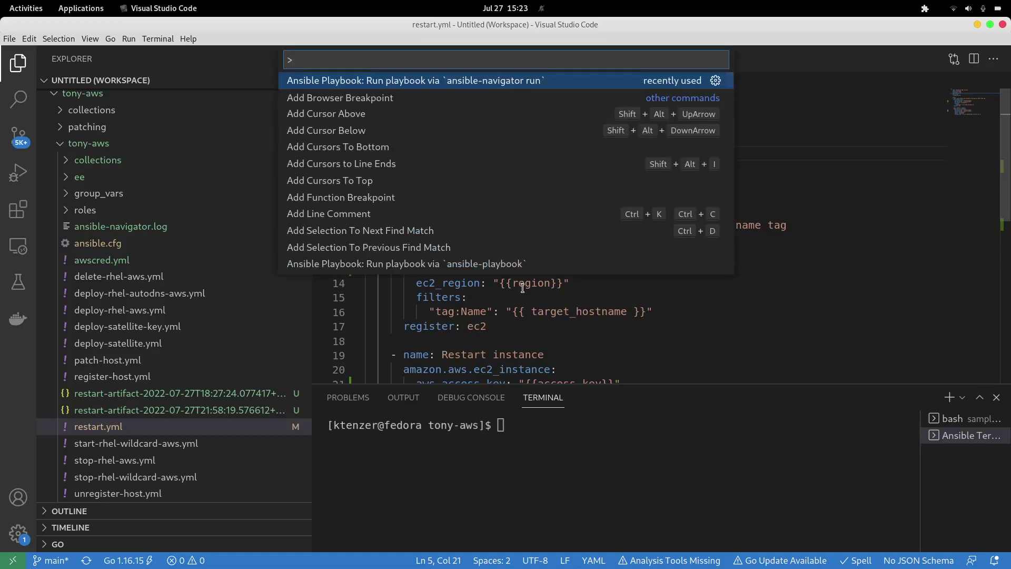
mouse_move(452, 80)
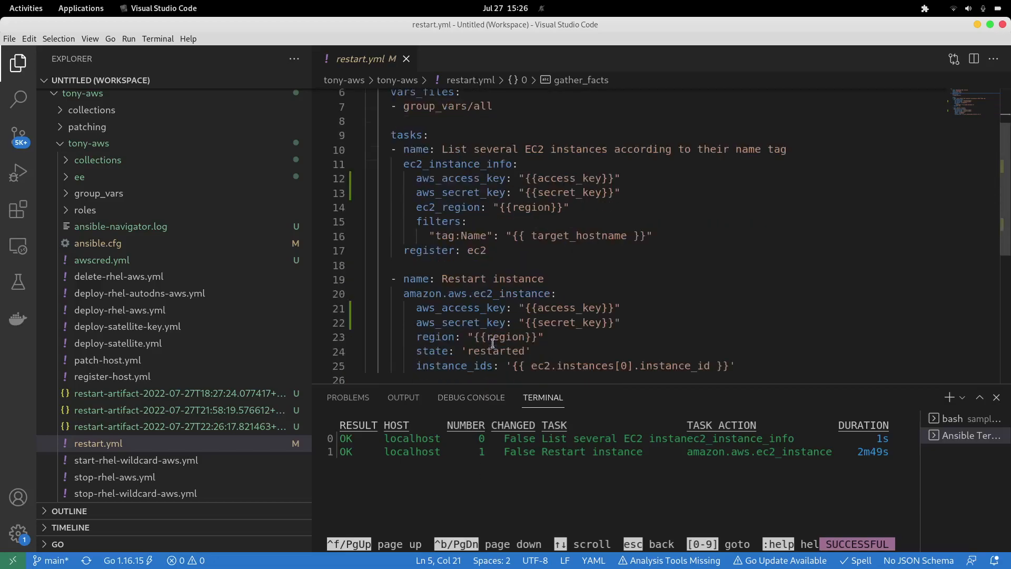
mouse_move(464, 449)
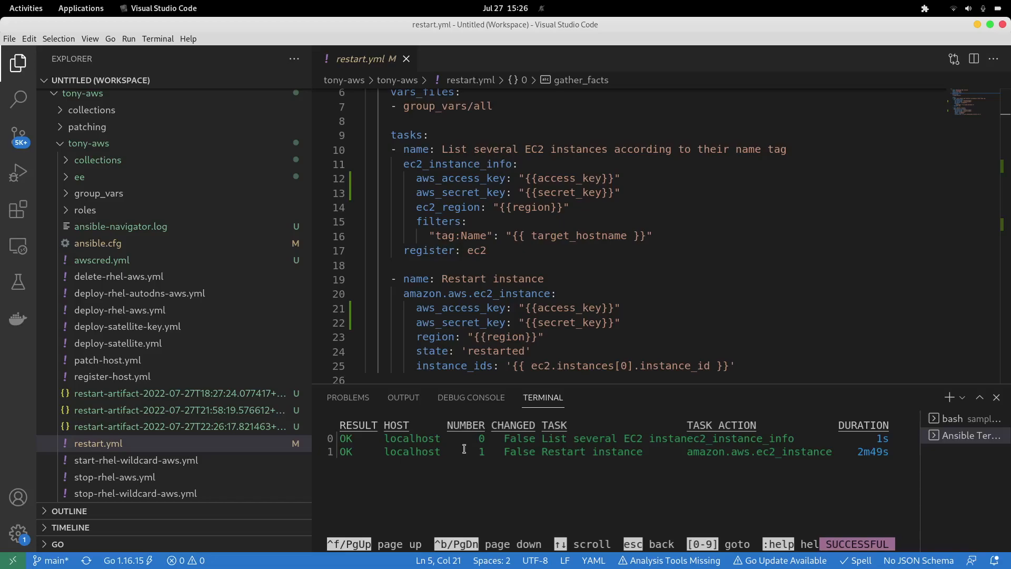
mouse_move(369, 452)
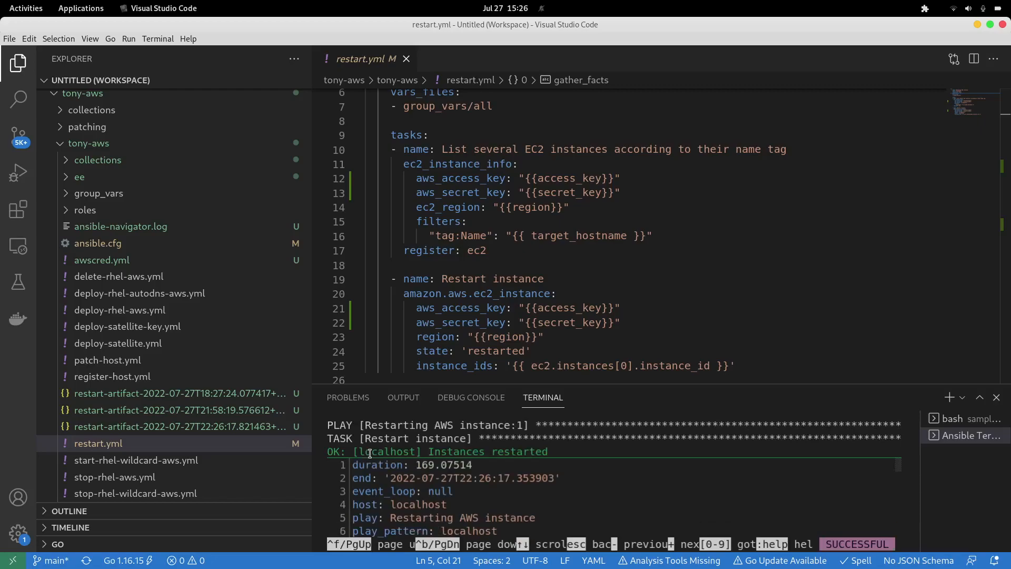
scroll(down, 3)
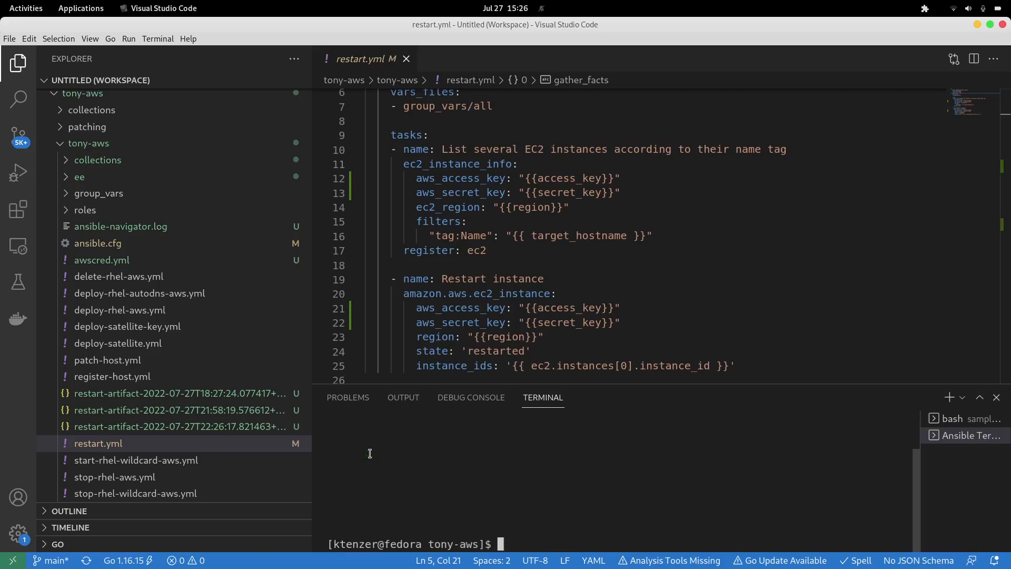
- Run the terminal command that lists the local ee-29-rhel8 execution environment image at 1.15 GB
text(ansible-navigator run '/home/ktenzer/tony-aws/tony-aws/restart.yml')
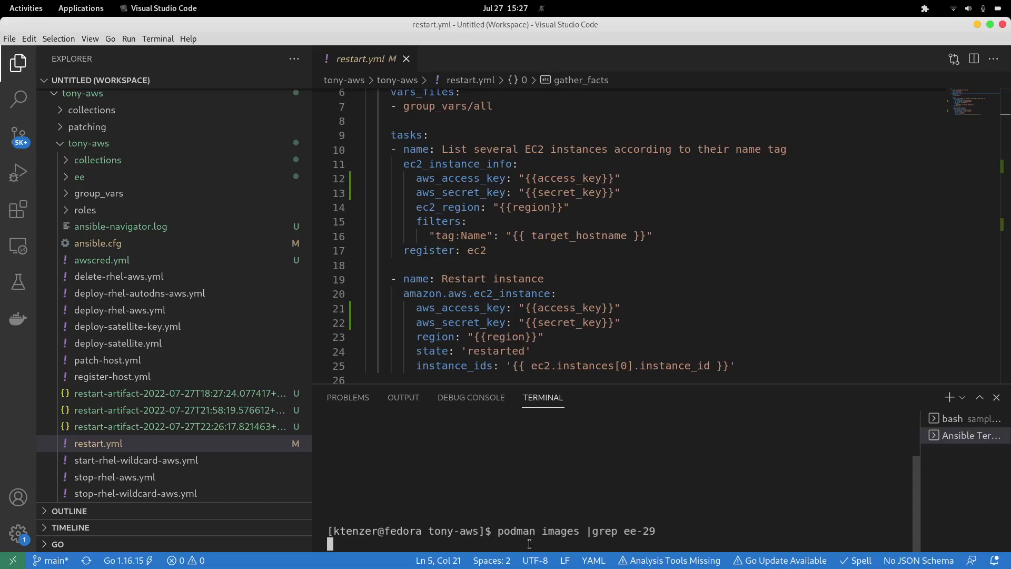
key(Return)
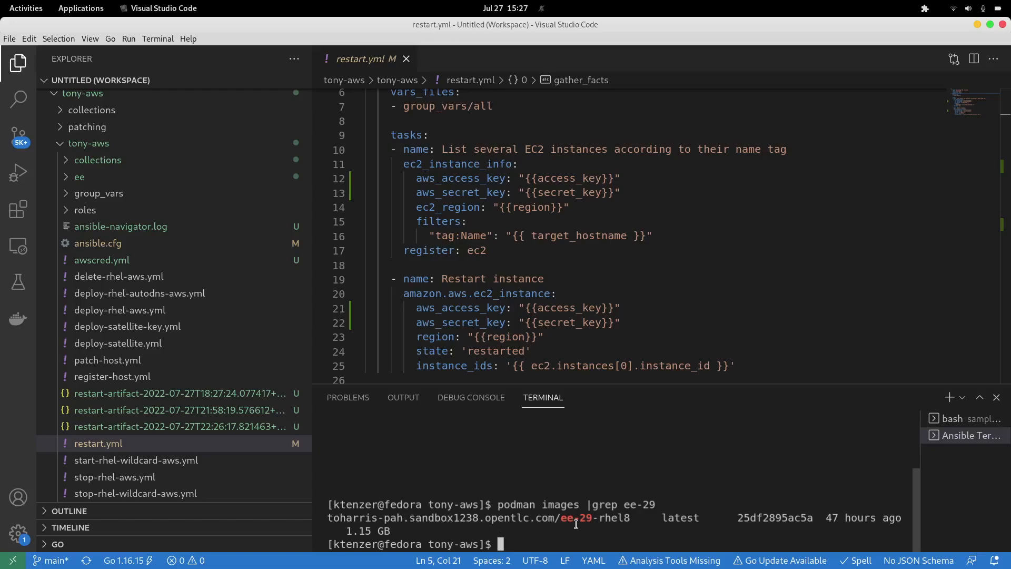
mouse_move(580, 522)
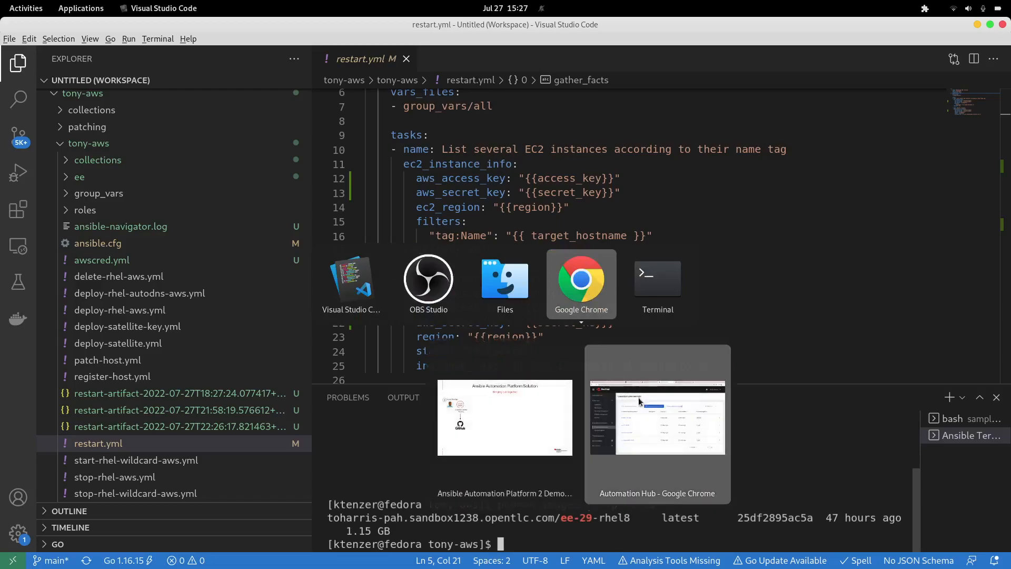
- Switch to the Automation Hub window showing Execution Environments with ee-29-rhel8 among four repositories
click(656, 422)
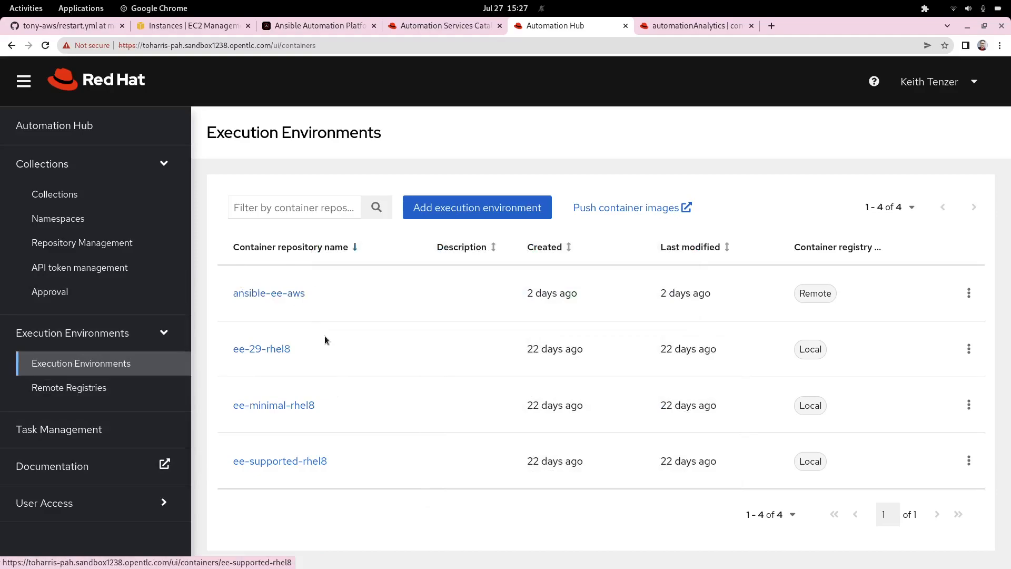
mouse_move(66, 218)
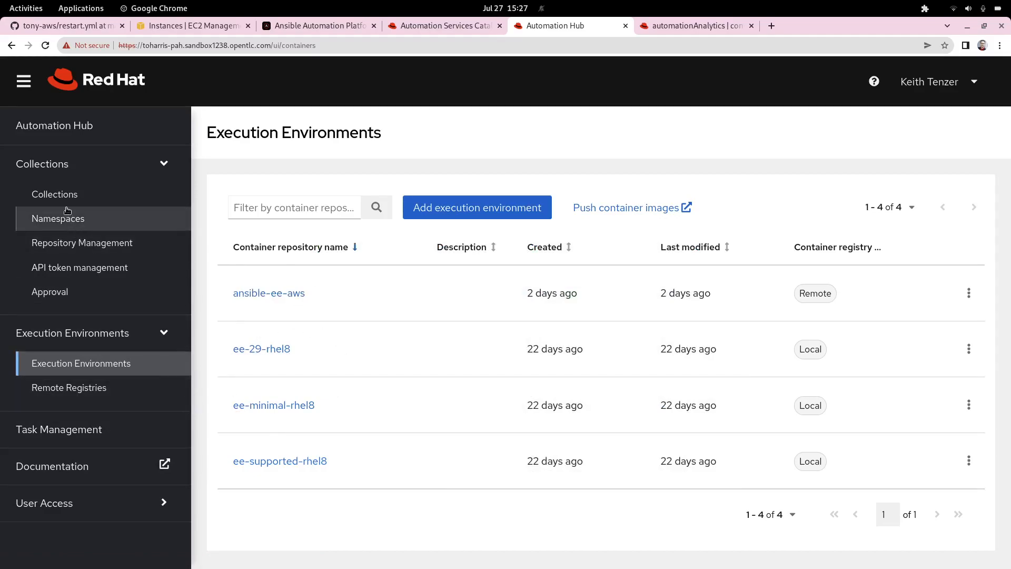
mouse_move(155, 372)
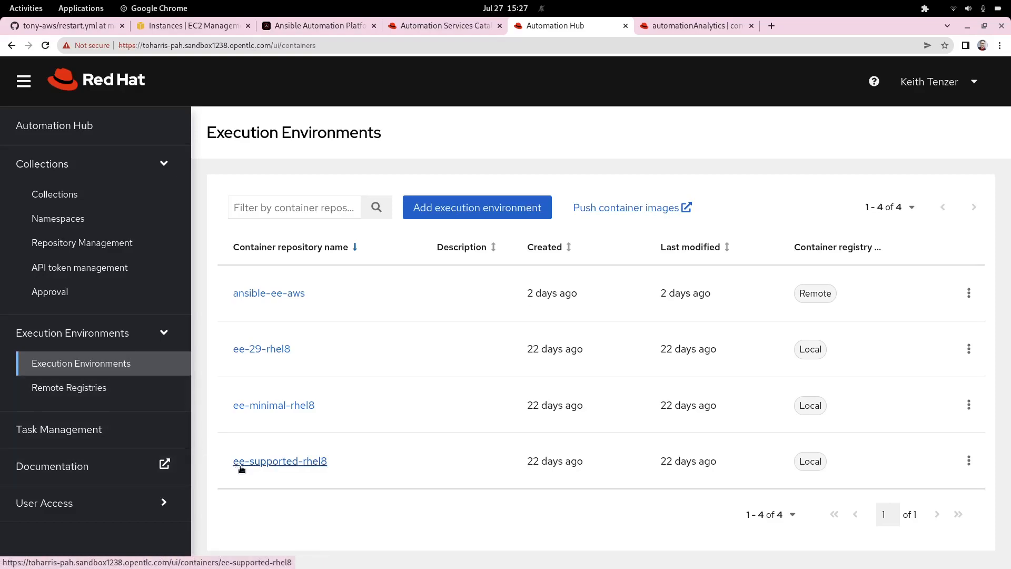
mouse_move(288, 478)
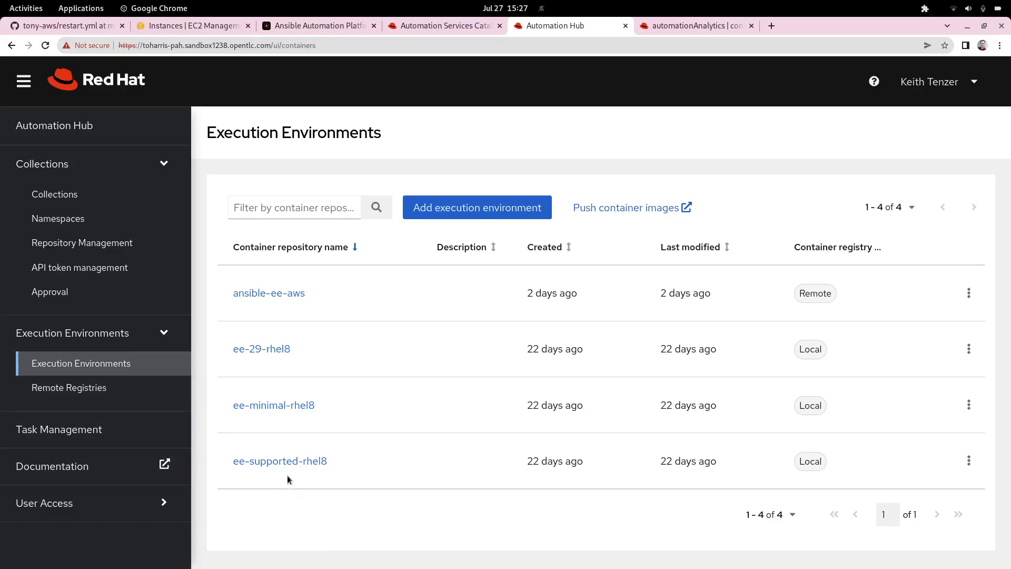
mouse_move(271, 362)
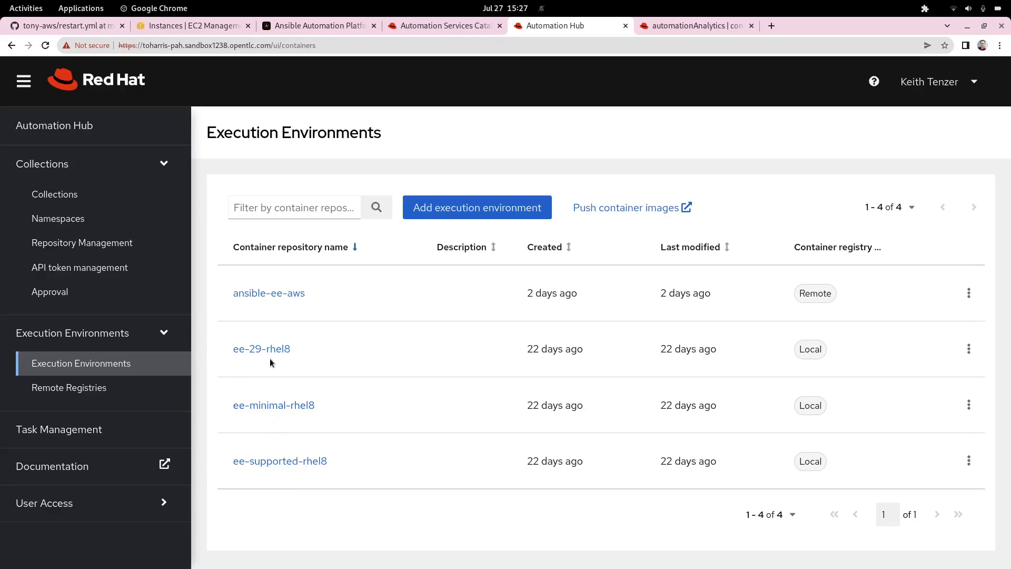
mouse_move(261, 349)
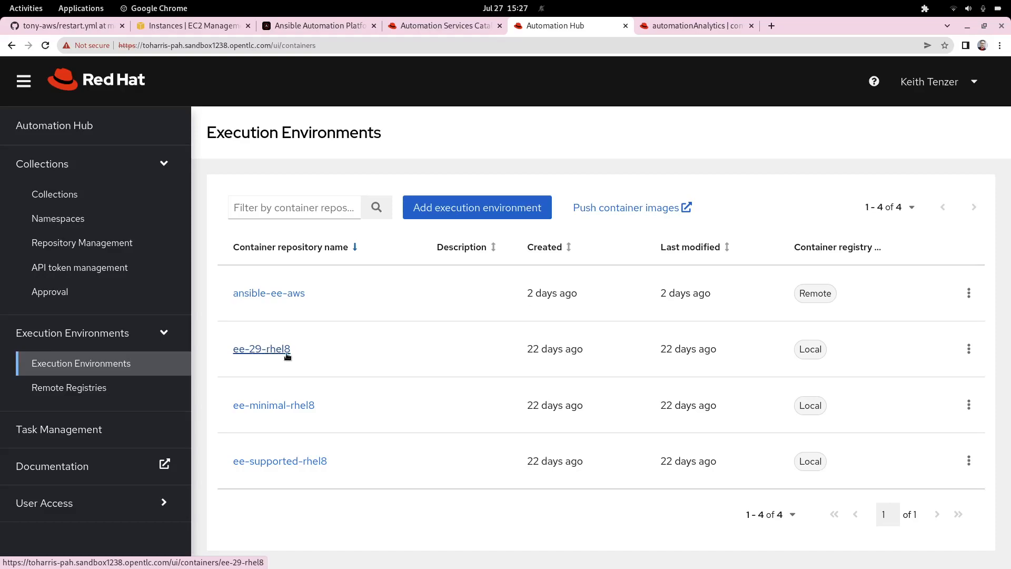
mouse_move(327, 361)
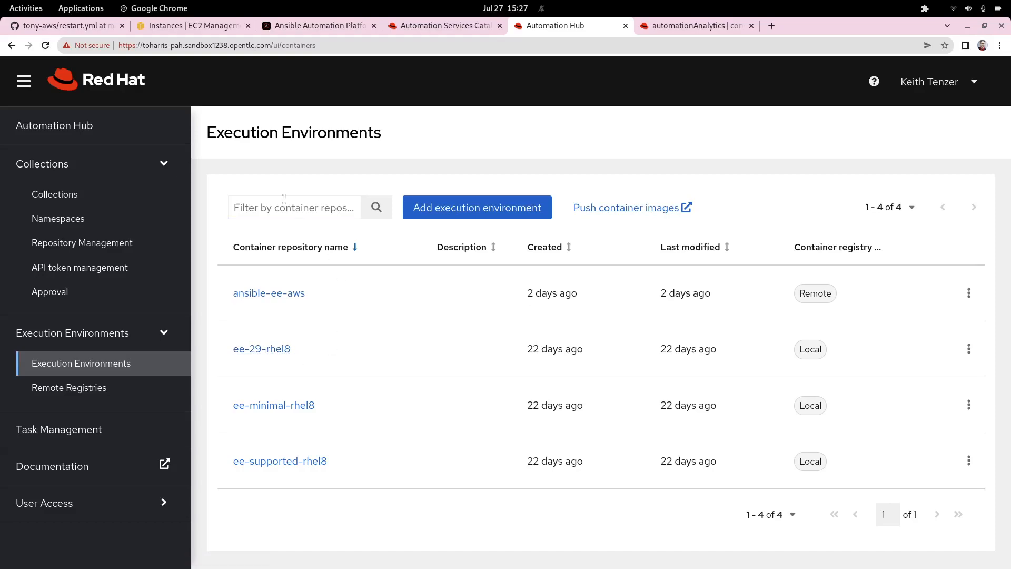
mouse_move(65, 26)
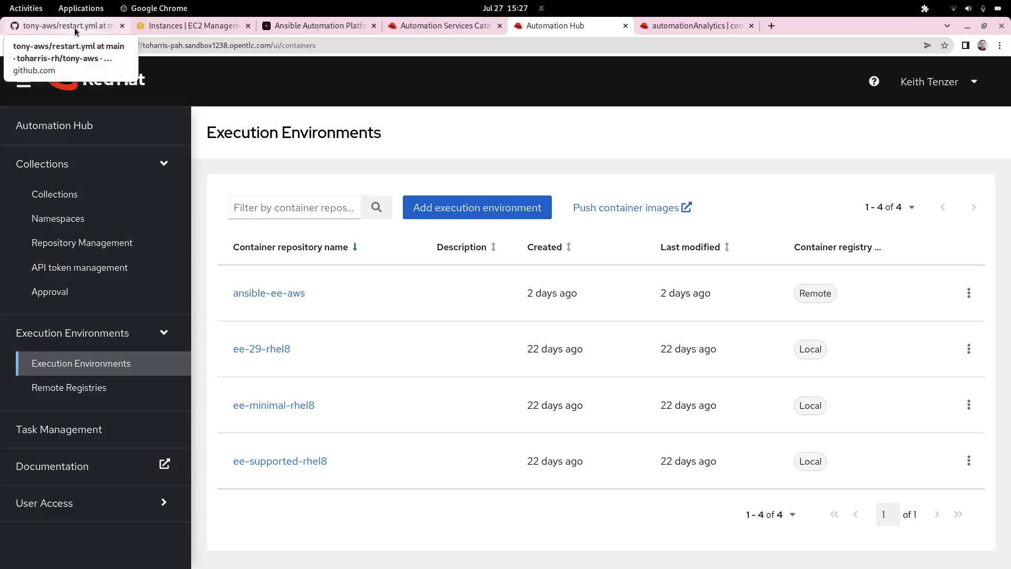
- Review the committed restart.yml playbook on GitHub by scrolling through the file
click(64, 25)
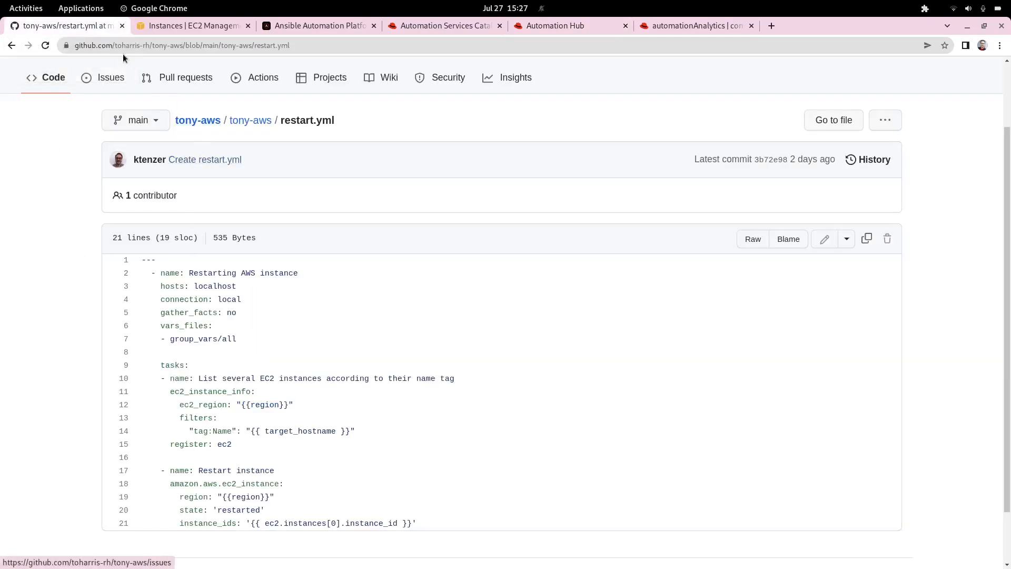
scroll(down, 3)
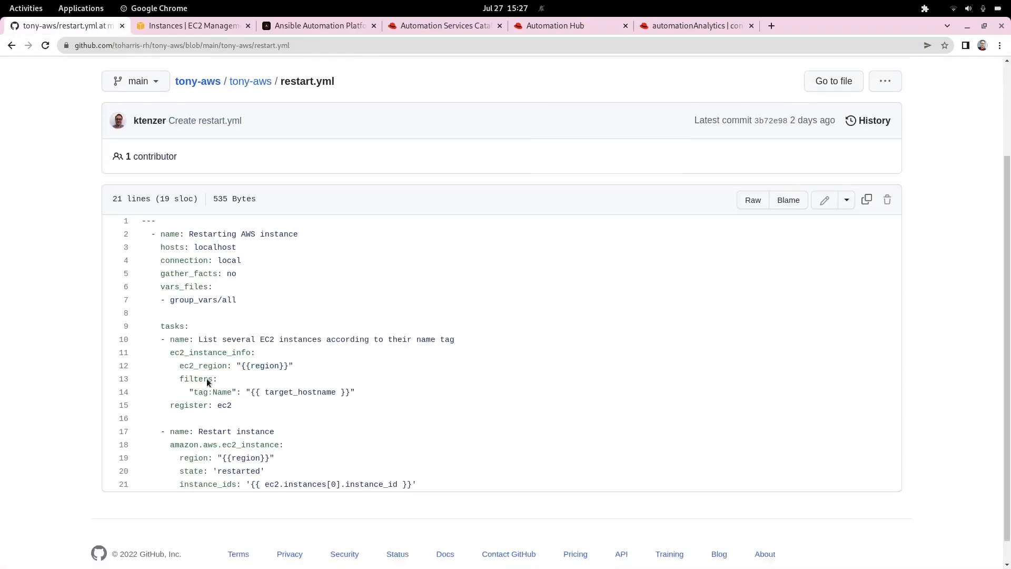
scroll(down, 3)
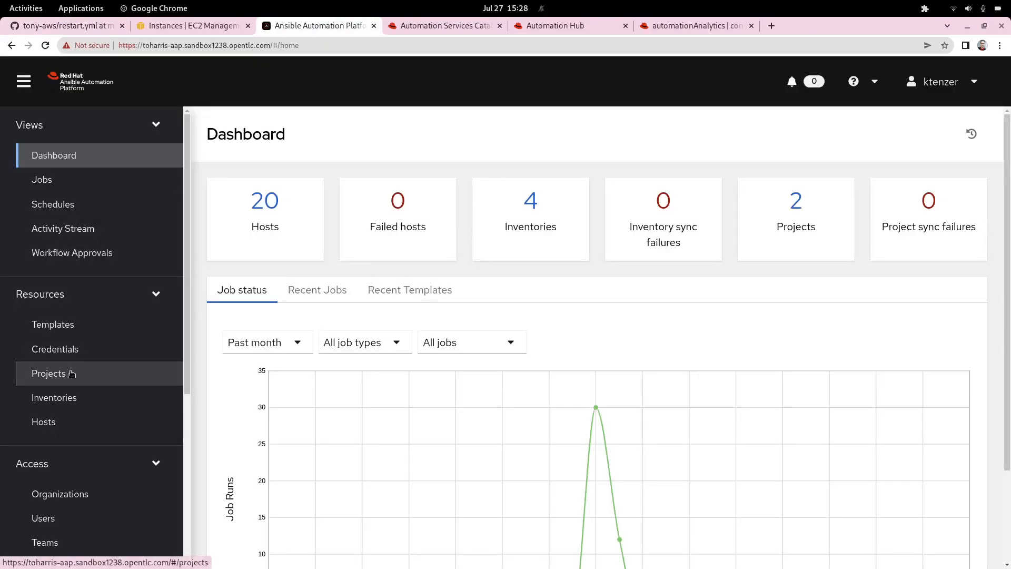
- Go to Resources > Projects and sync the Tony Git project so it shows Successful
click(48, 373)
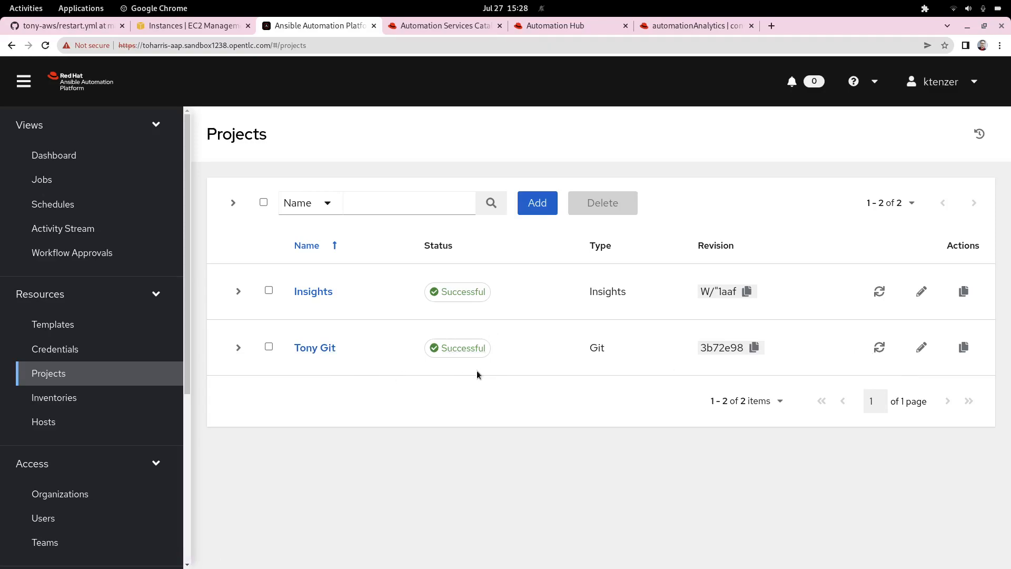
mouse_move(807, 367)
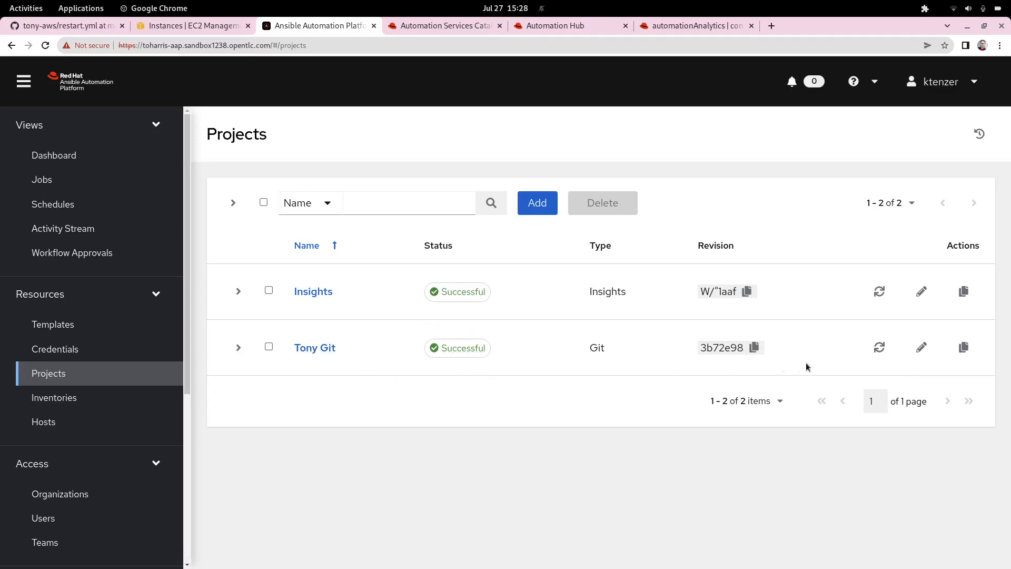
mouse_move(878, 348)
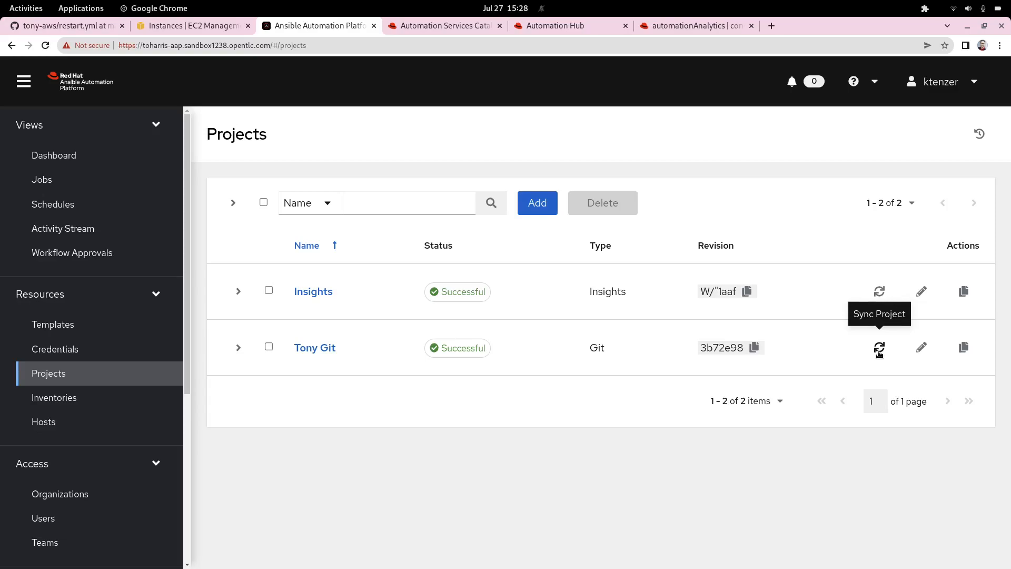
click(879, 348)
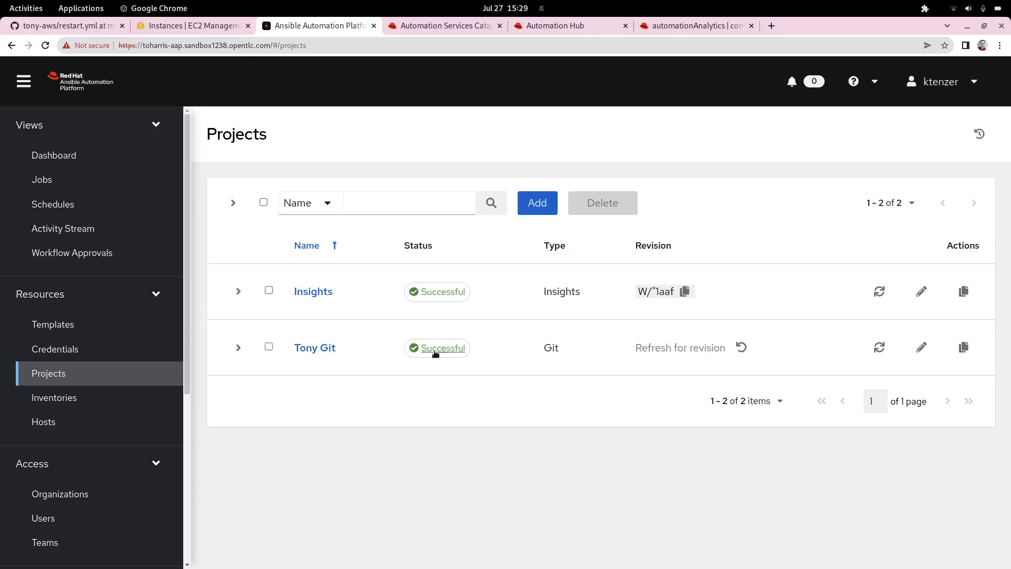
mouse_move(196, 397)
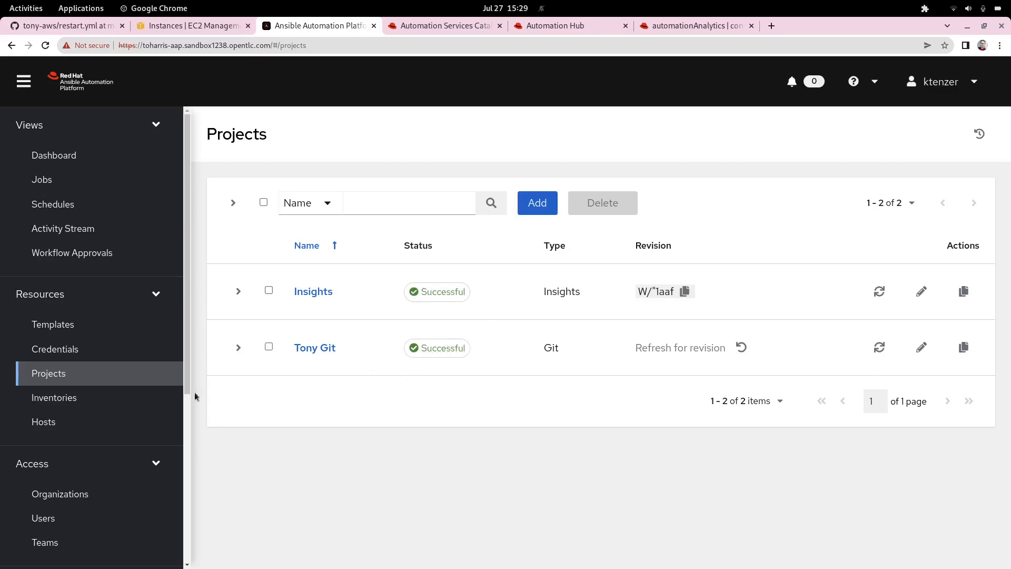
mouse_move(55, 348)
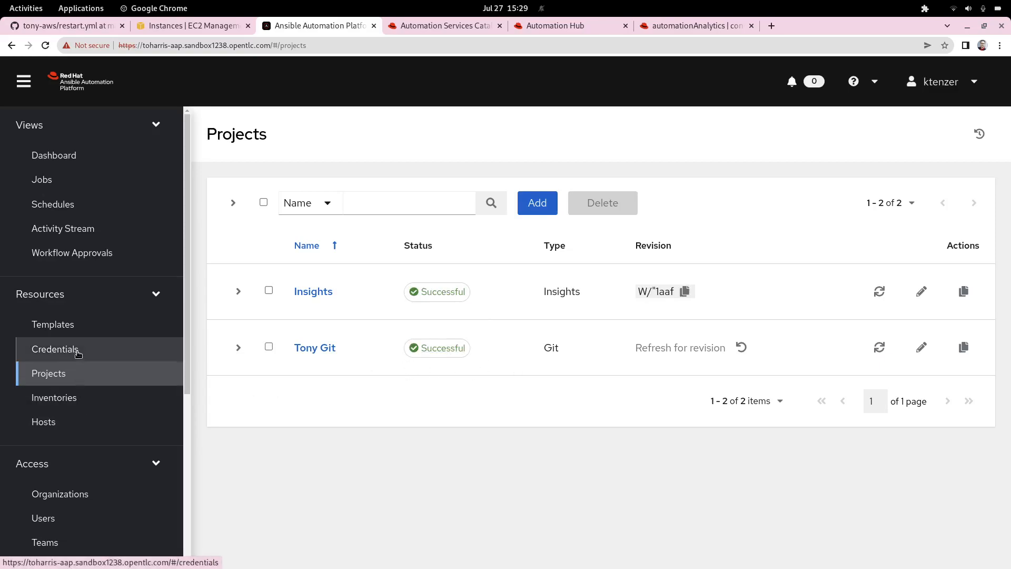
- Show the Credentials list with the AWS Credentials and EC2 Credentials entries
click(56, 349)
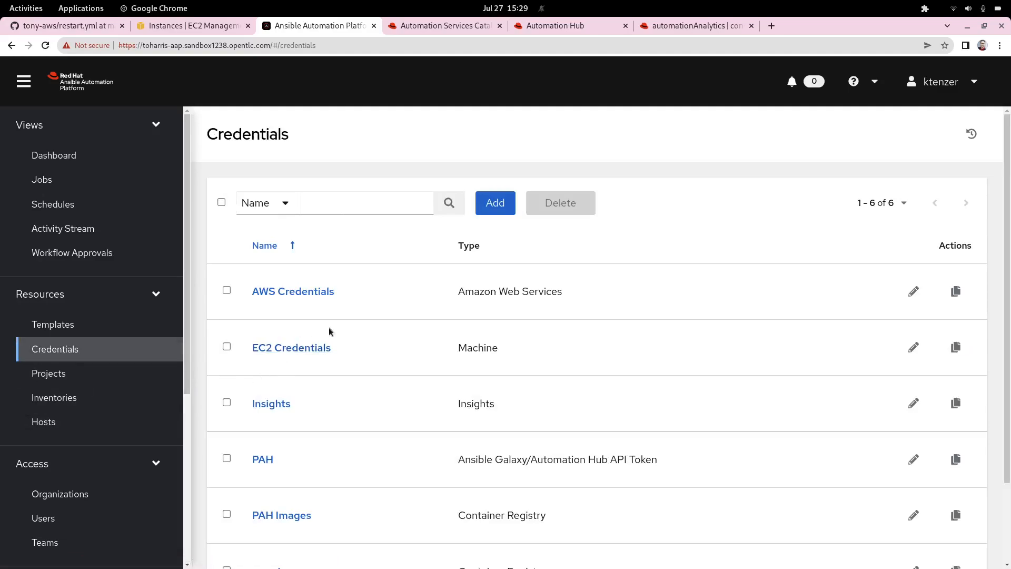
mouse_move(352, 297)
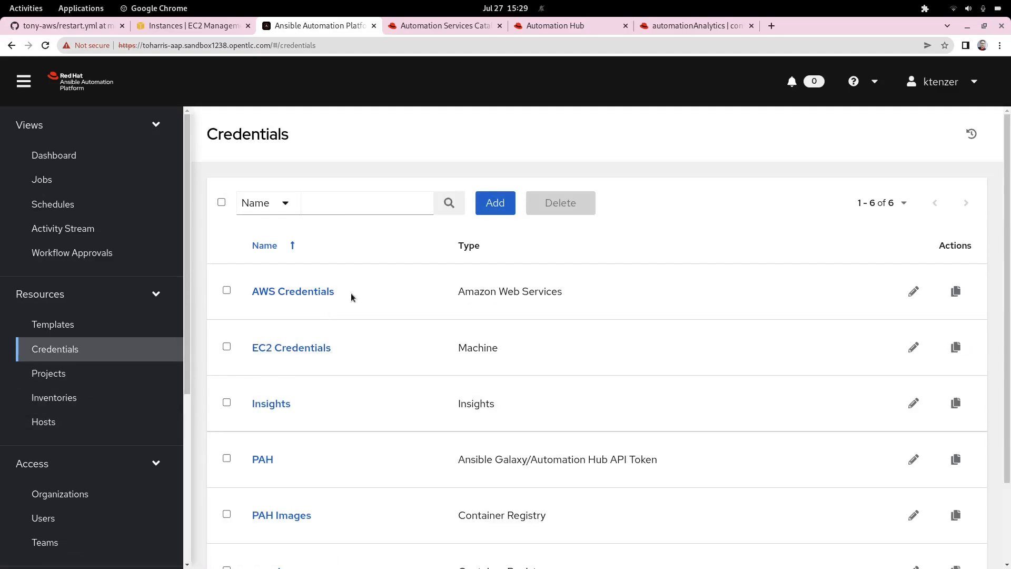
mouse_move(294, 359)
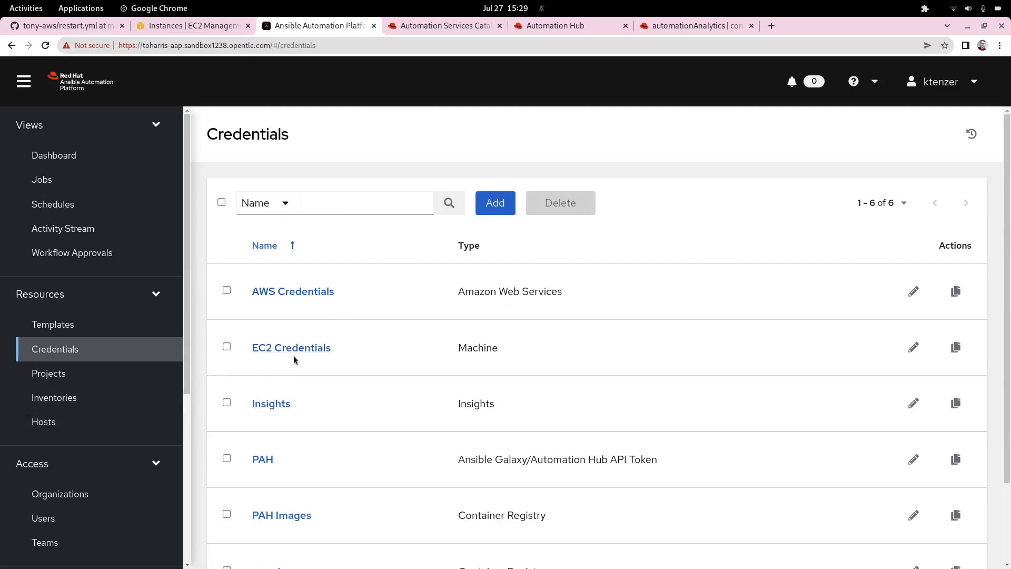
mouse_move(340, 358)
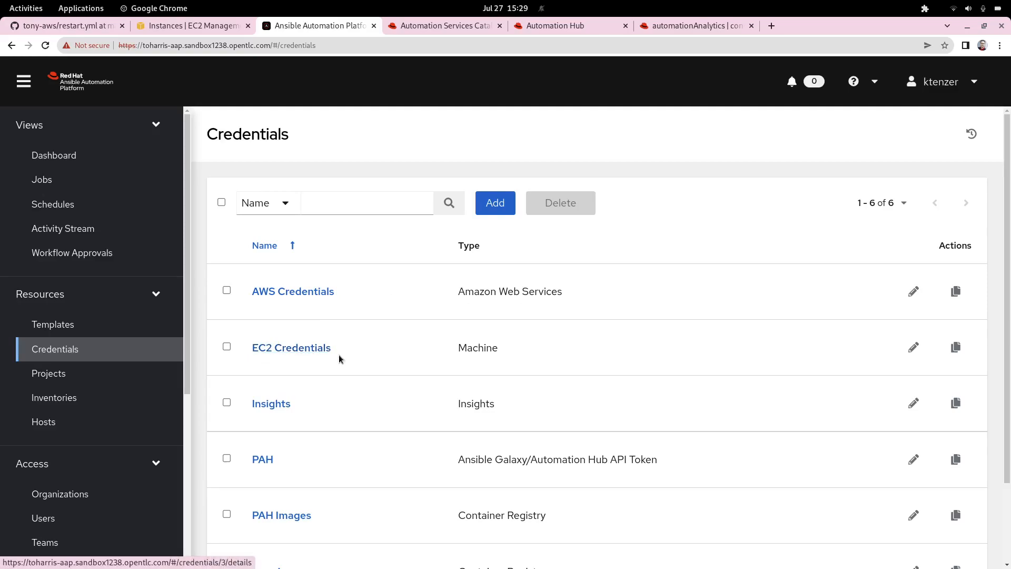
mouse_move(306, 360)
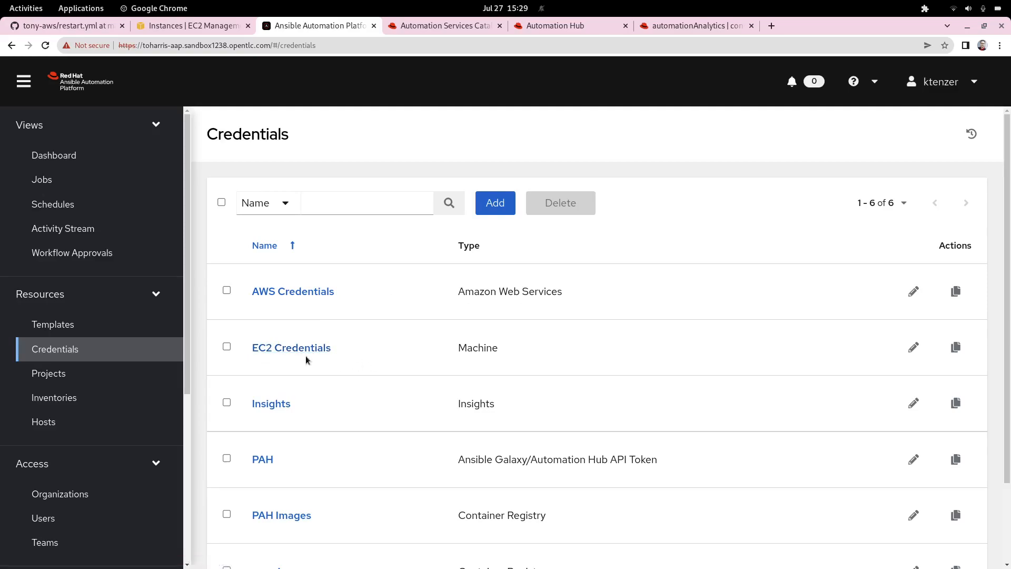
mouse_move(291, 347)
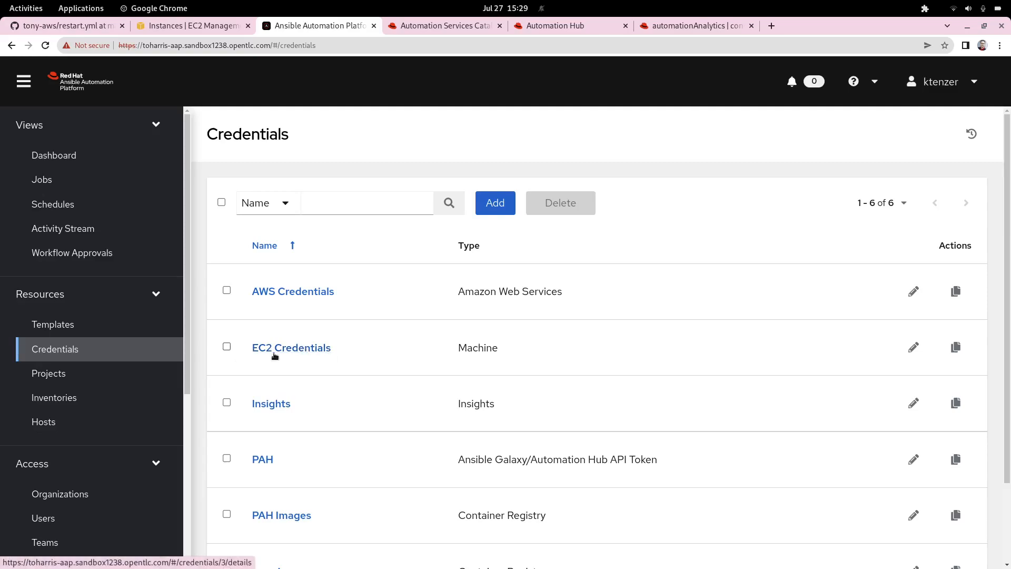
mouse_move(52, 324)
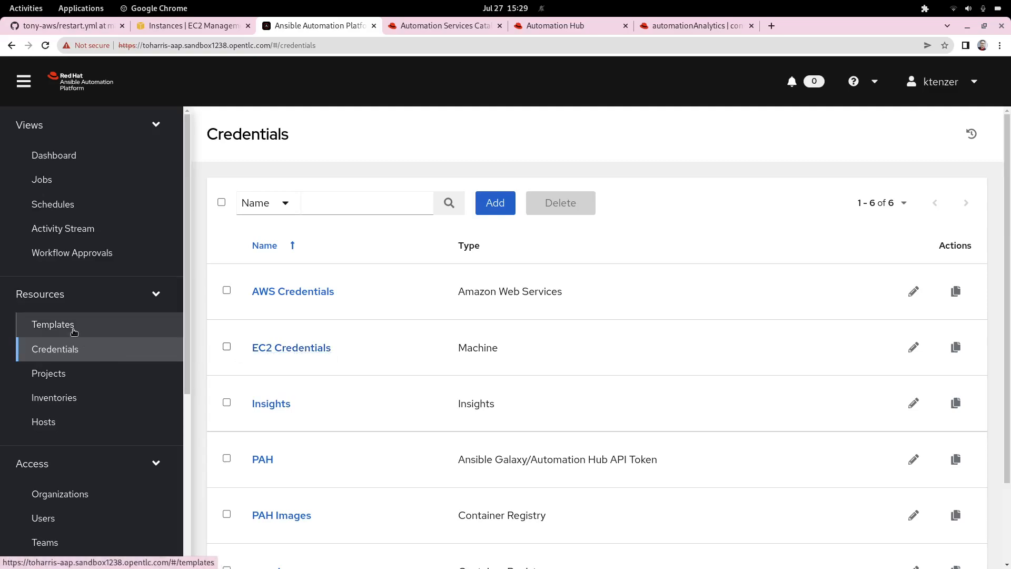
- Review the Restart AWS Instance template's edit form, then return to its details page
click(53, 325)
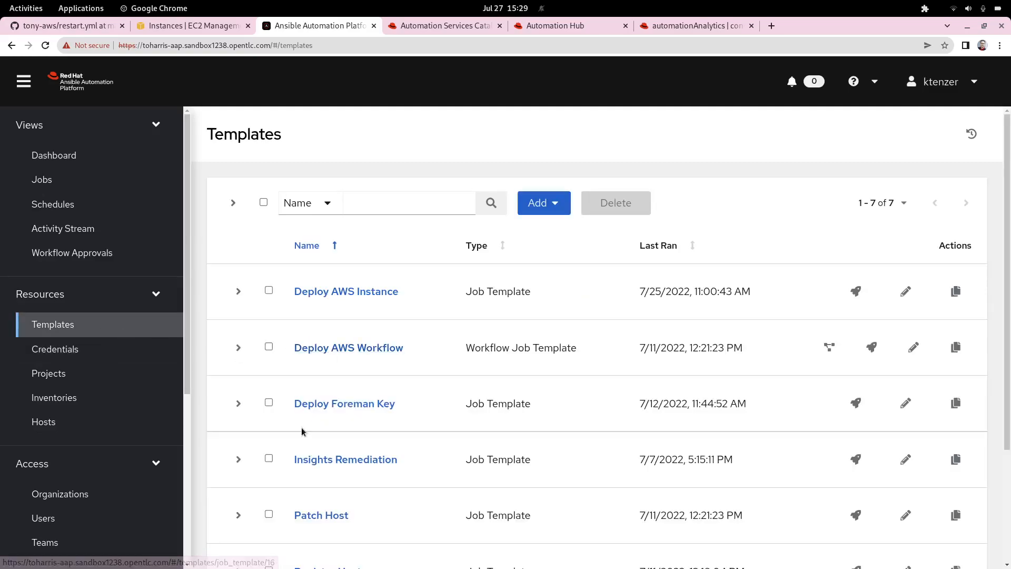
scroll(down, 3)
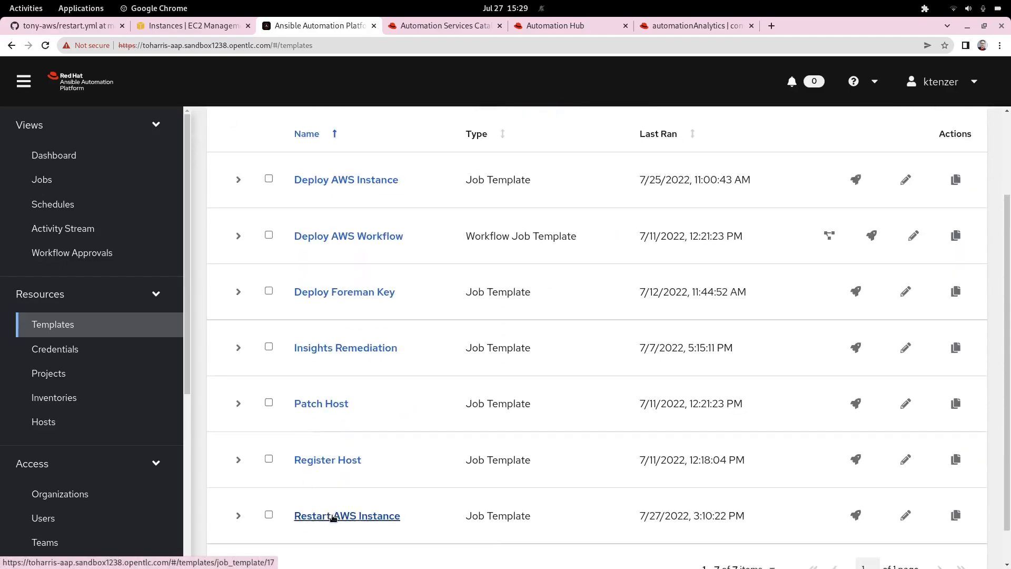
click(347, 516)
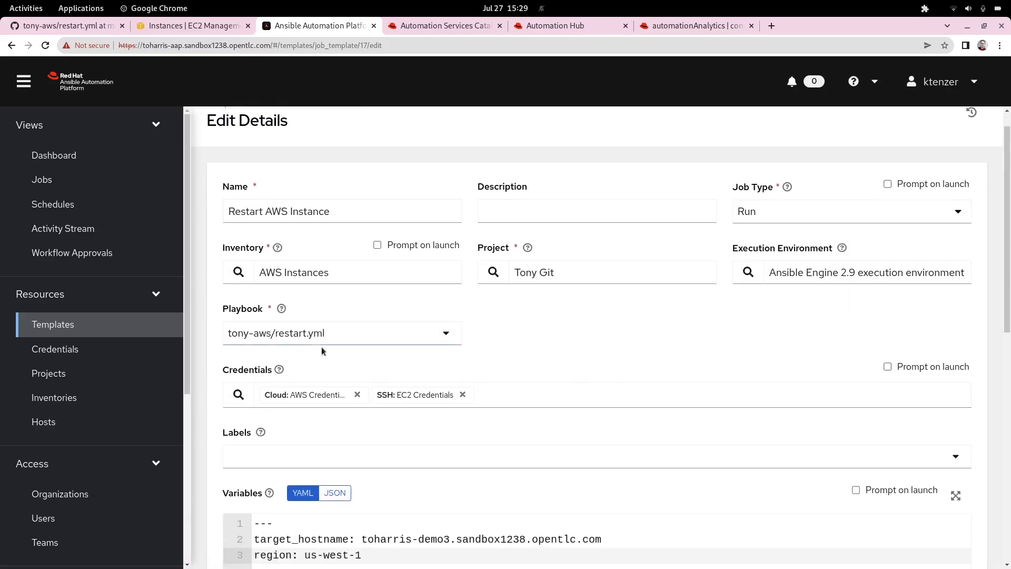
mouse_move(253, 290)
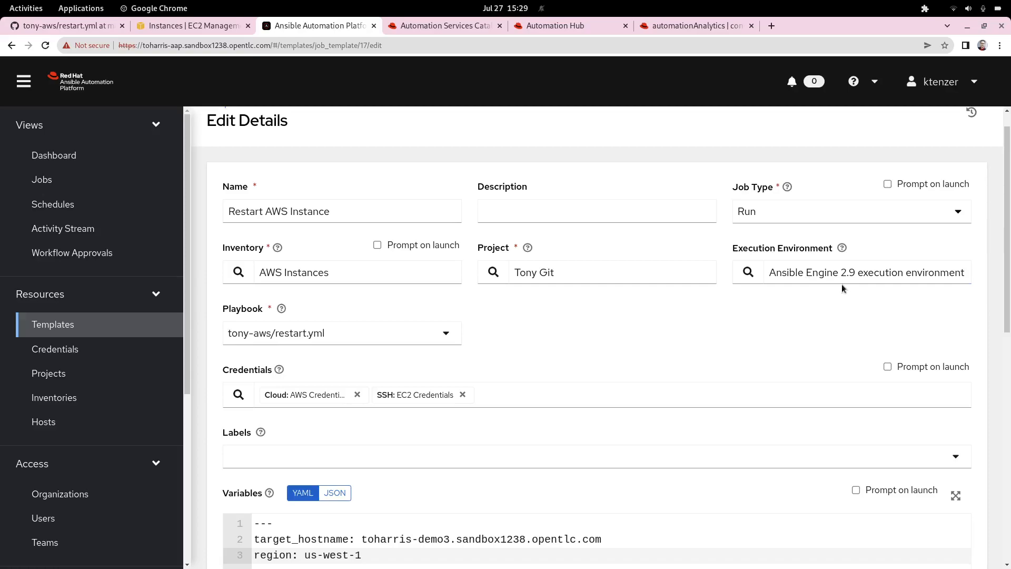
mouse_move(721, 337)
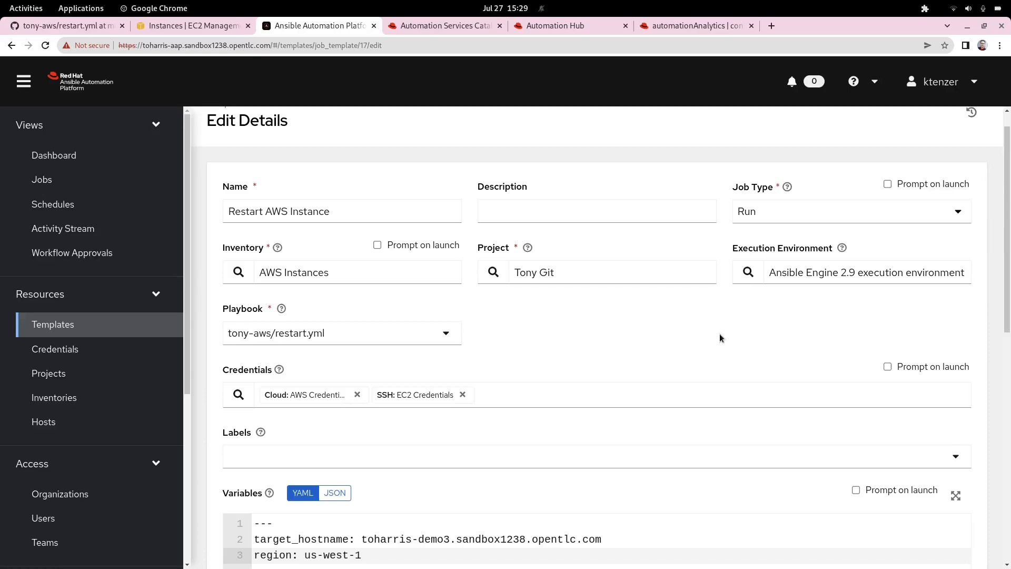
mouse_move(452, 350)
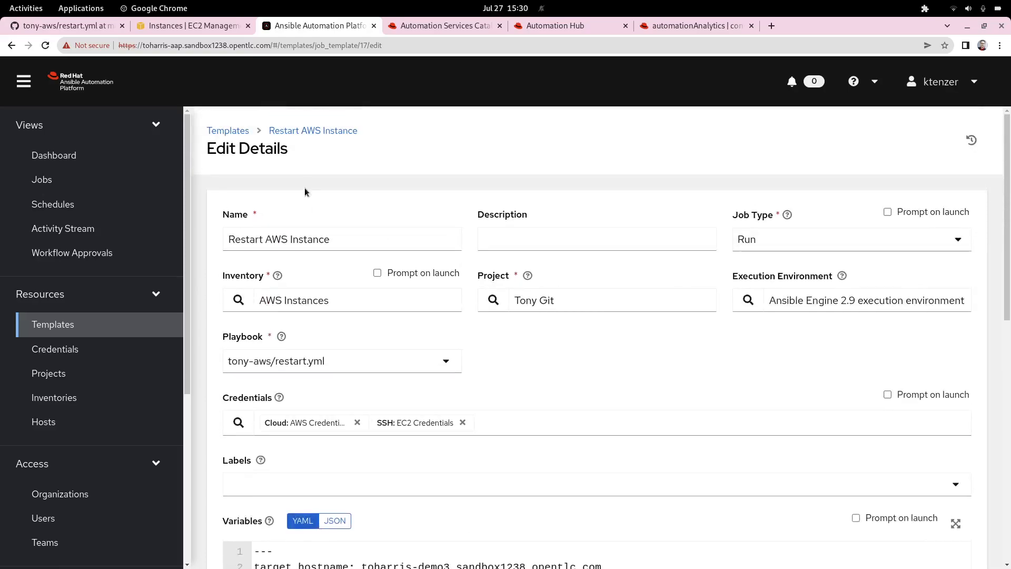
mouse_move(313, 131)
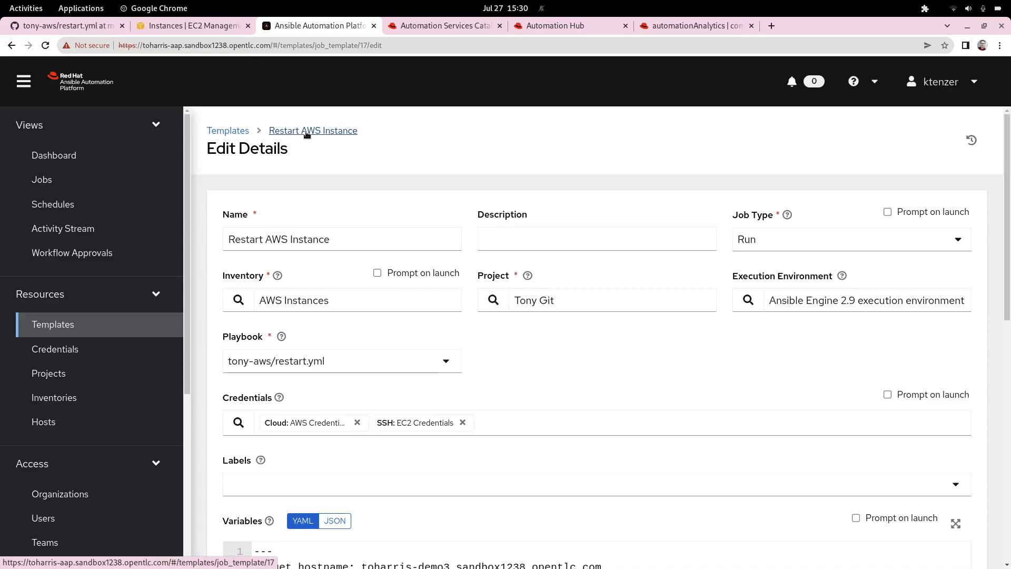
click(313, 130)
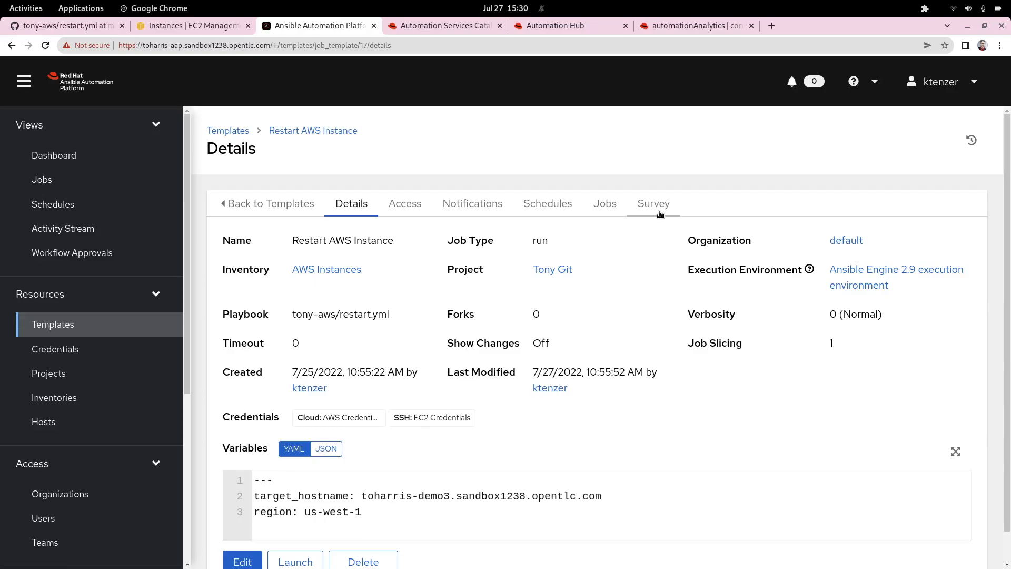
click(653, 203)
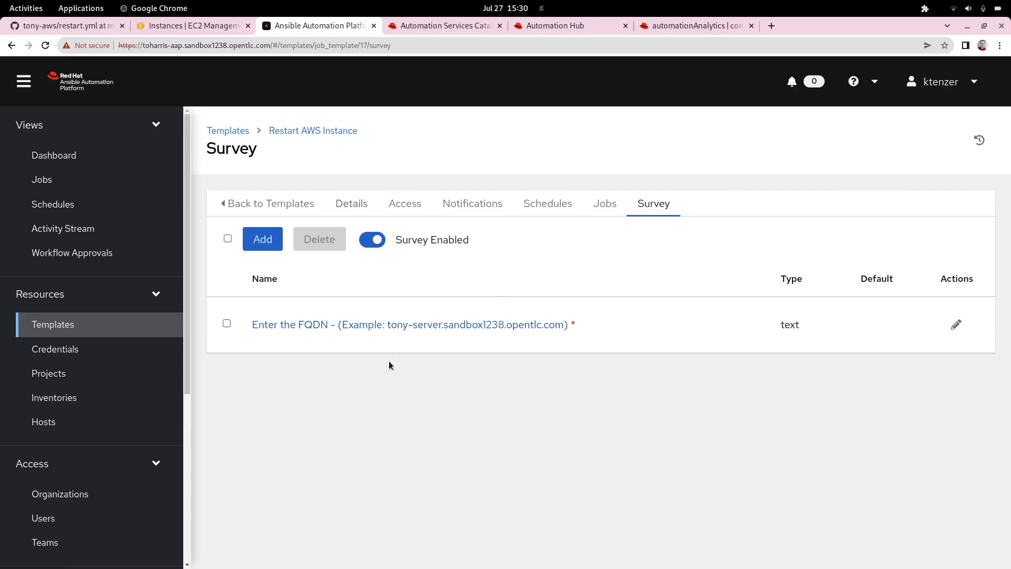
mouse_move(360, 390)
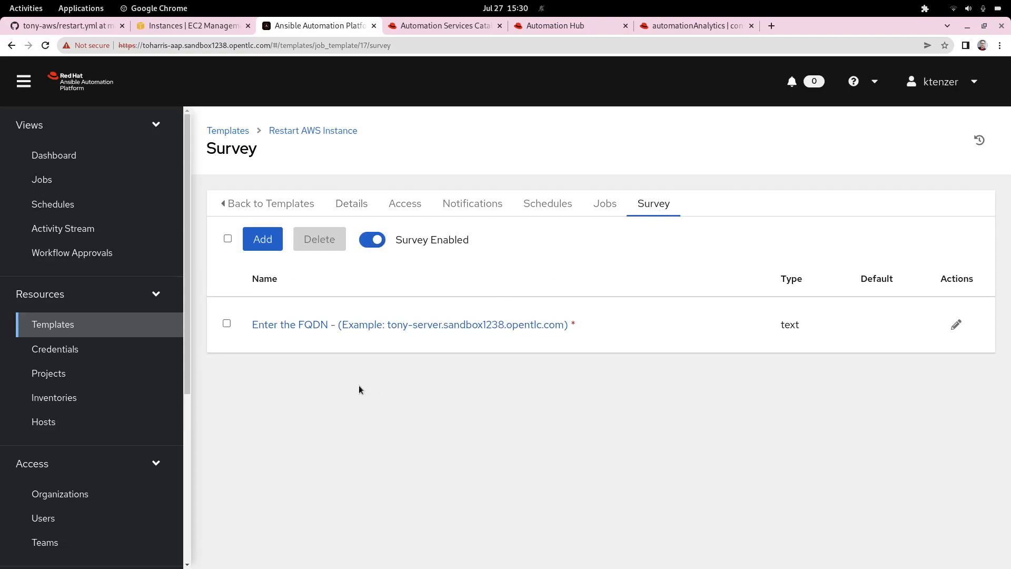
mouse_move(352, 373)
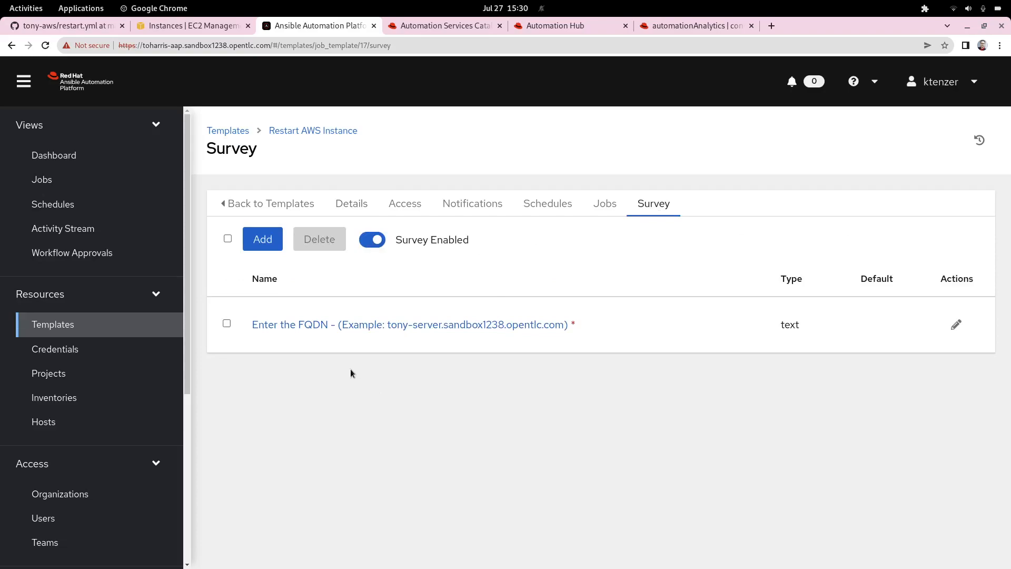
click(957, 324)
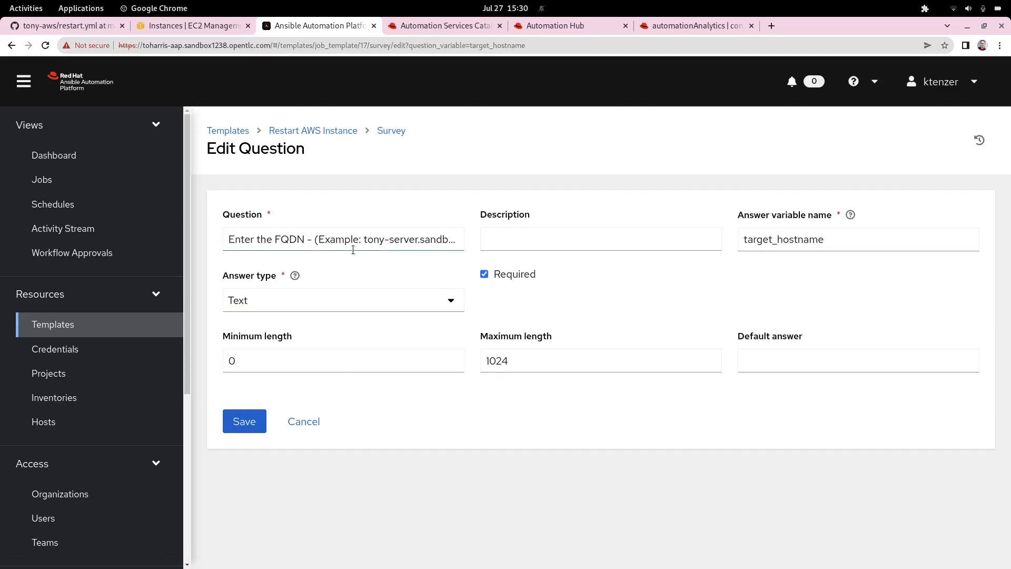
mouse_move(368, 306)
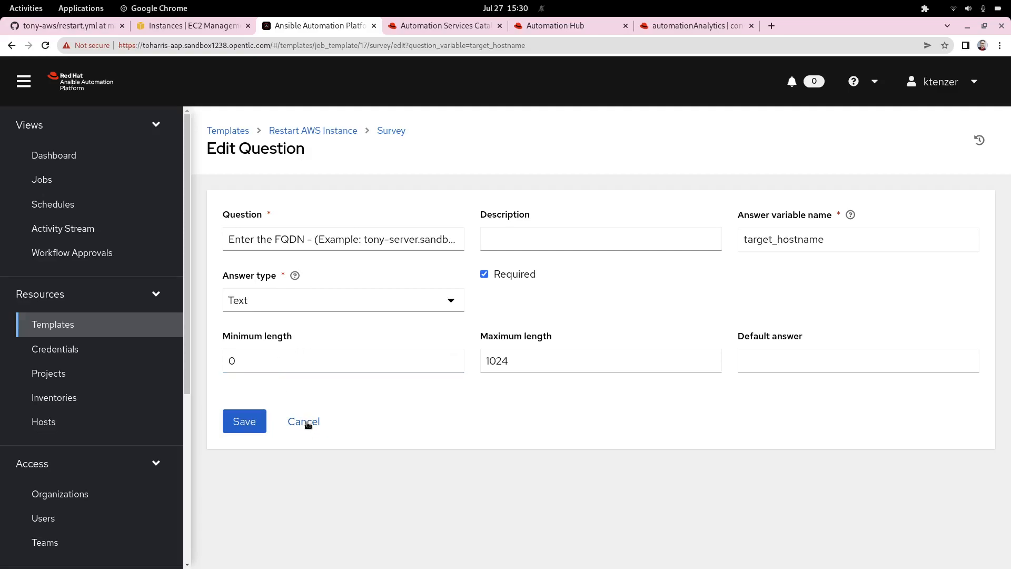
click(303, 421)
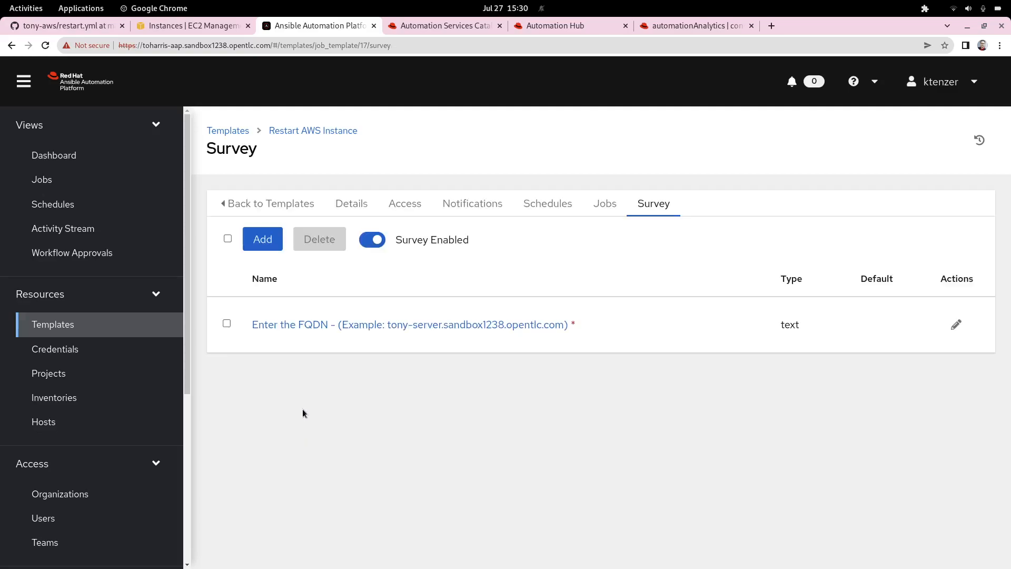
click(351, 204)
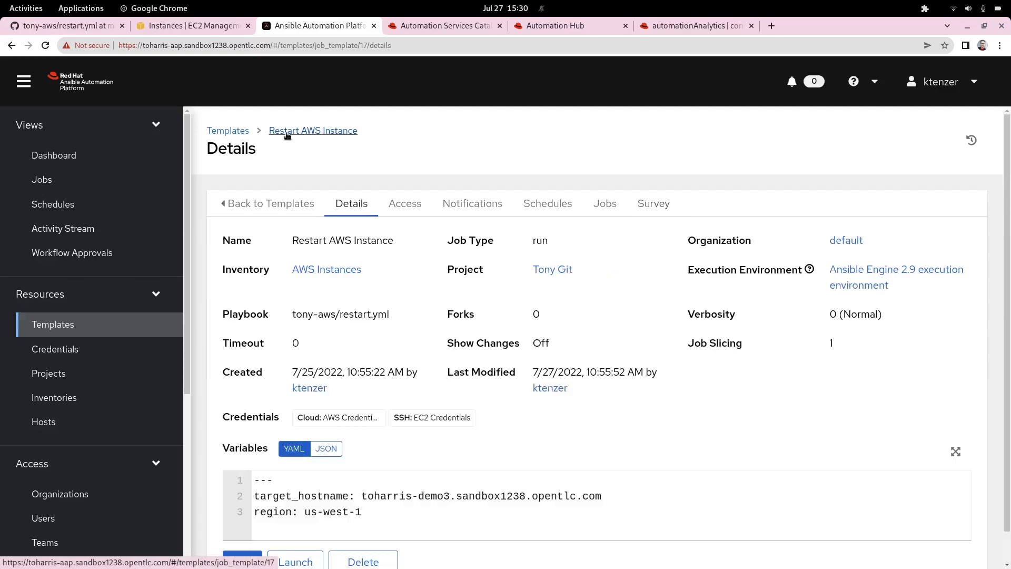
scroll(down, 3)
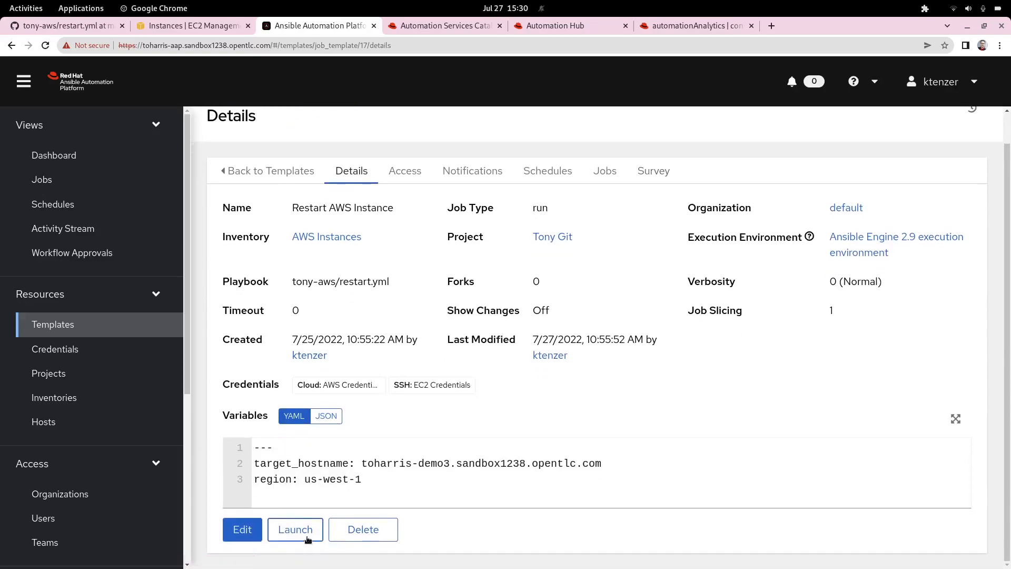
- Launch Restart AWS Instance with FQDN ktenzer.aap.sandbox1238.opentlc.com, starting job 106
click(295, 530)
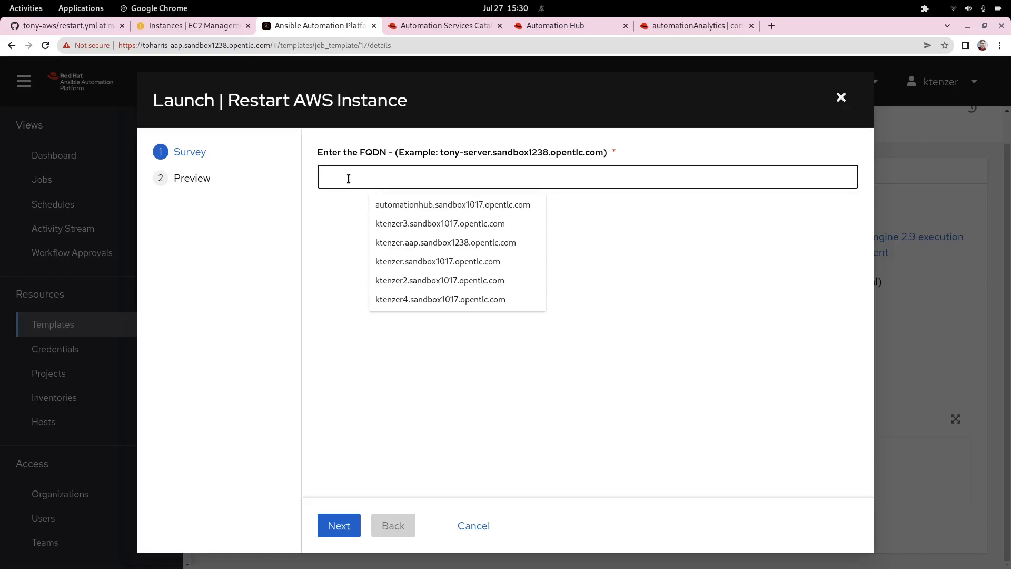
click(445, 242)
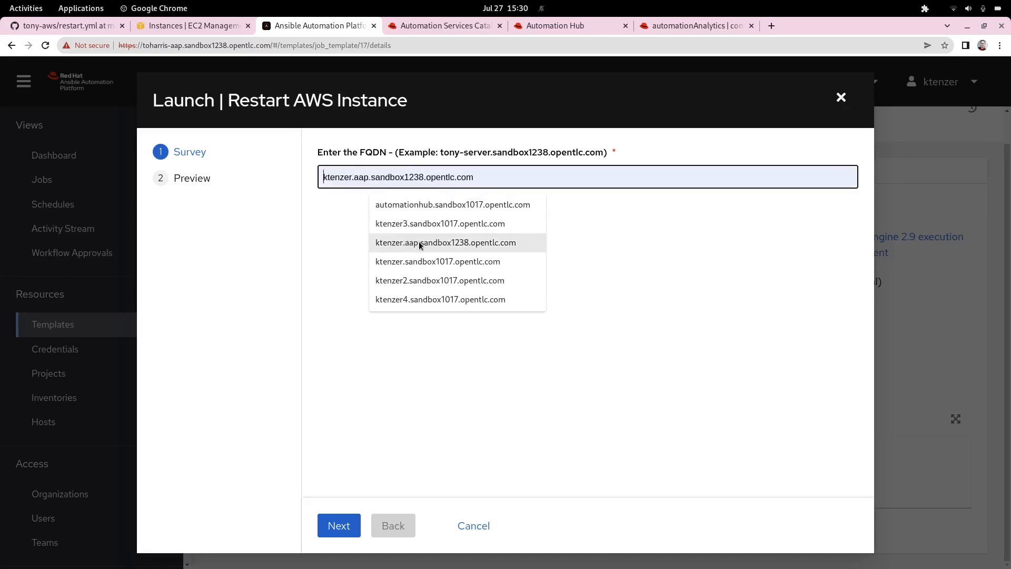
click(338, 524)
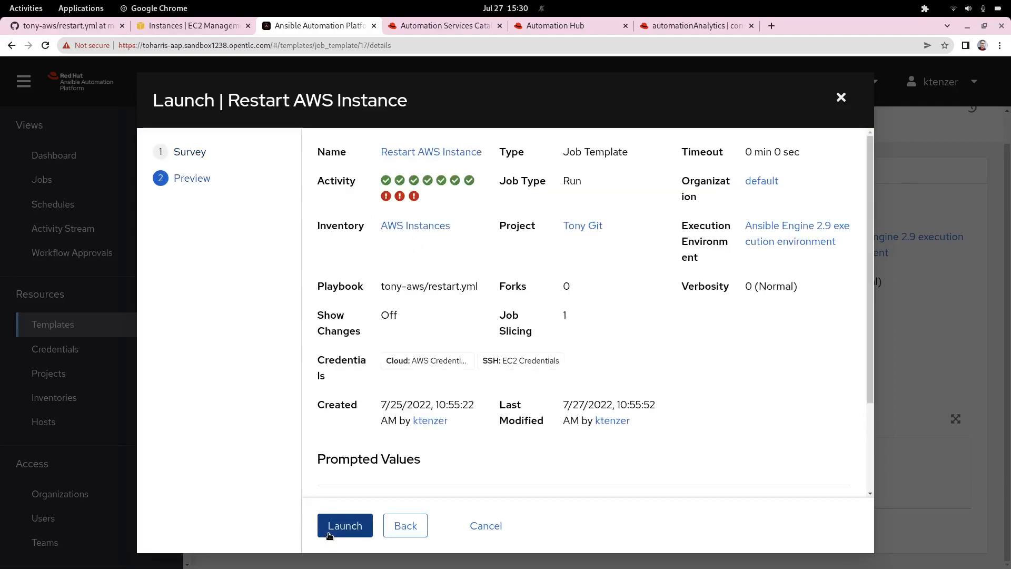
click(344, 524)
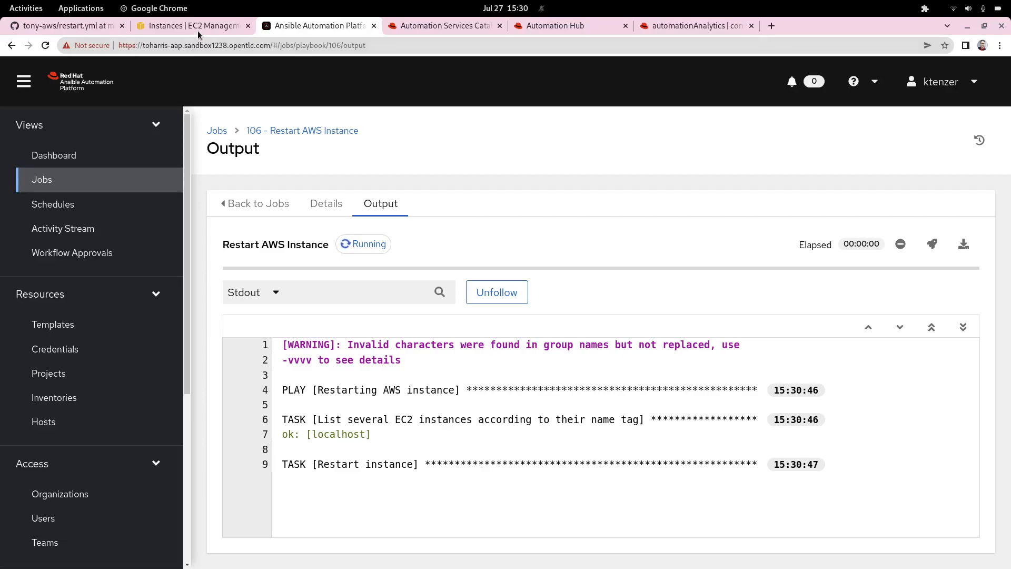
- Refresh EC2 Instances until the sandbox instance is running, check job 106, then go to the service catalog
click(192, 25)
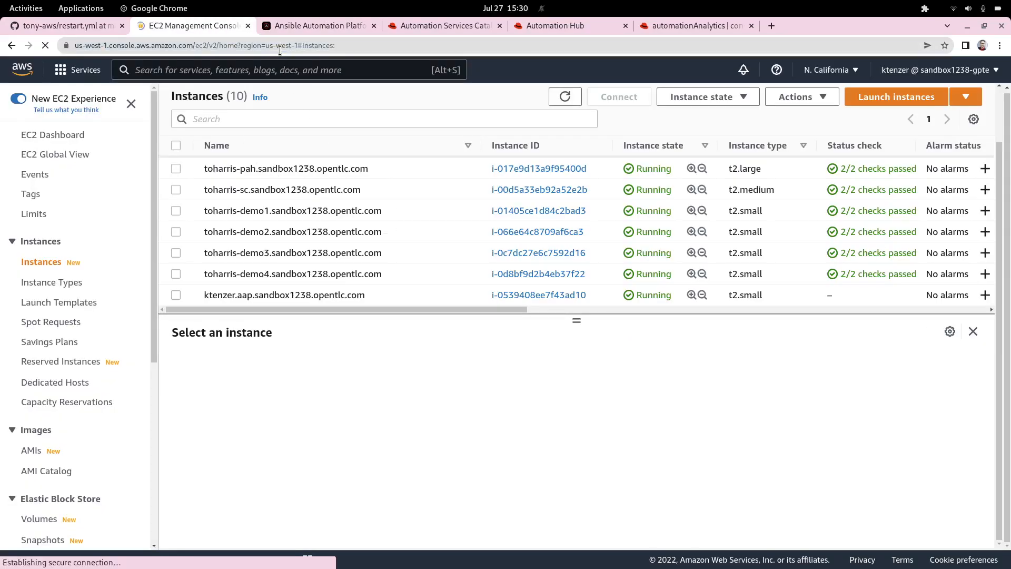
click(44, 45)
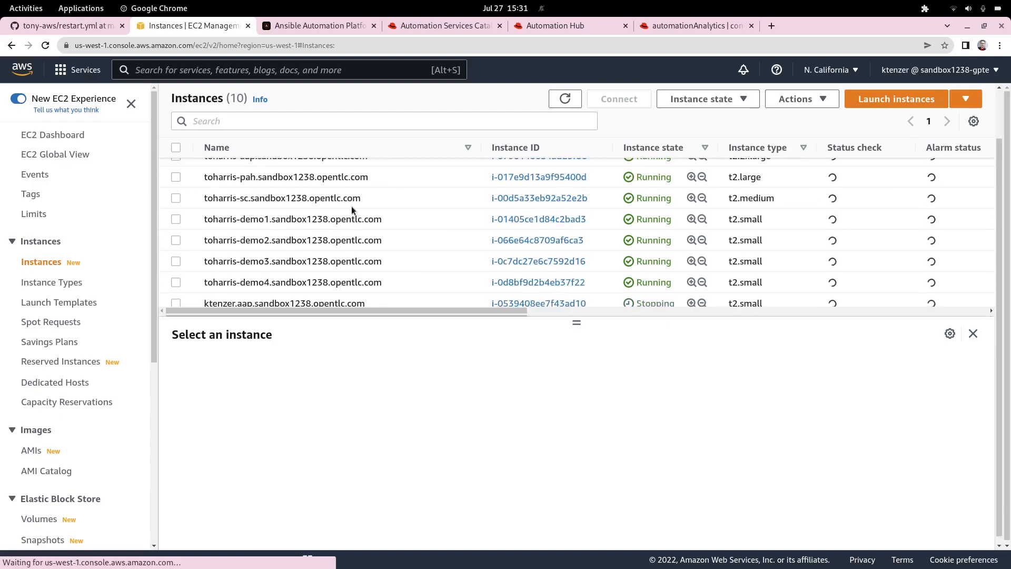
scroll(up, 3)
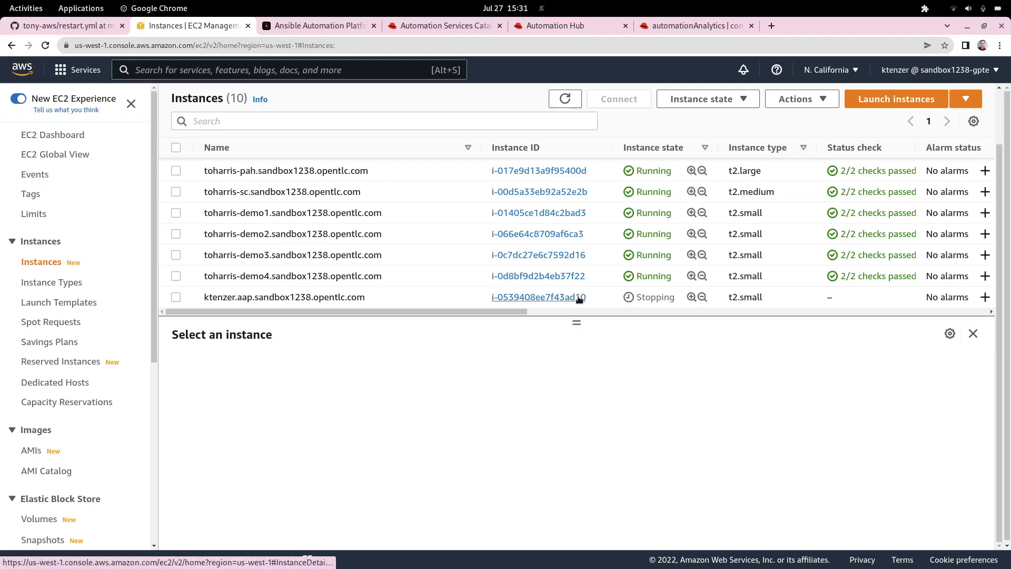
mouse_move(406, 327)
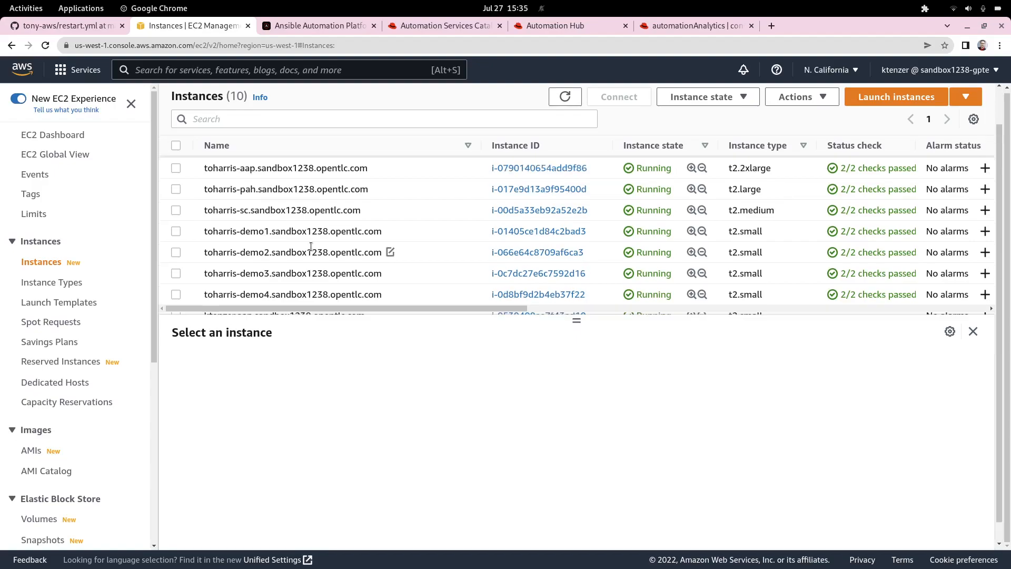
scroll(down, 3)
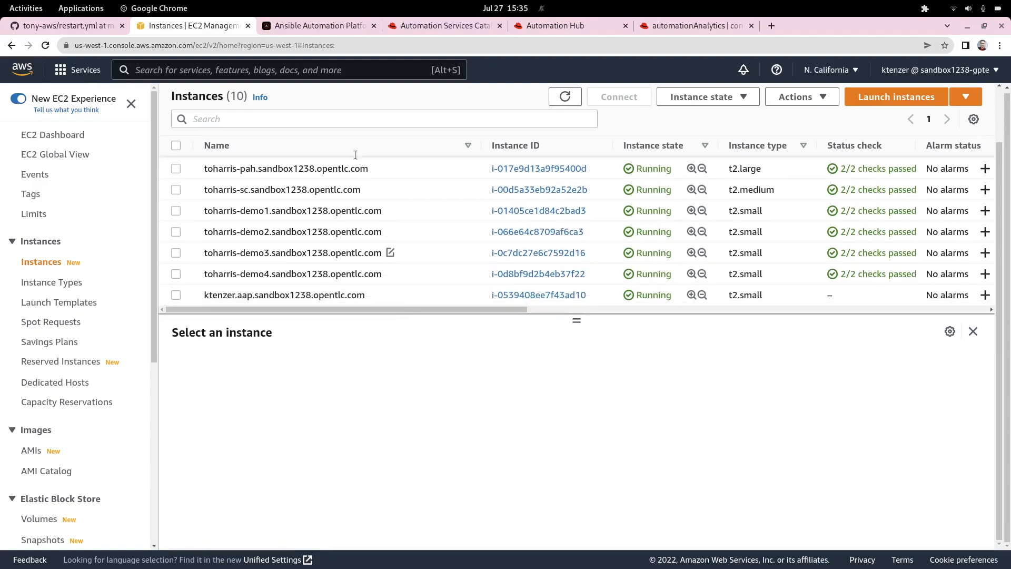
click(316, 26)
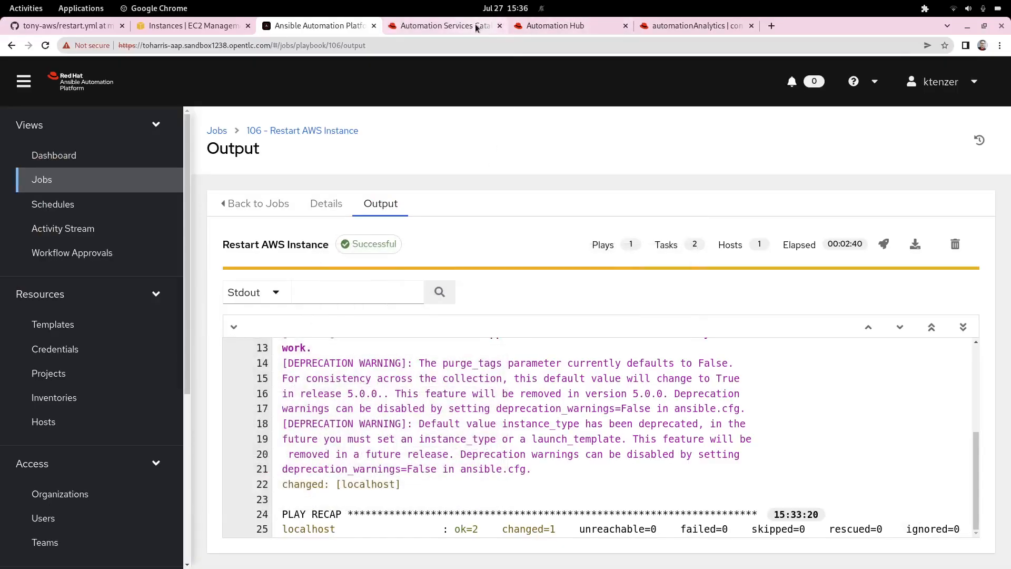
click(443, 25)
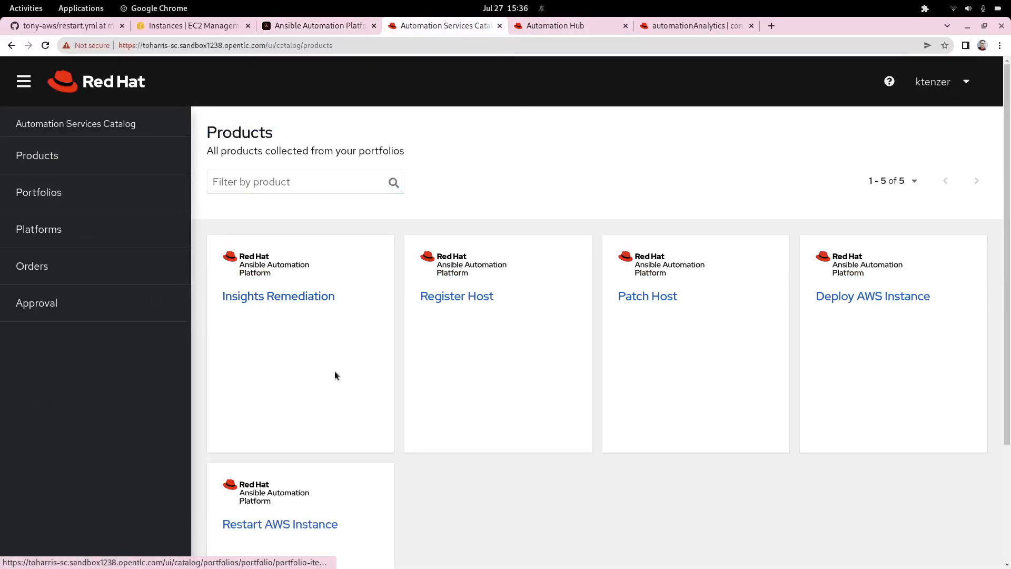
- Order Restart AWS Instance for ktenzer.aap.sandbox1238.opentlc.com and open the resulting Order 4 details
scroll(down, 3)
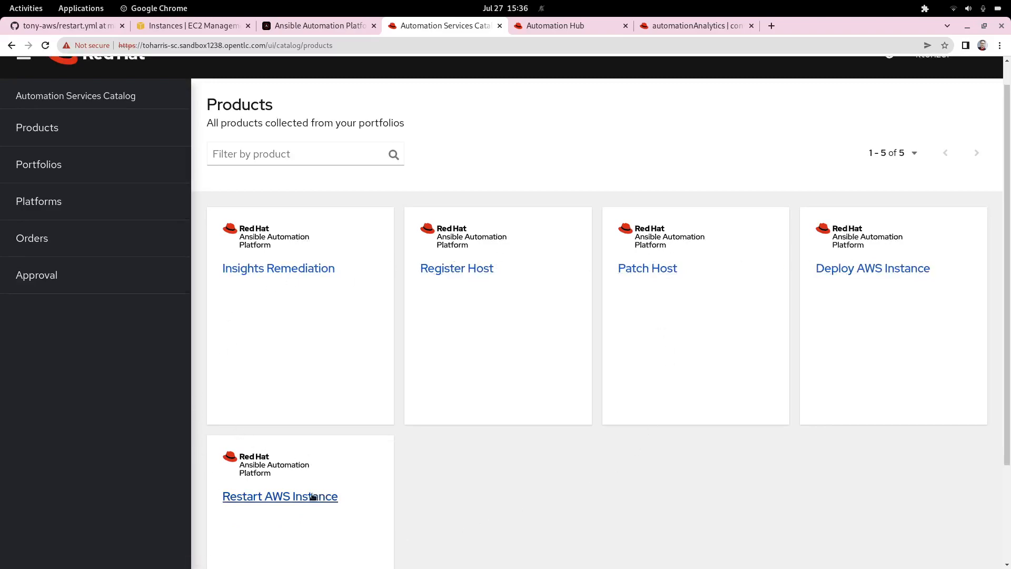
mouse_move(280, 505)
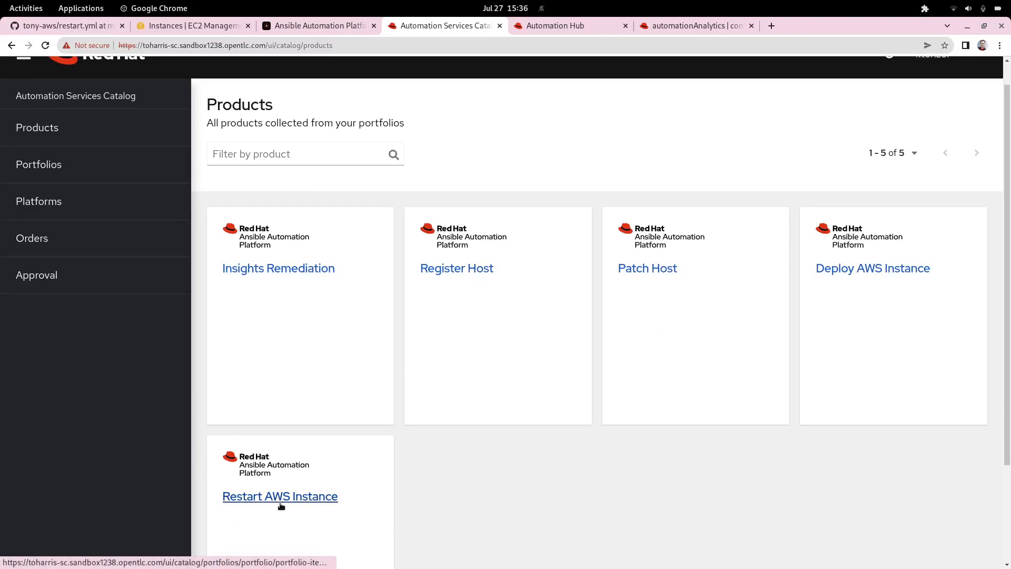
mouse_move(266, 483)
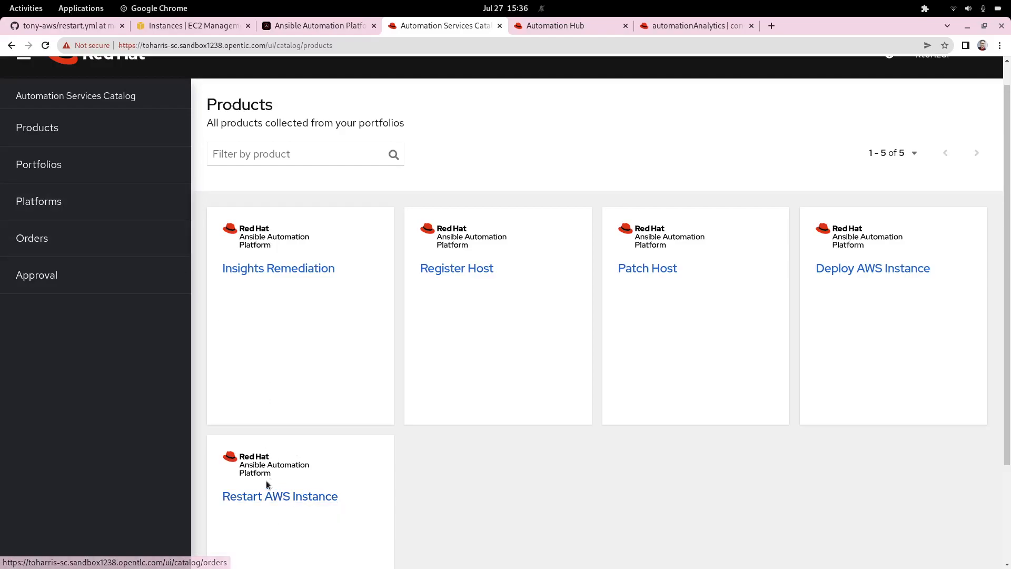
click(280, 496)
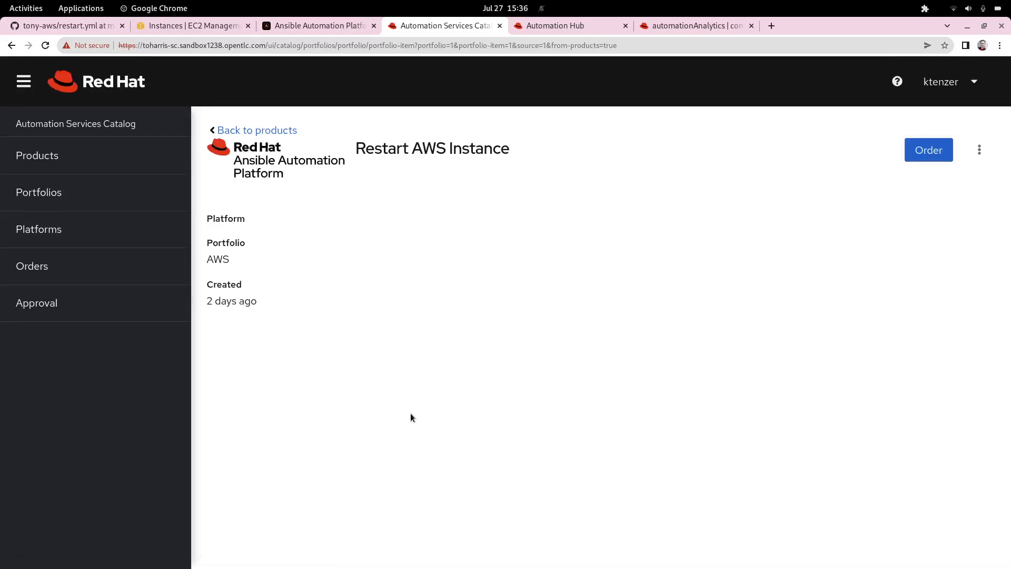
click(928, 149)
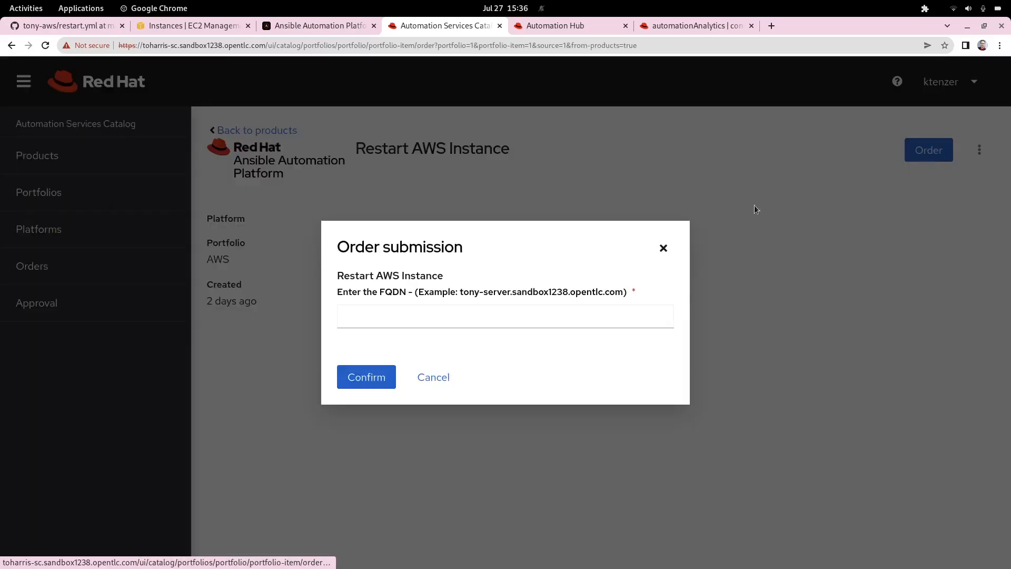
text(ktenzer.aap.sandbox1238.opentlc.com)
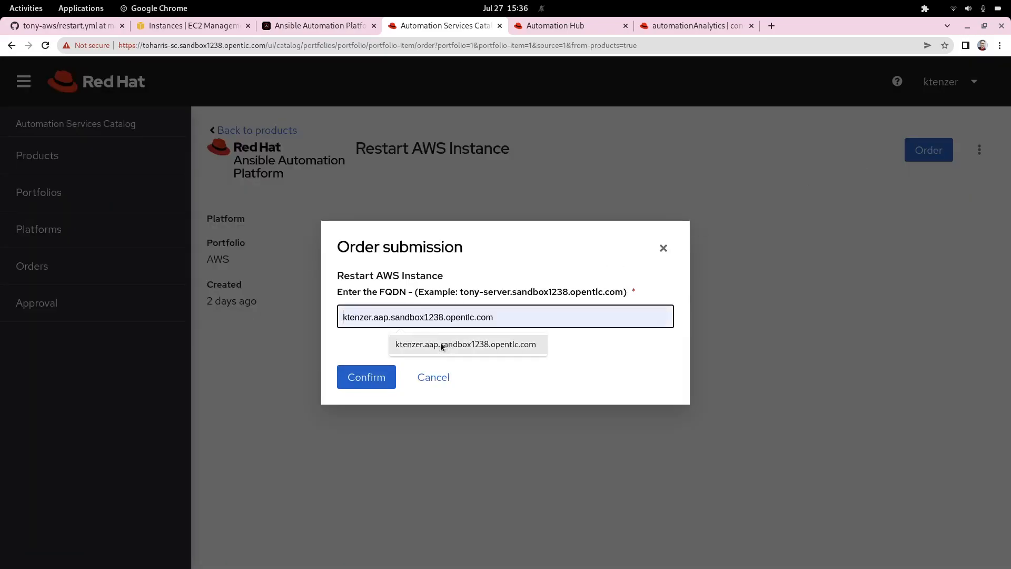
click(433, 377)
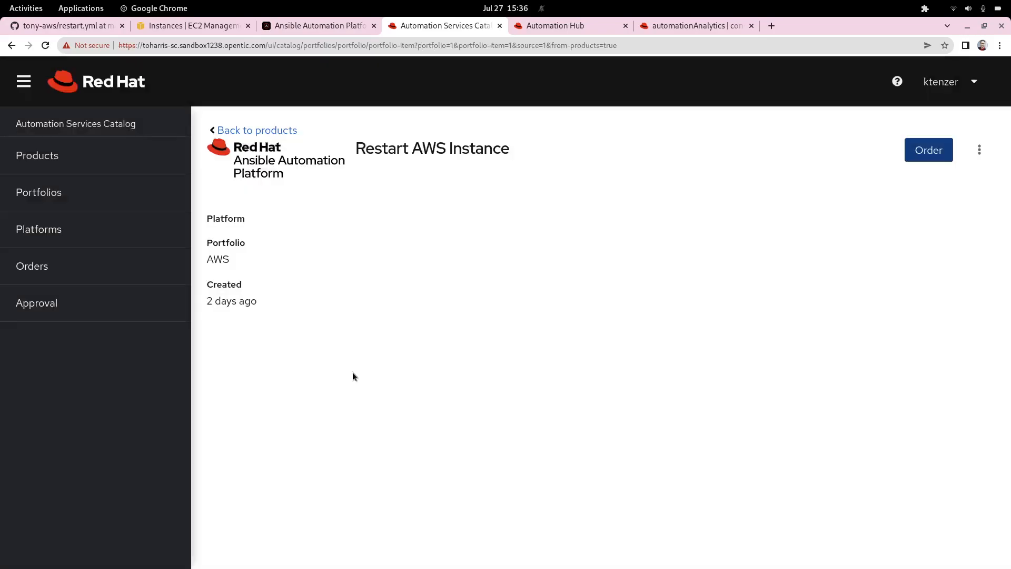
click(928, 150)
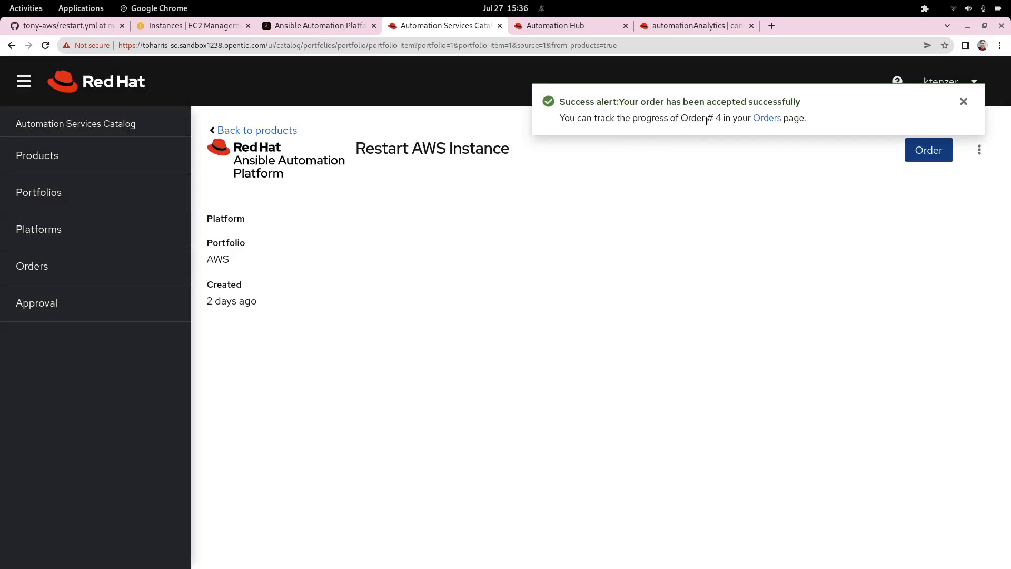
mouse_move(766, 118)
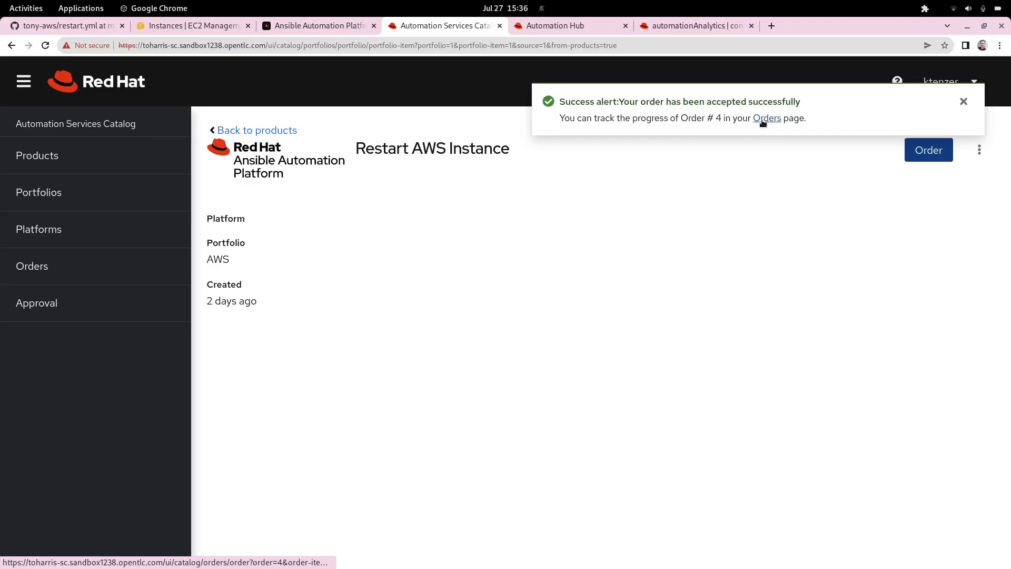
click(767, 118)
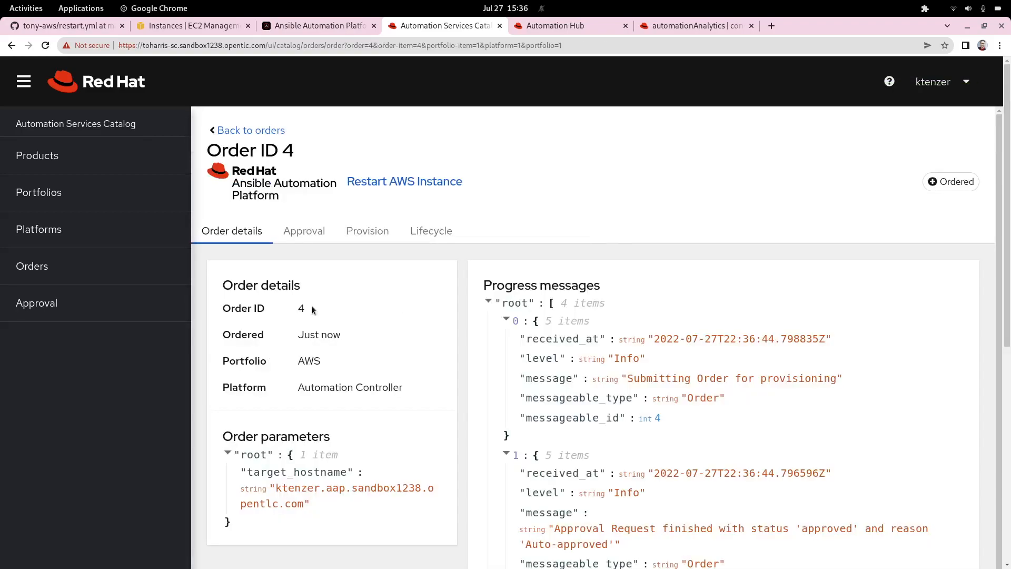
mouse_move(401, 325)
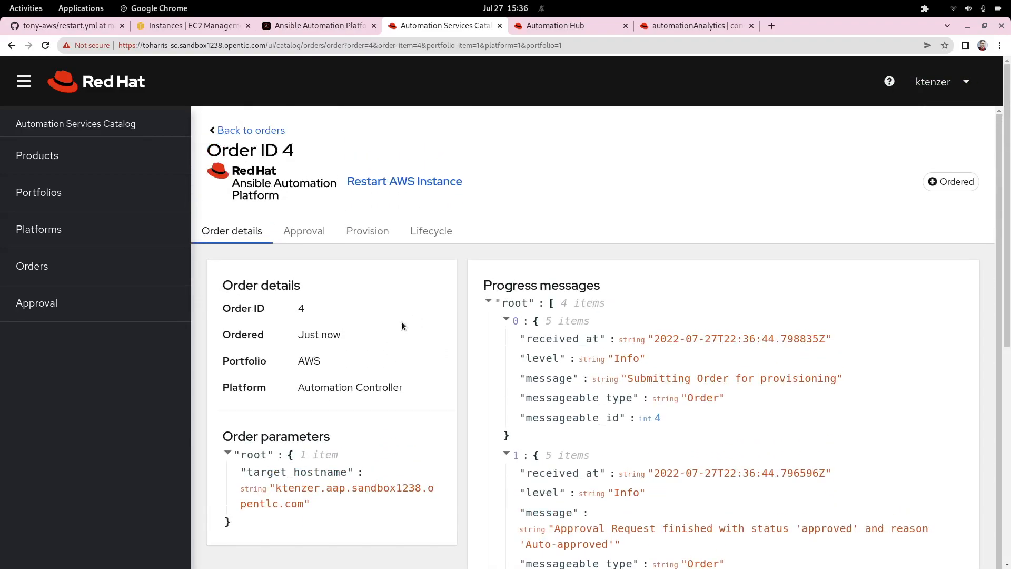
mouse_move(430, 231)
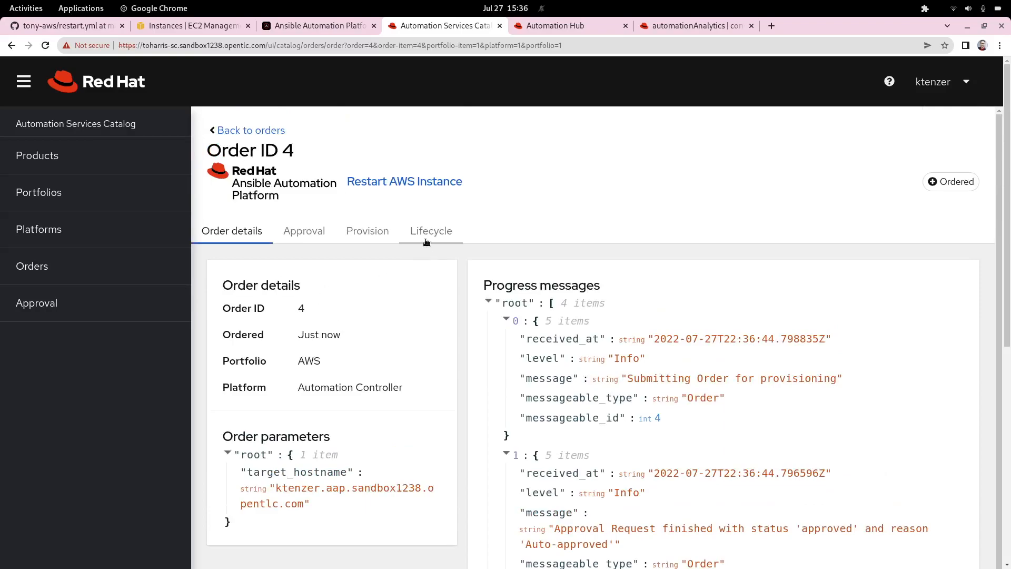
- View order 4's approval decision and the approval requests list, then head to the controller
click(303, 231)
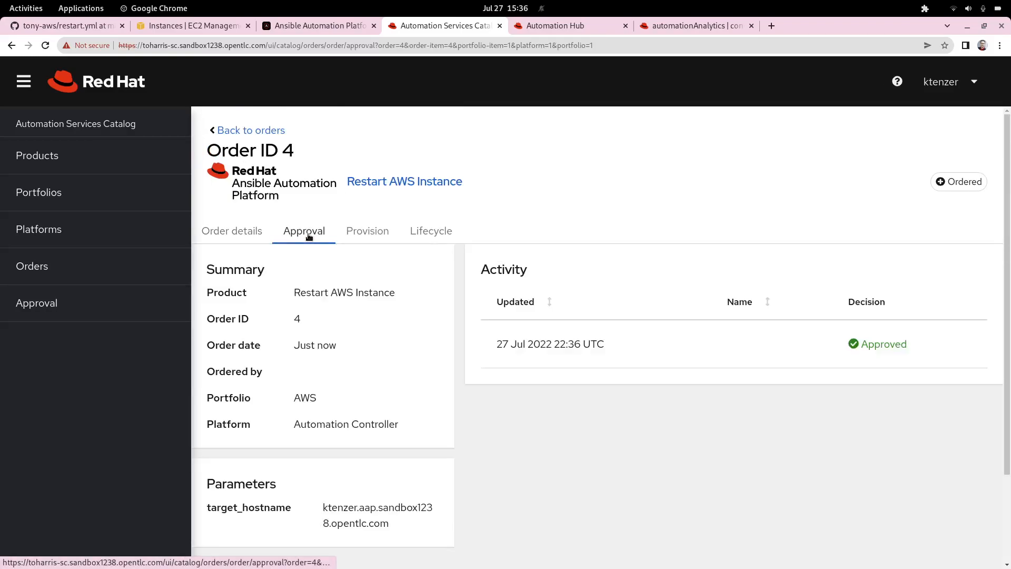
mouse_move(887, 355)
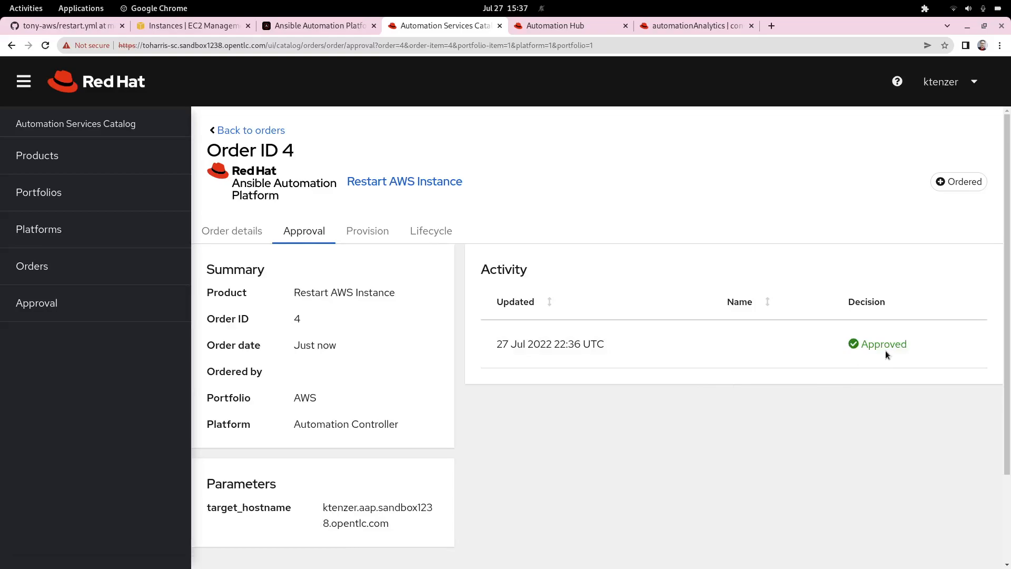
mouse_move(19, 325)
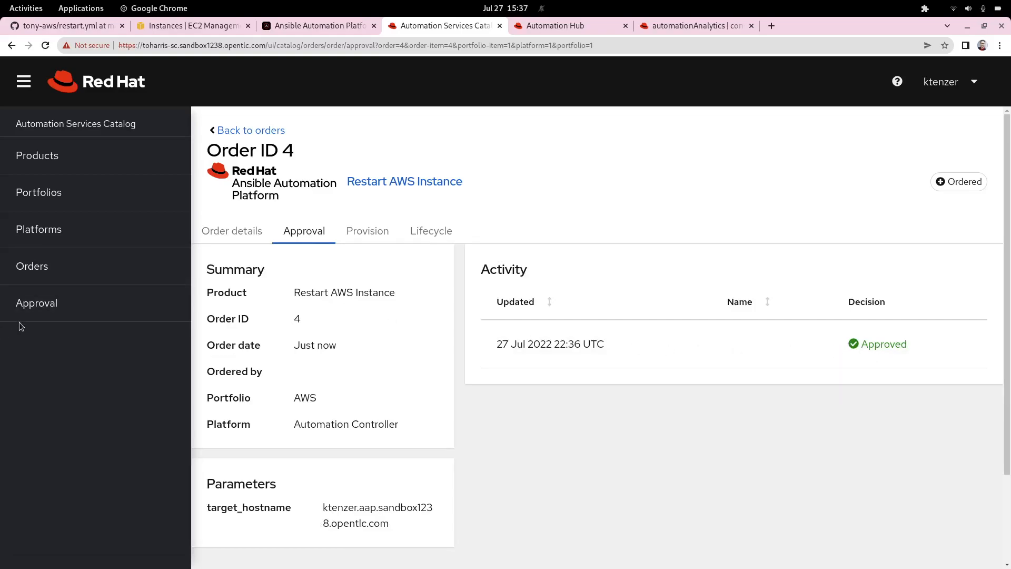
mouse_move(37, 302)
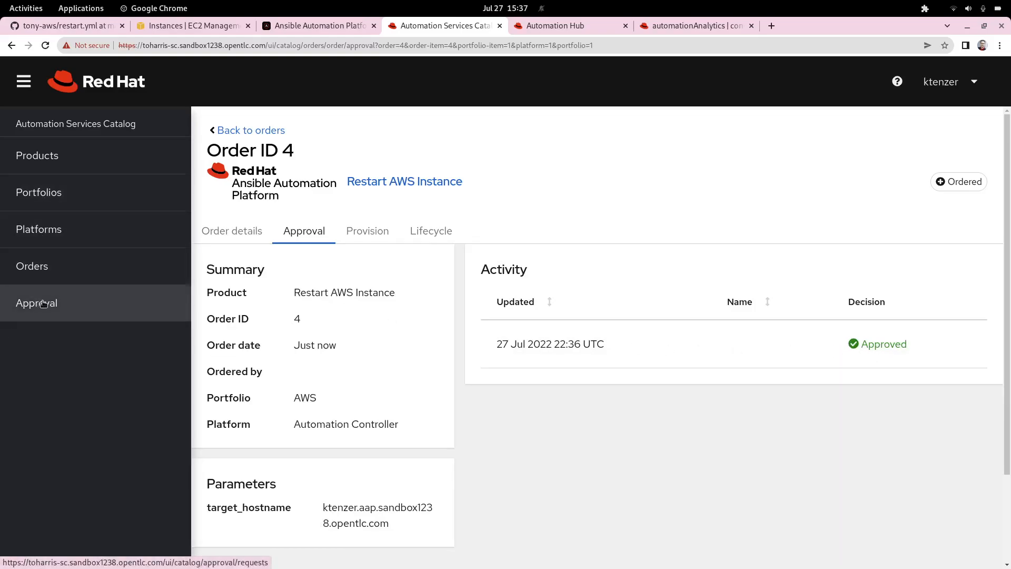
click(37, 303)
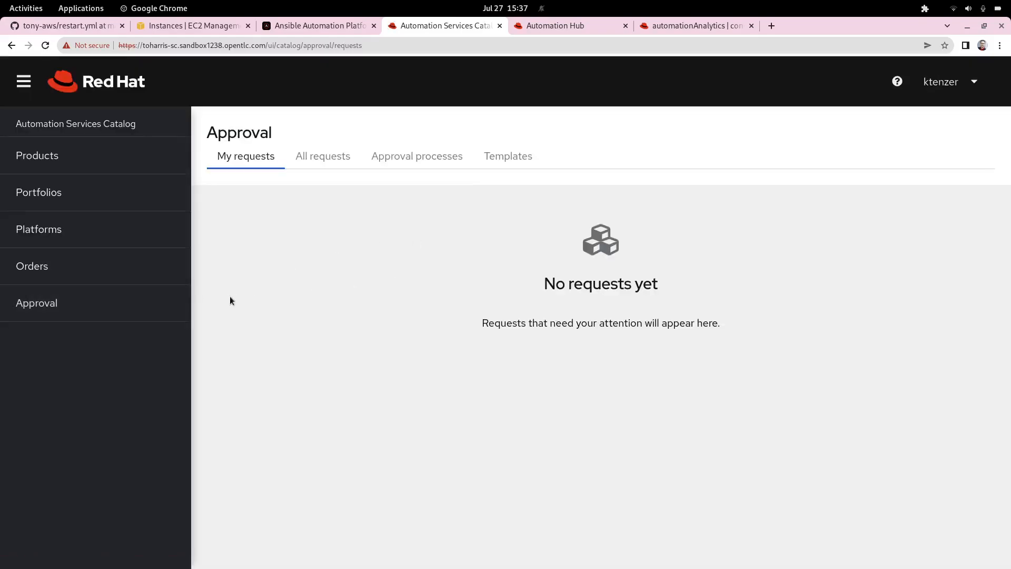
mouse_move(244, 265)
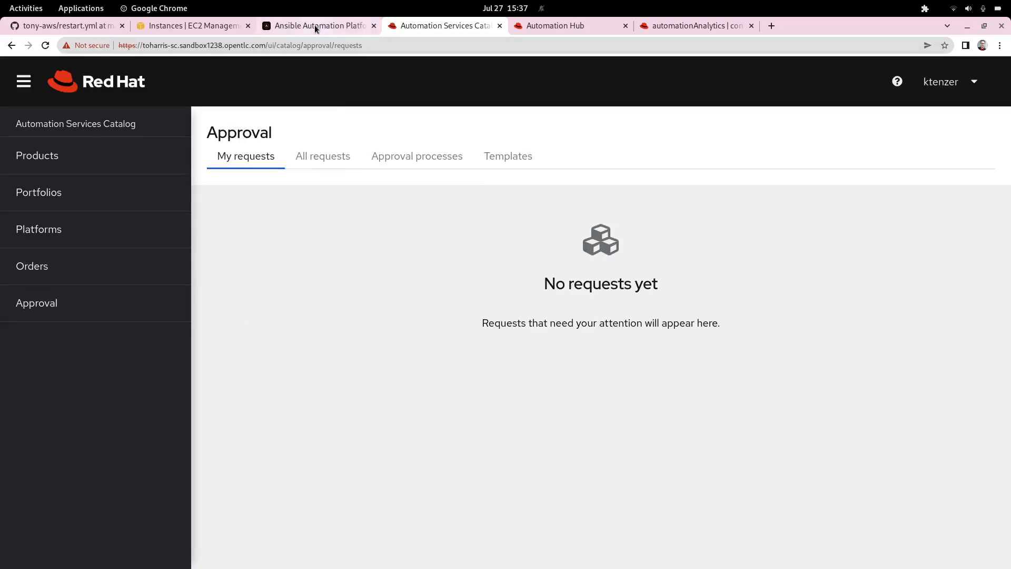
click(316, 25)
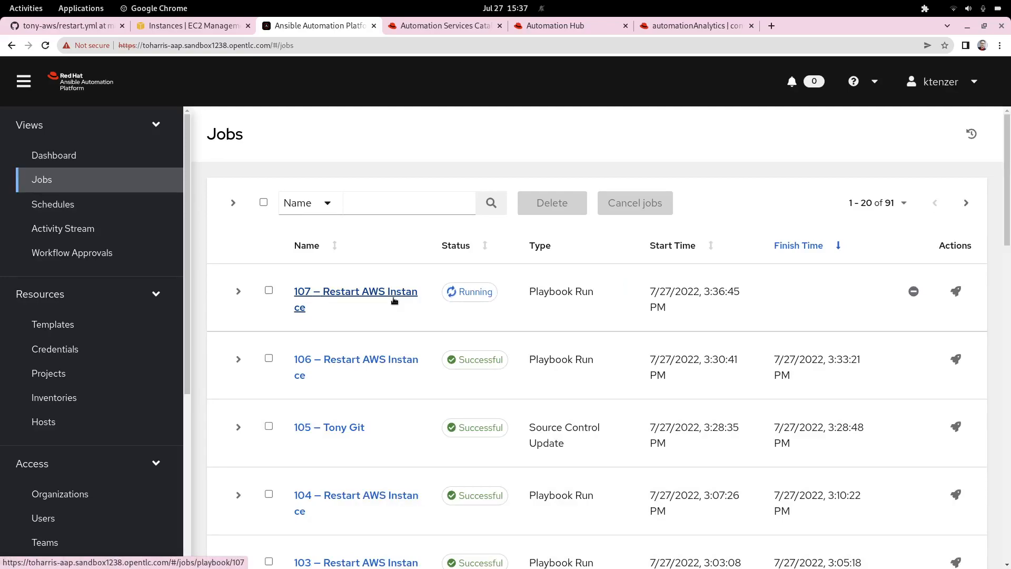
mouse_move(412, 323)
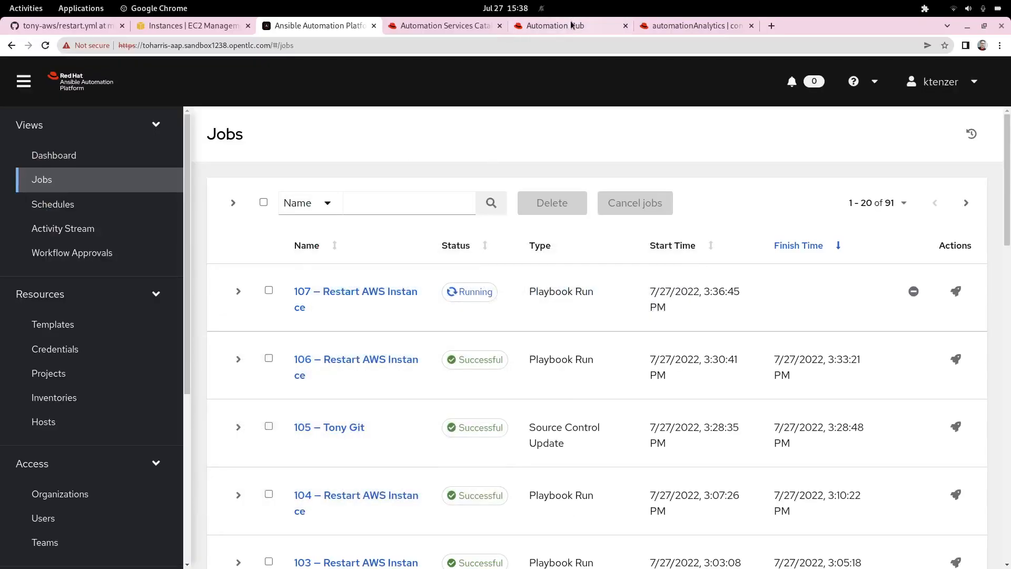
- Leave the Jobs list with job 107 running and go to Automation Hub
click(559, 25)
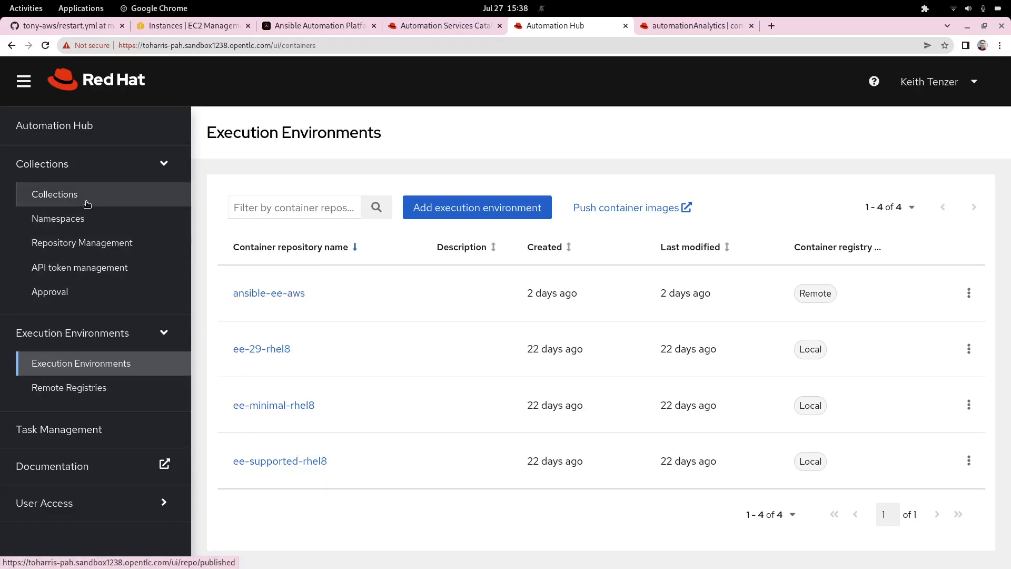
- Browse Collections and the repository filter (Published, Red Hat Certified, Community), then return to the controller
click(54, 194)
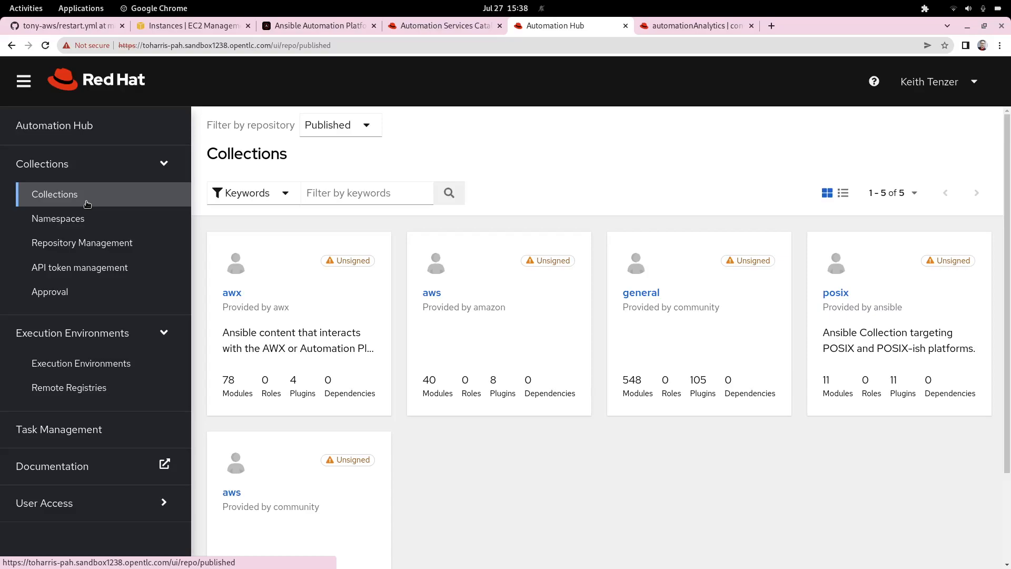
mouse_move(386, 306)
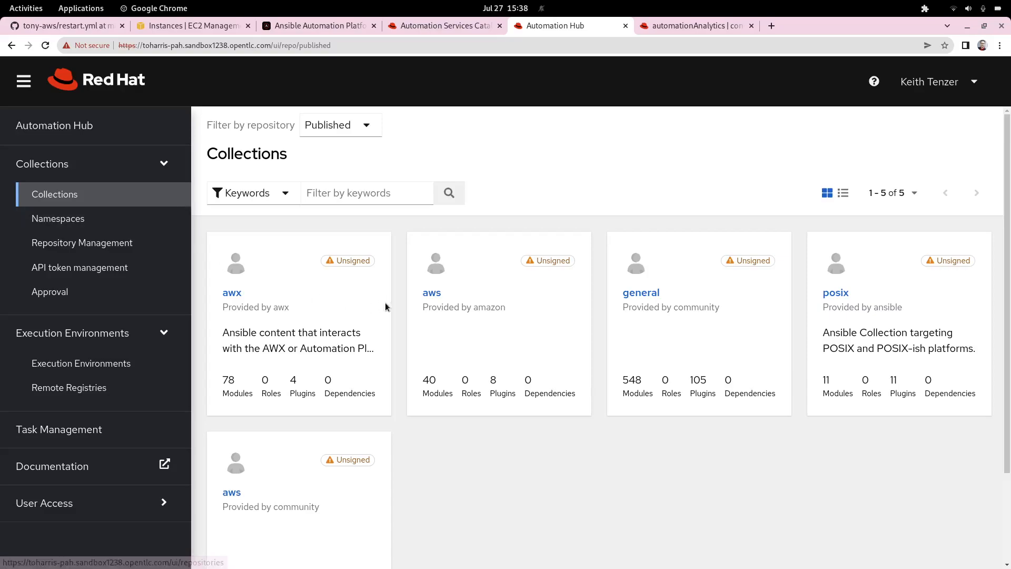
mouse_move(432, 293)
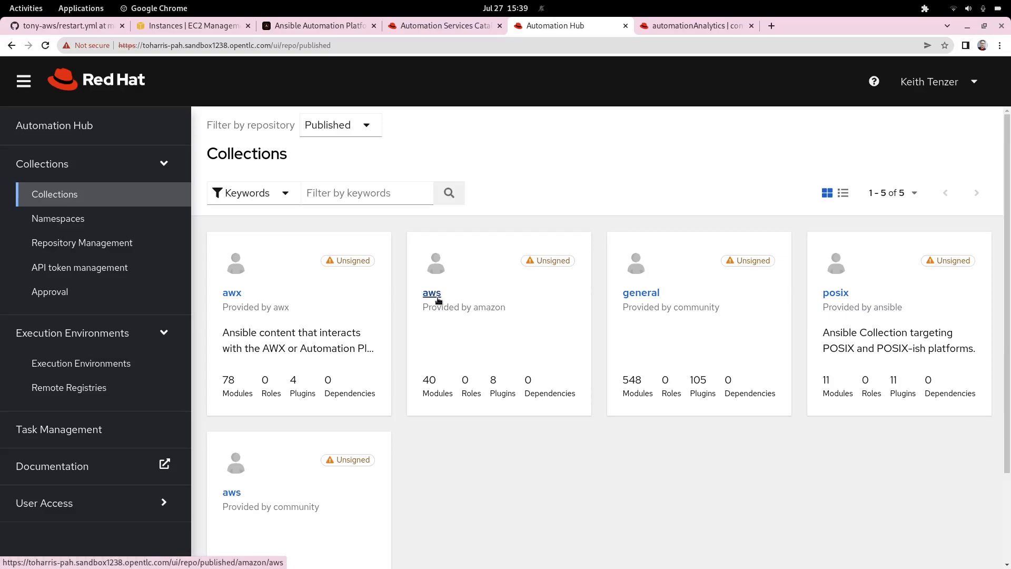
mouse_move(366, 129)
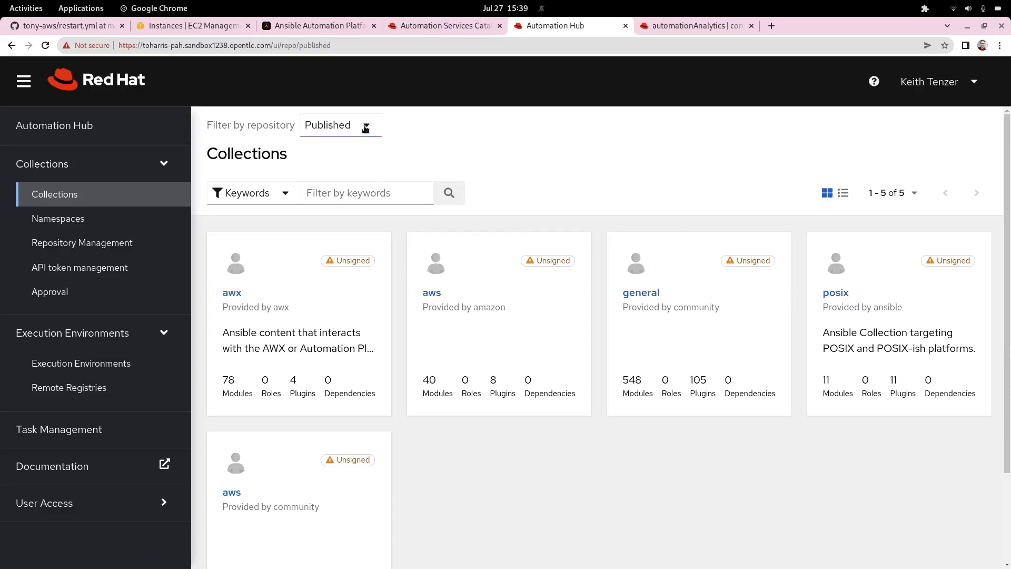
click(340, 126)
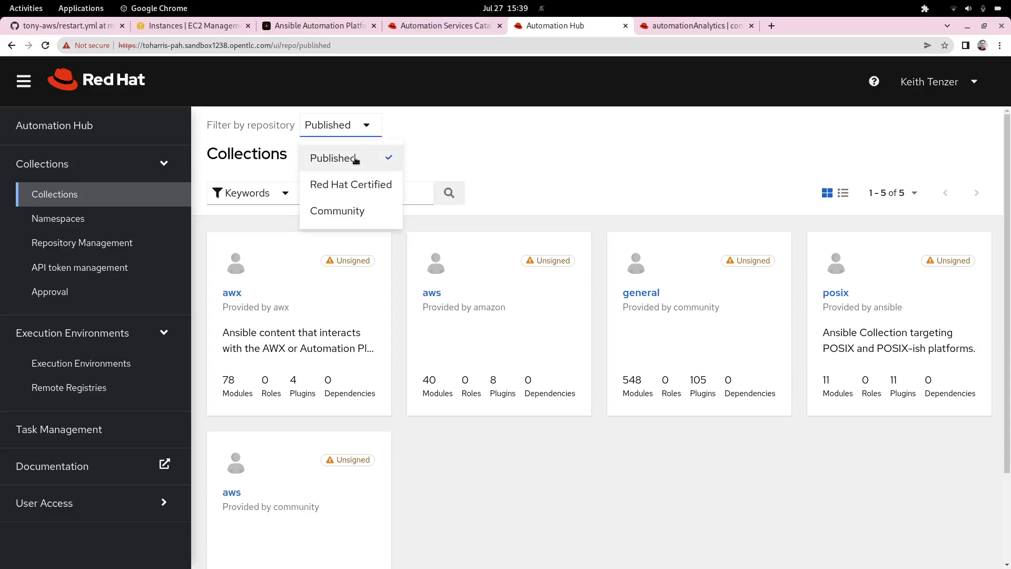
mouse_move(350, 185)
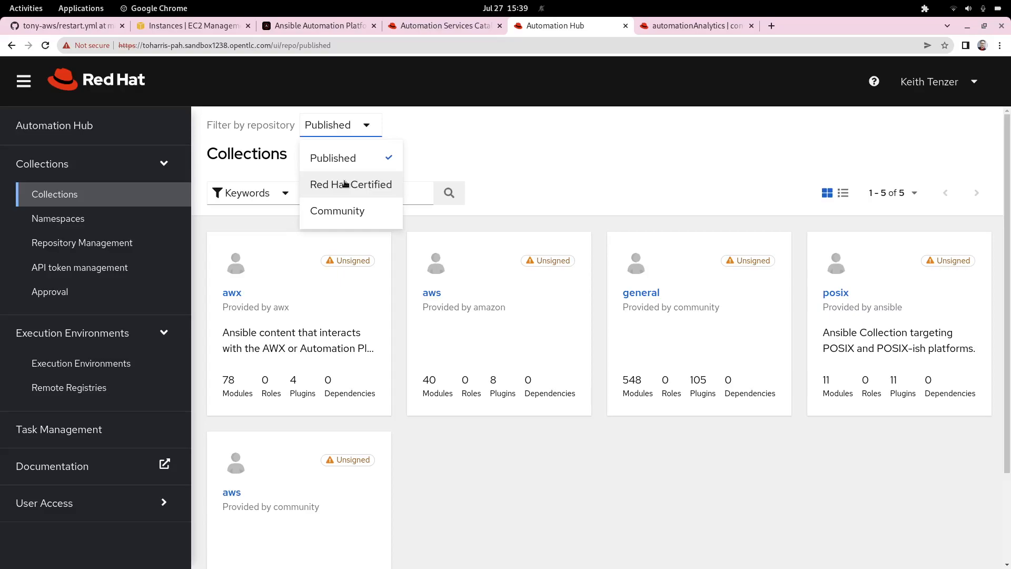
mouse_move(333, 158)
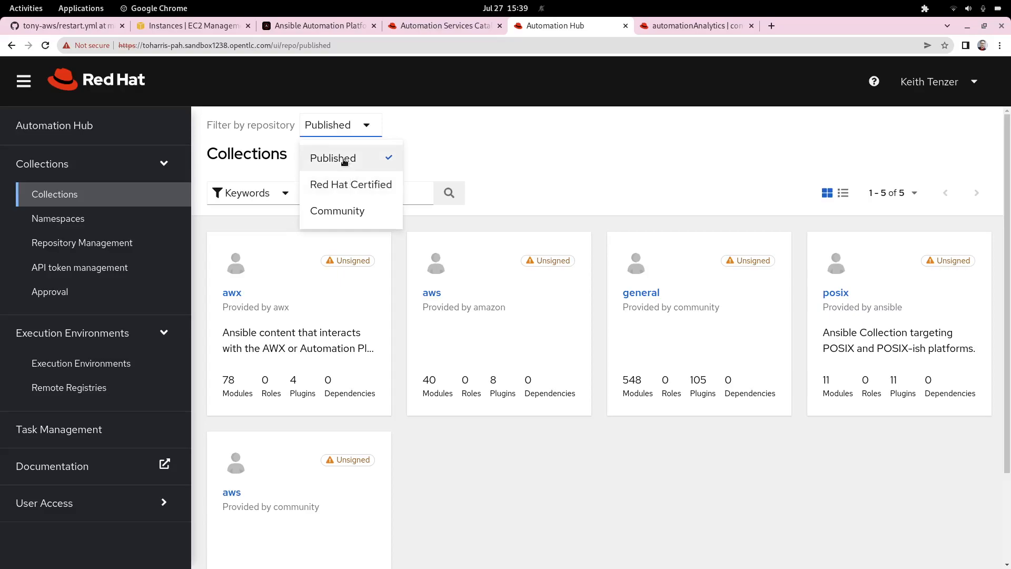
mouse_move(356, 157)
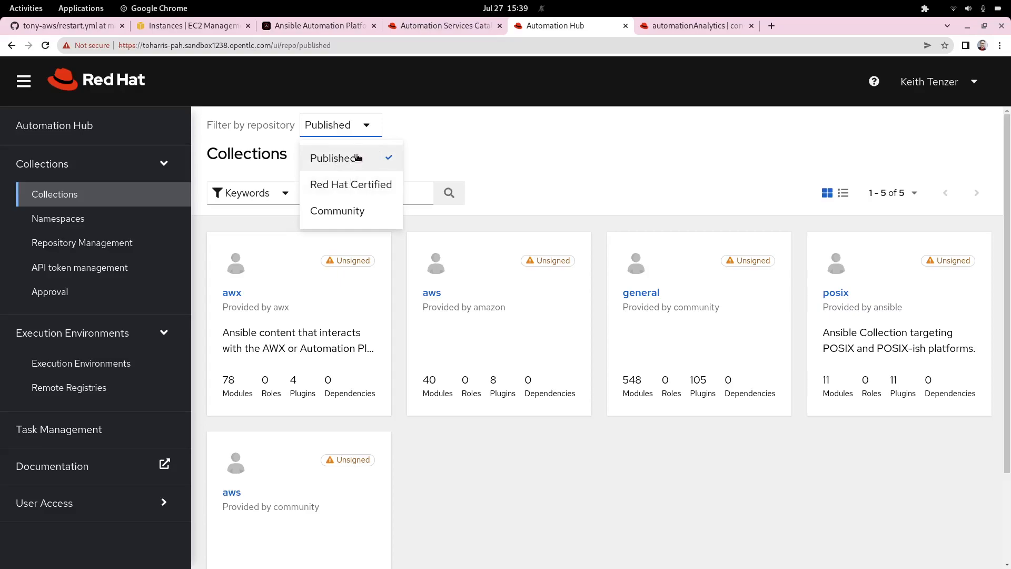
mouse_move(337, 211)
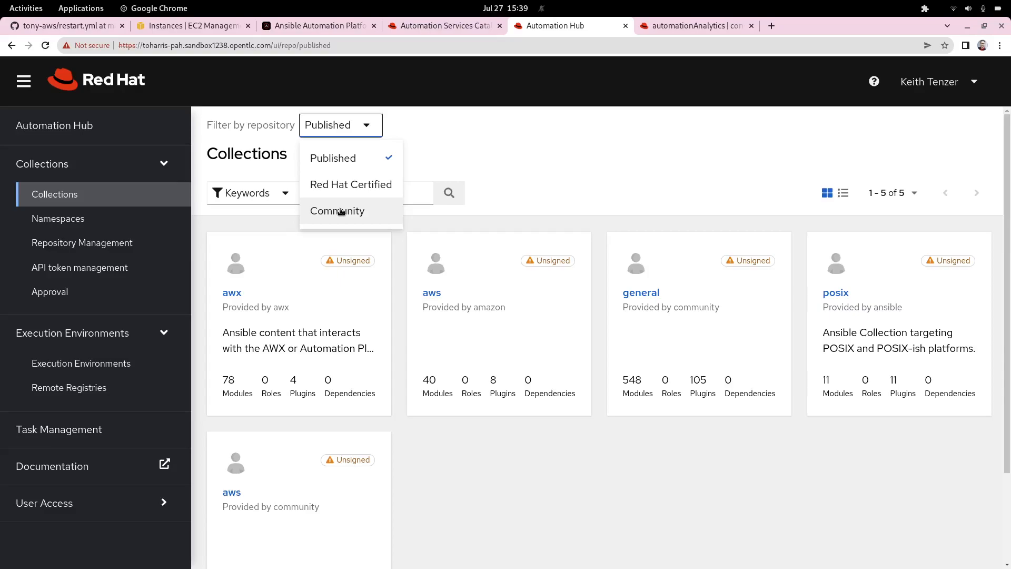
click(318, 26)
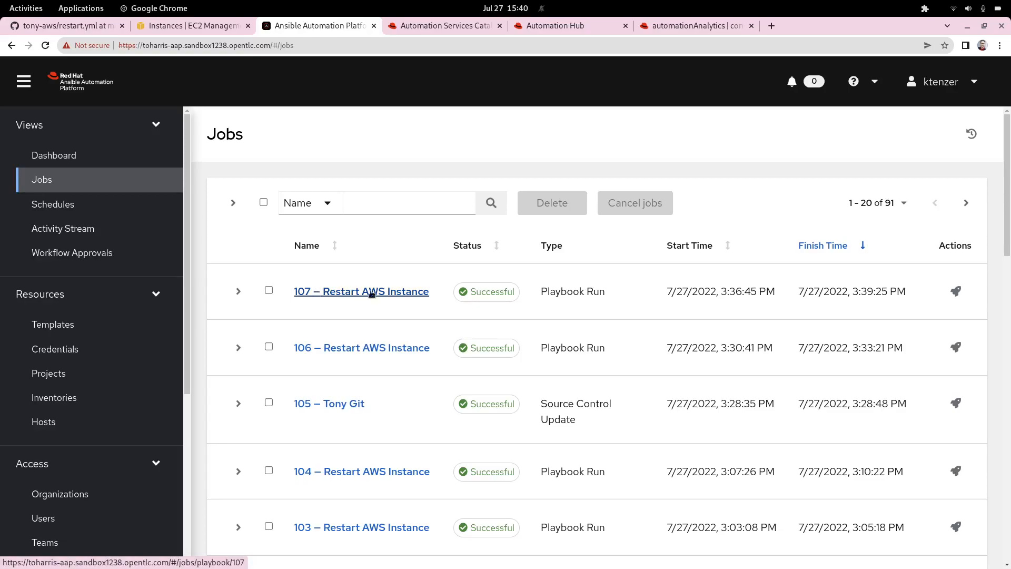
mouse_move(499, 294)
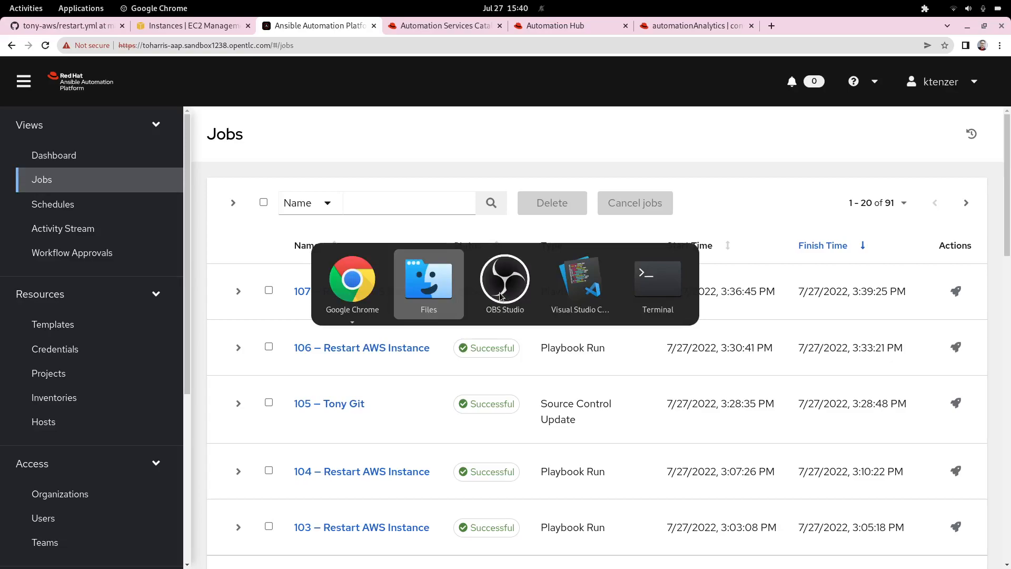
mouse_move(352, 283)
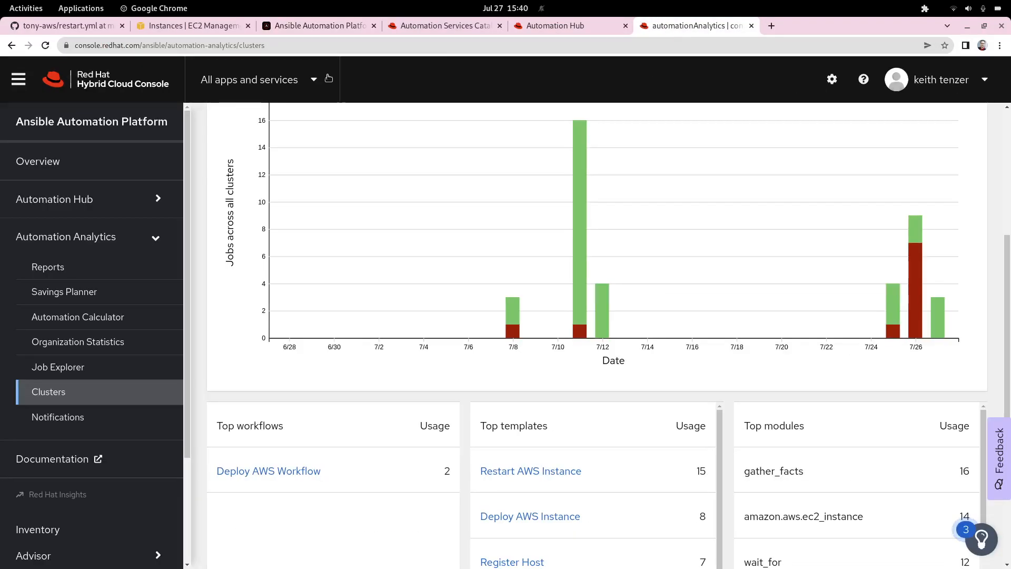
- Review the Reports page from the $12,429.08 savings chart down through the report cards
click(47, 267)
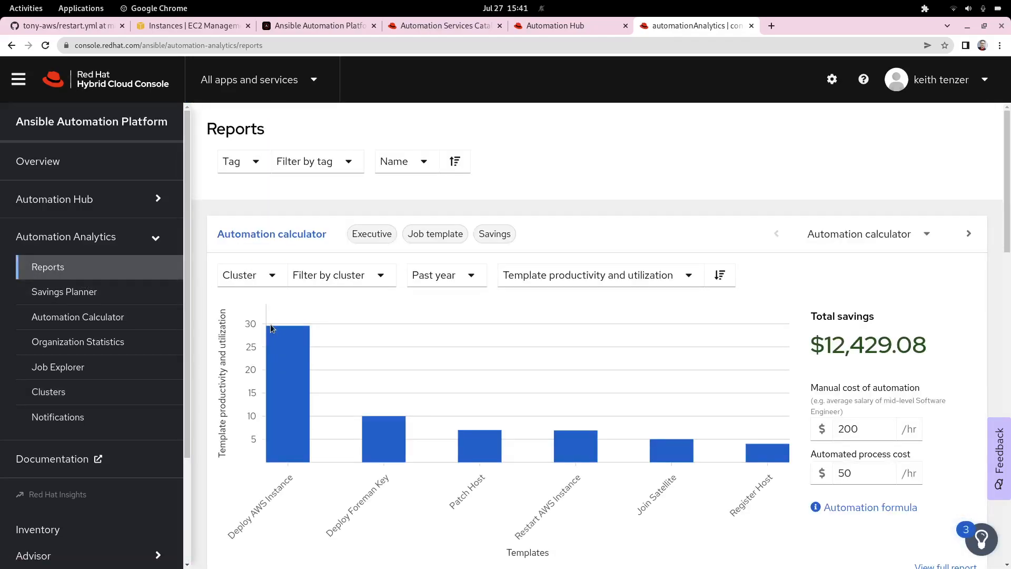
scroll(down, 3)
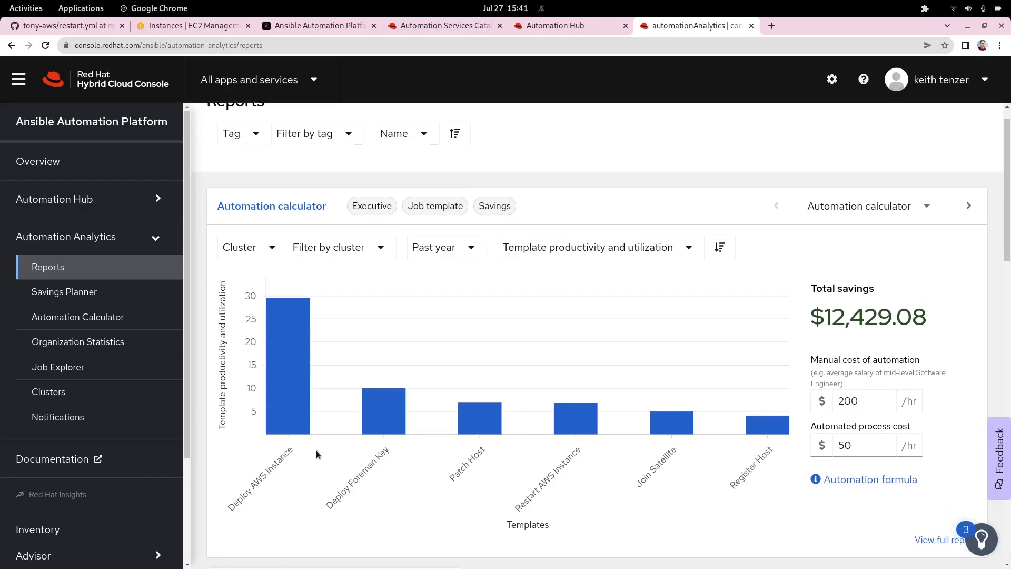
mouse_move(292, 447)
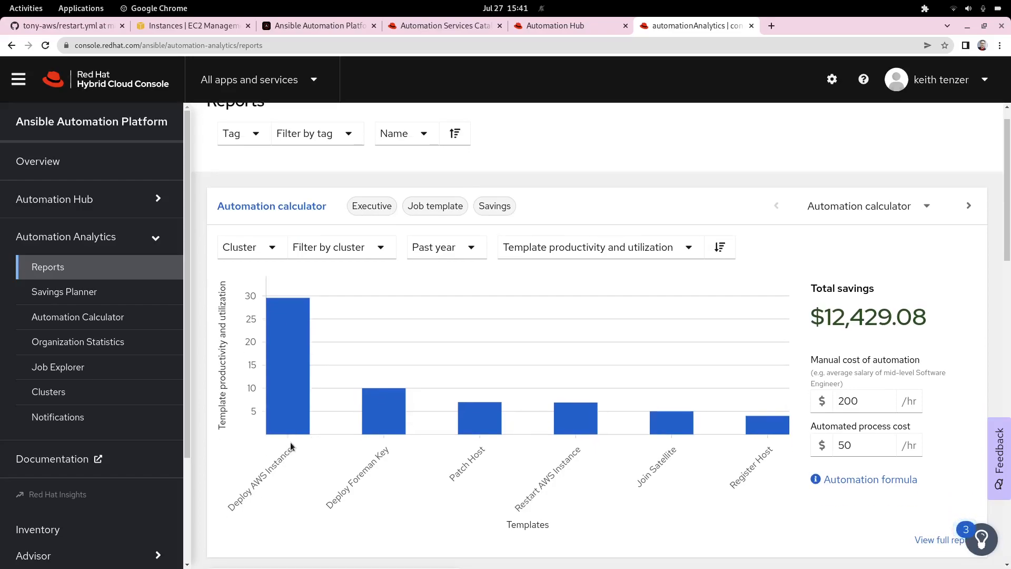
mouse_move(258, 385)
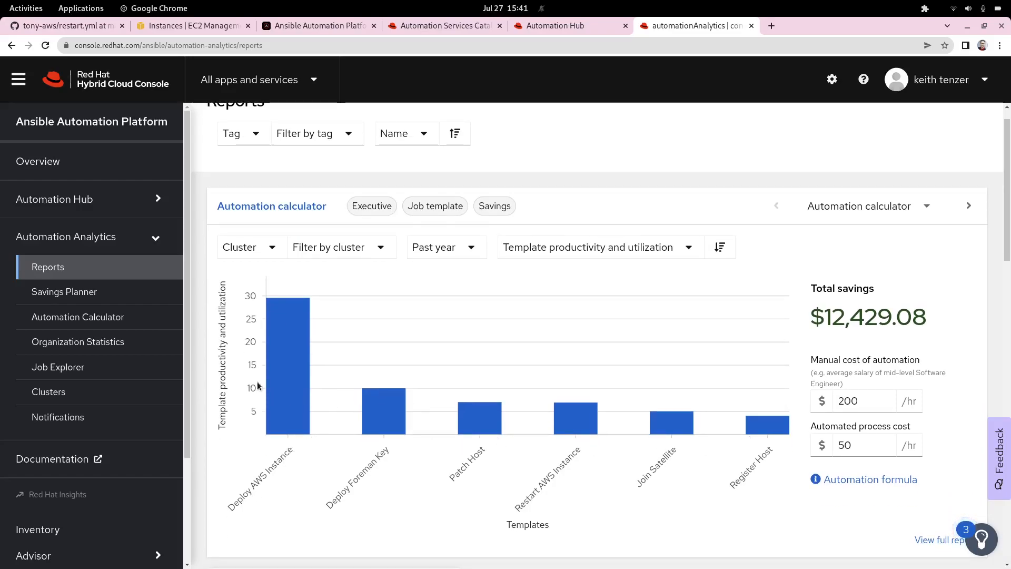
mouse_move(689, 408)
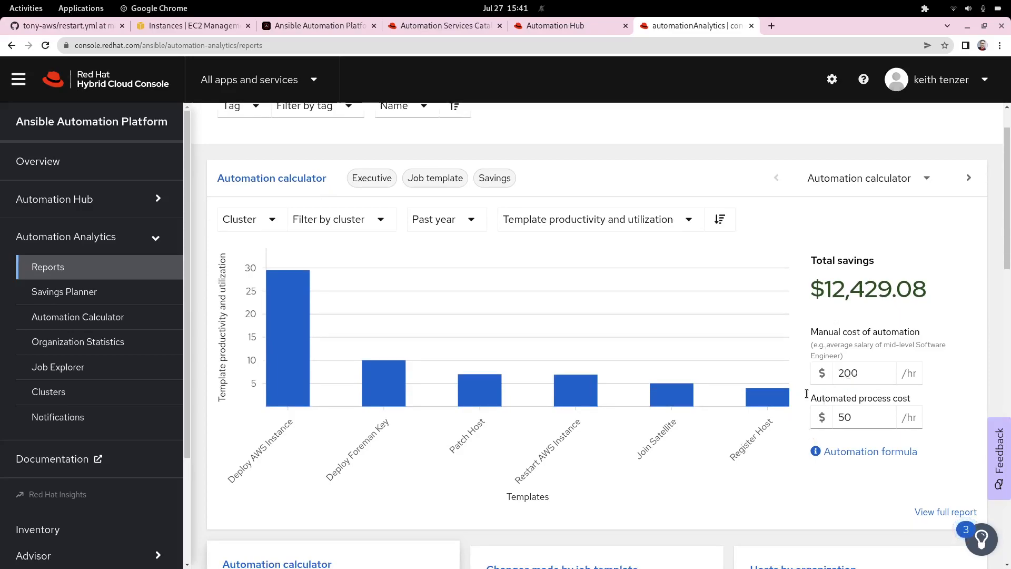
scroll(down, 3)
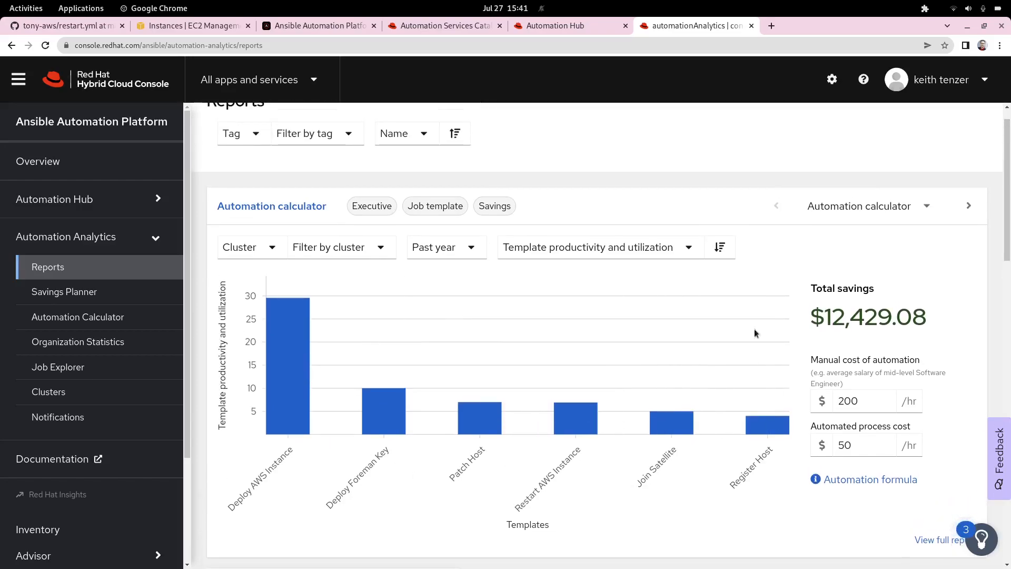
scroll(down, 3)
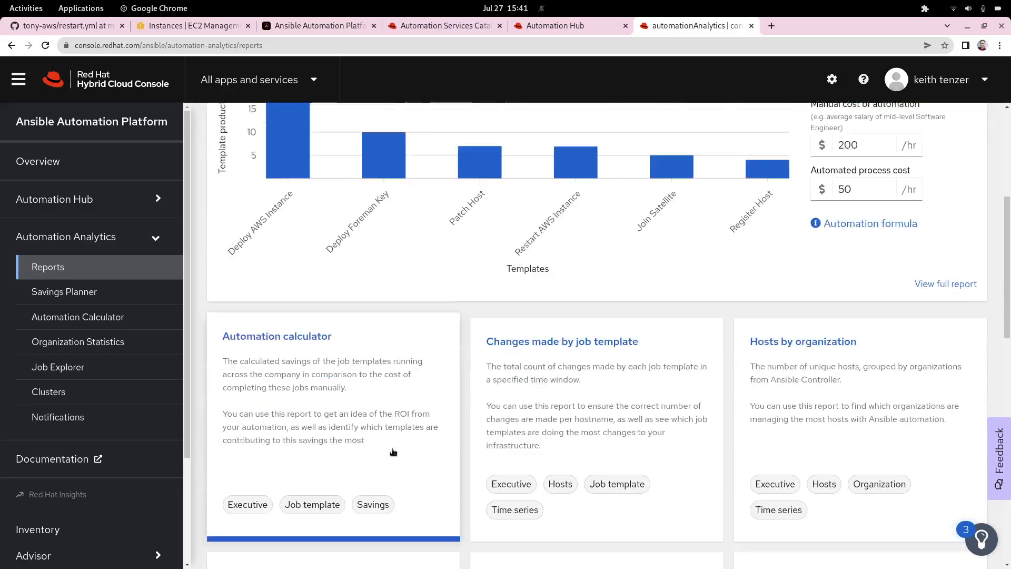
scroll(down, 3)
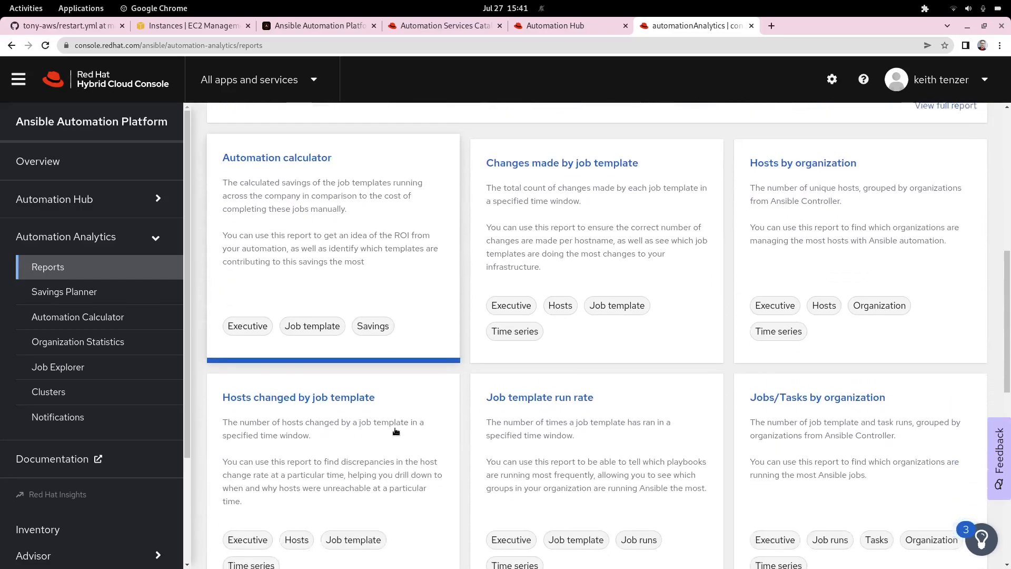
scroll(down, 3)
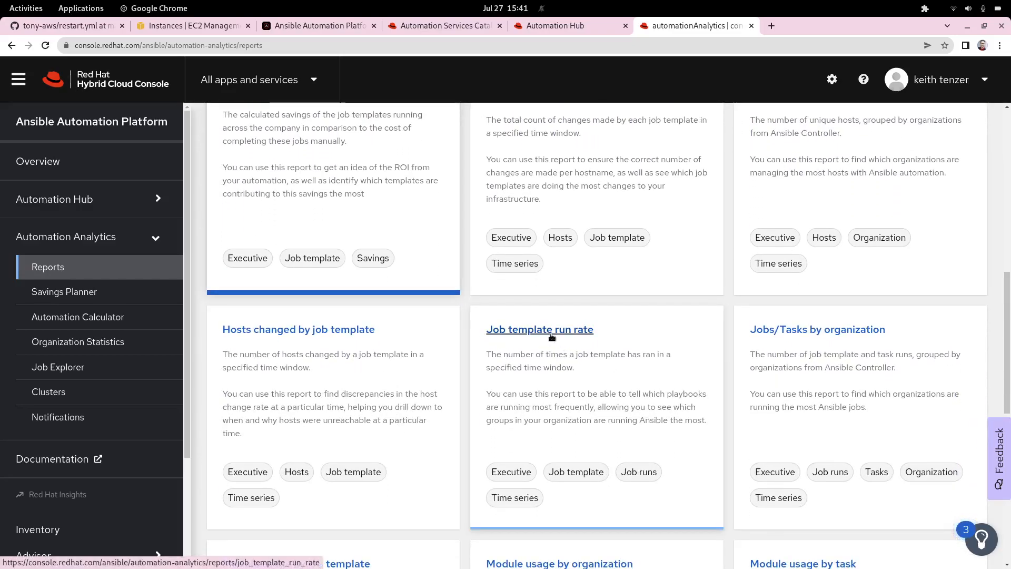
- Review the Job template run rate chart and its template table with Restart AWS Instance at 16 jobs
click(539, 329)
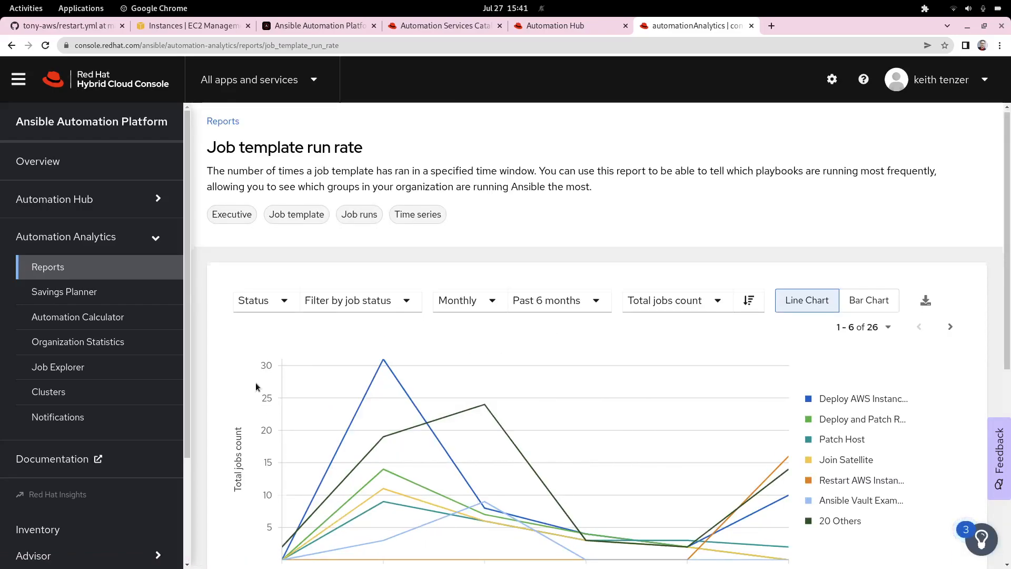
scroll(down, 3)
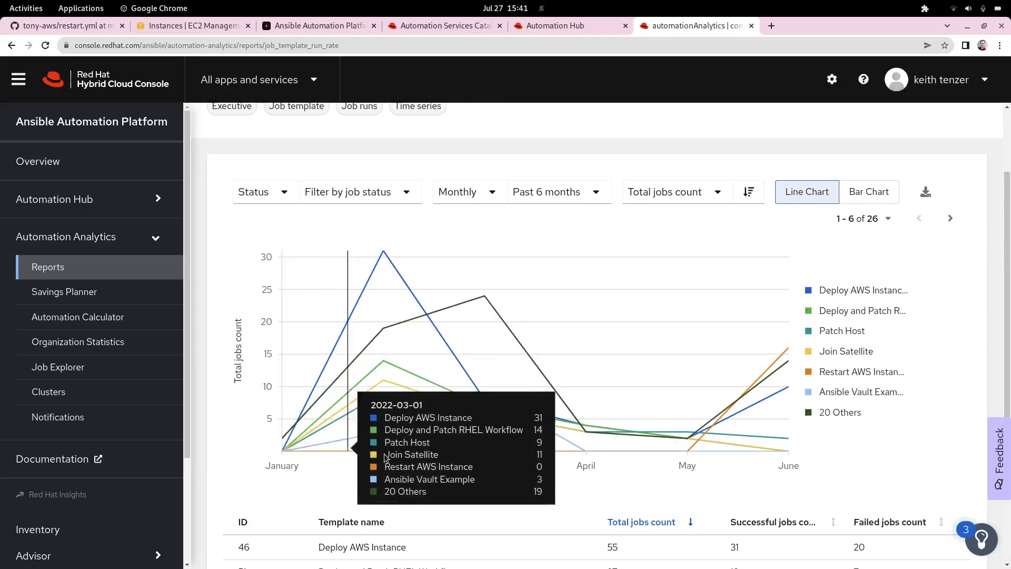
mouse_move(211, 480)
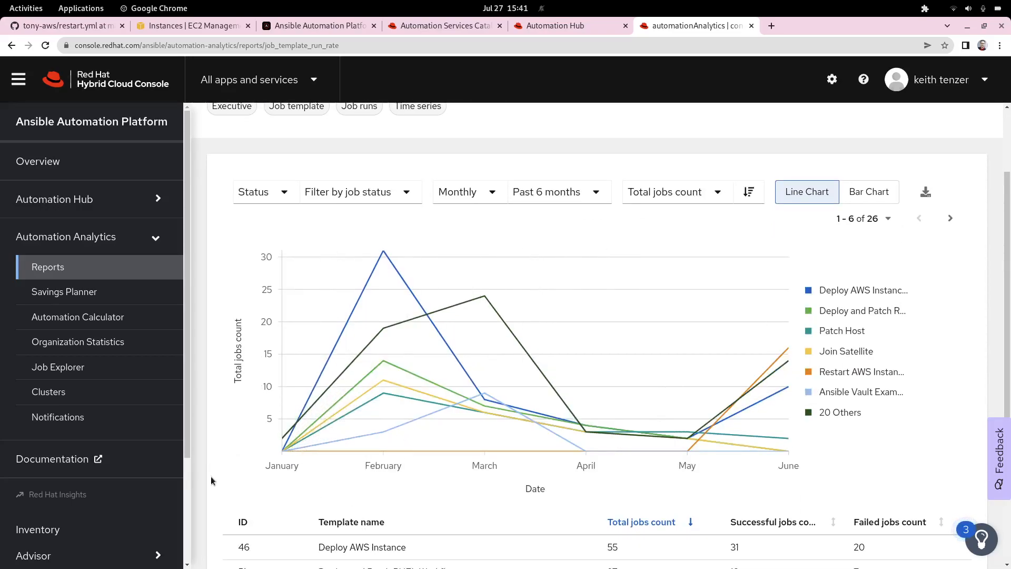
mouse_move(240, 484)
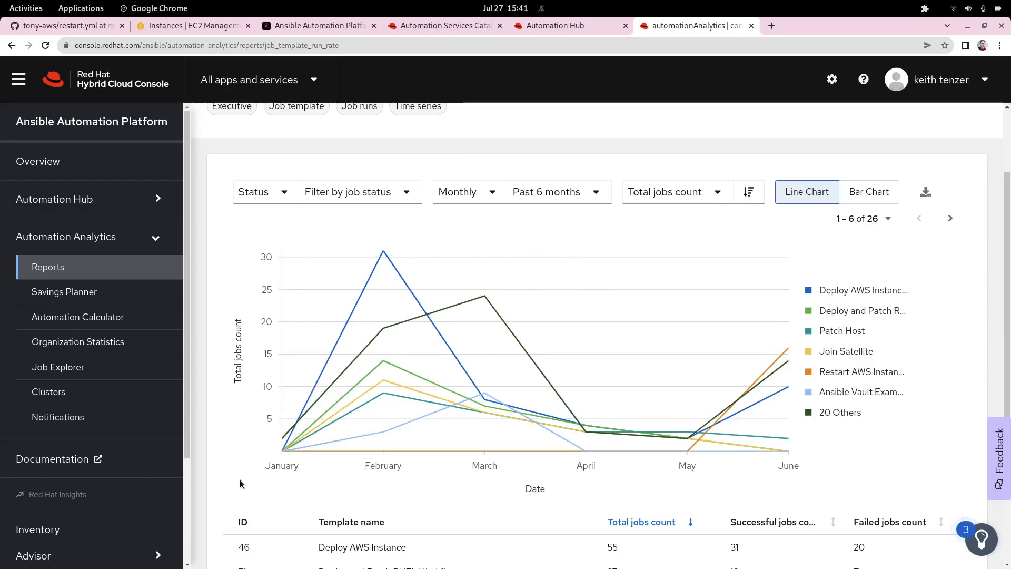
scroll(down, 3)
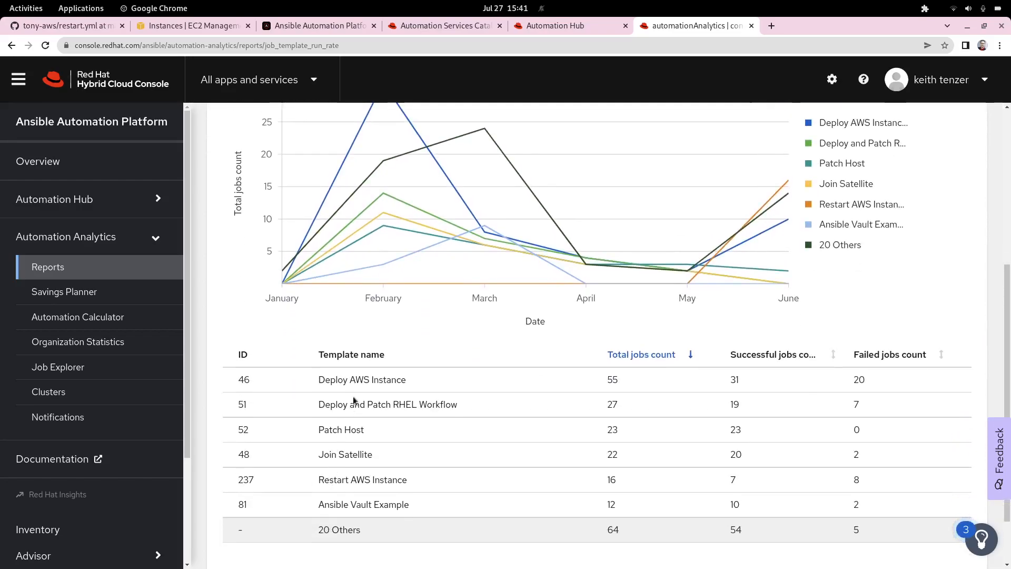
scroll(up, 3)
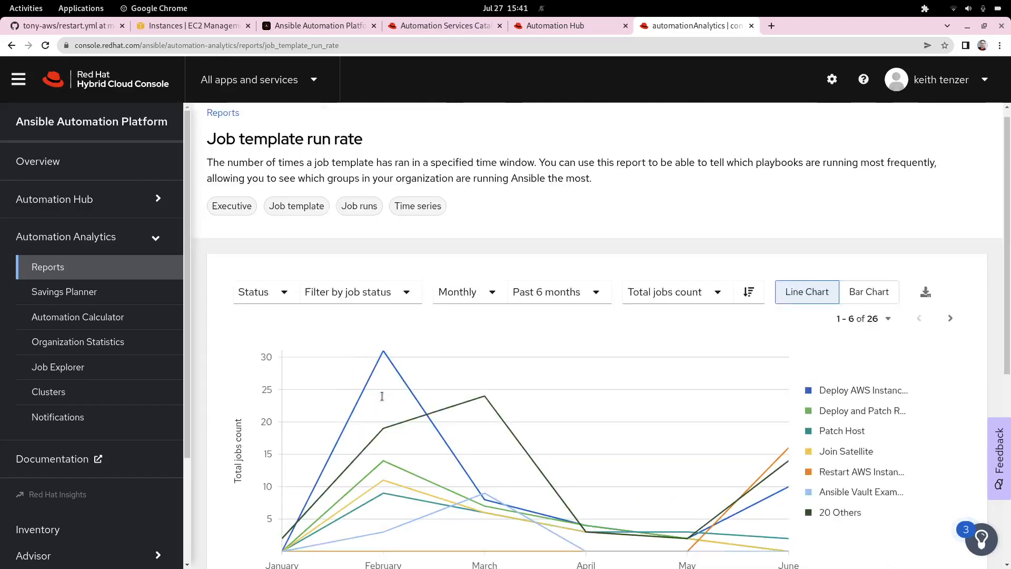
- From the report catalogue, review the Most used modules report led by gather_facts
click(47, 266)
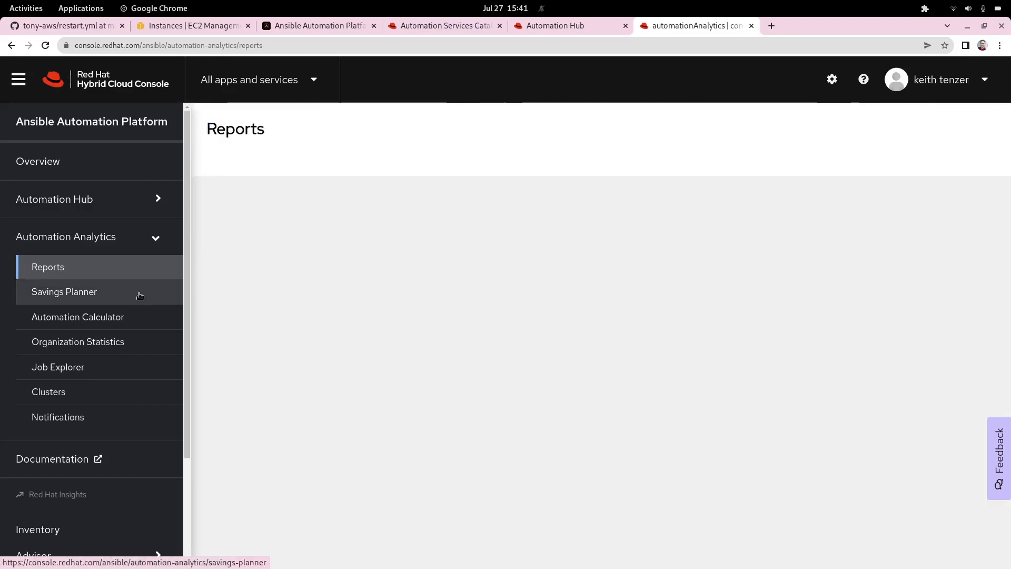
scroll(down, 3)
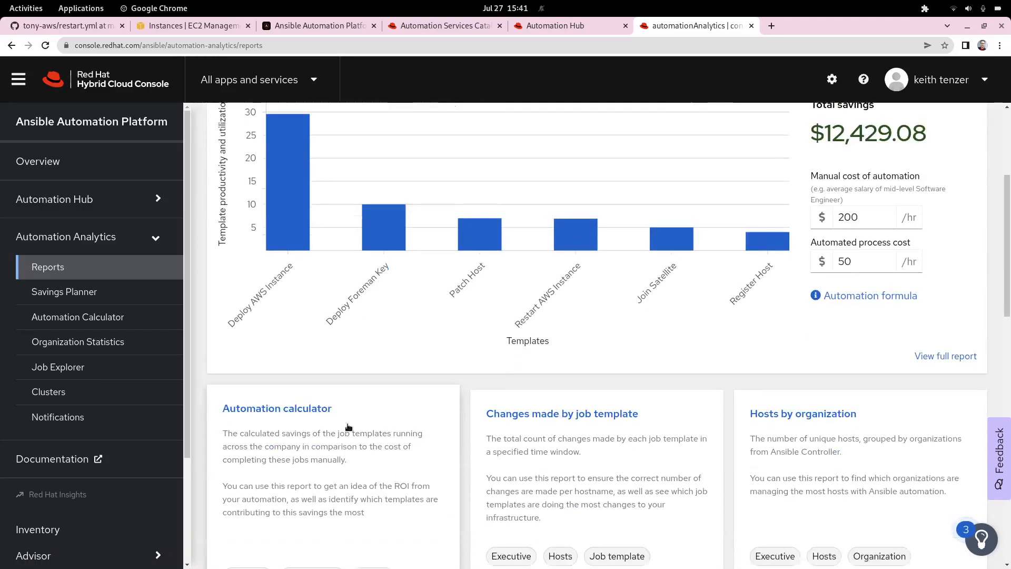
scroll(down, 3)
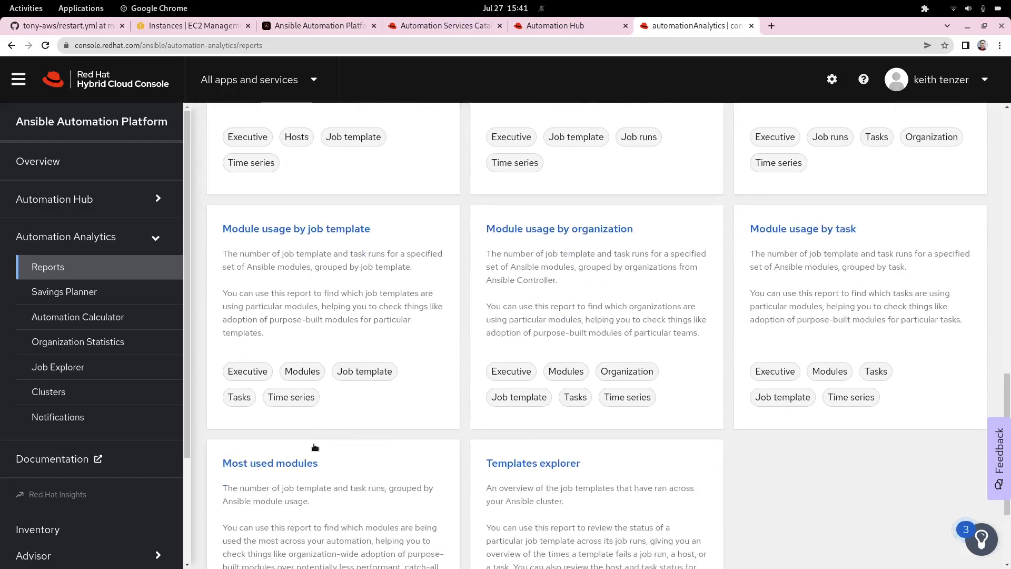
click(270, 463)
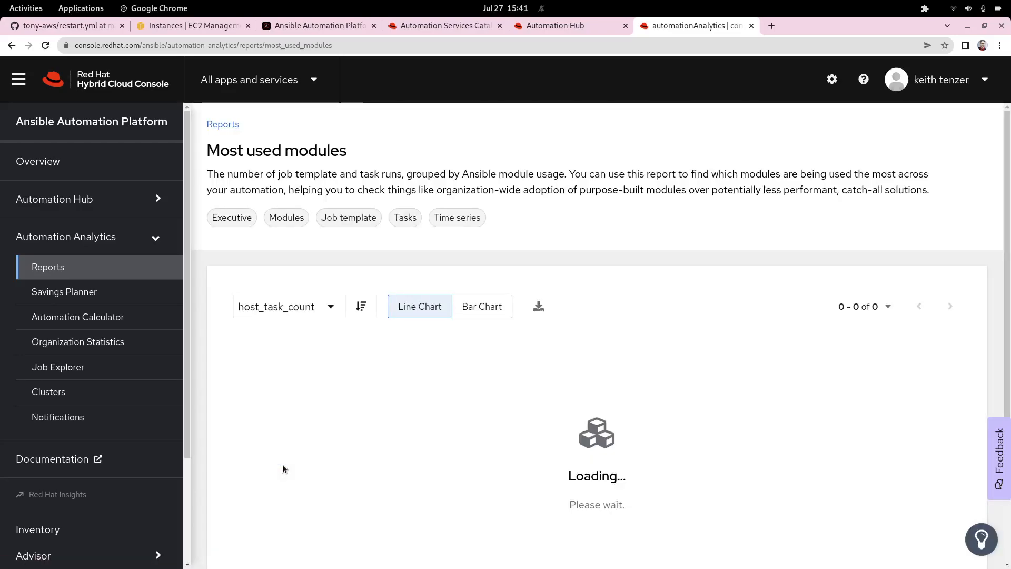
scroll(down, 3)
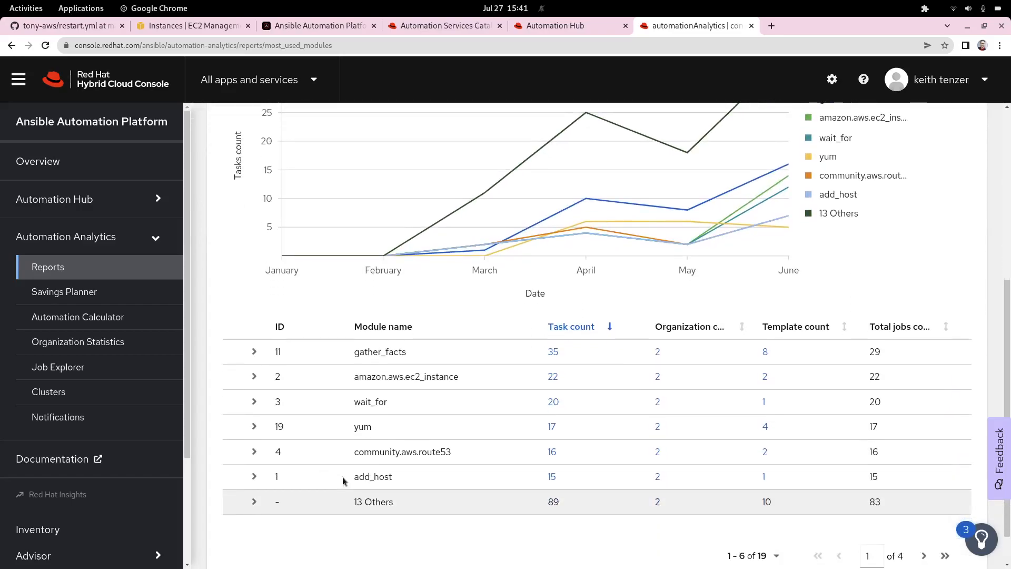
mouse_move(563, 386)
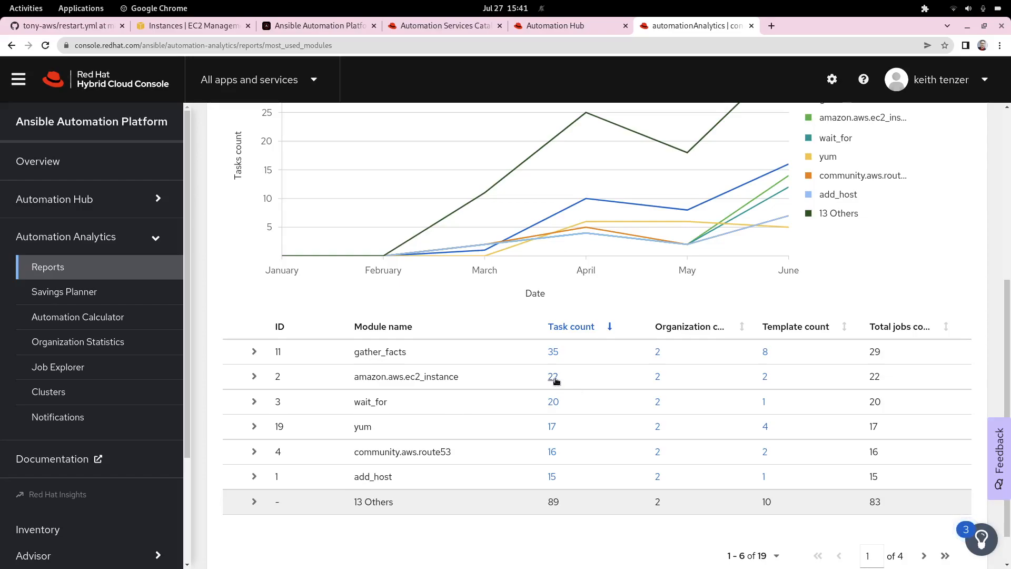
mouse_move(522, 405)
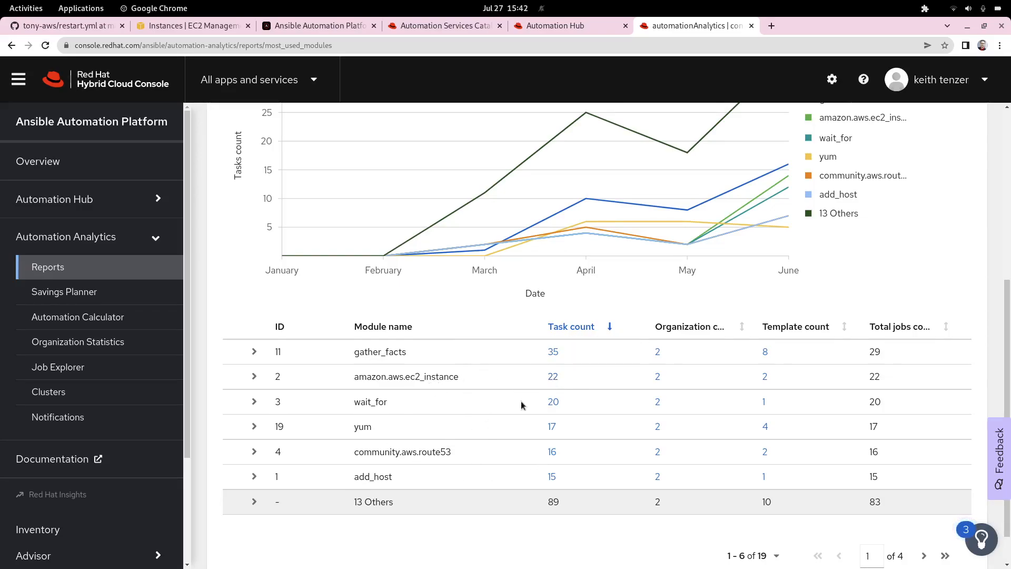
mouse_move(473, 400)
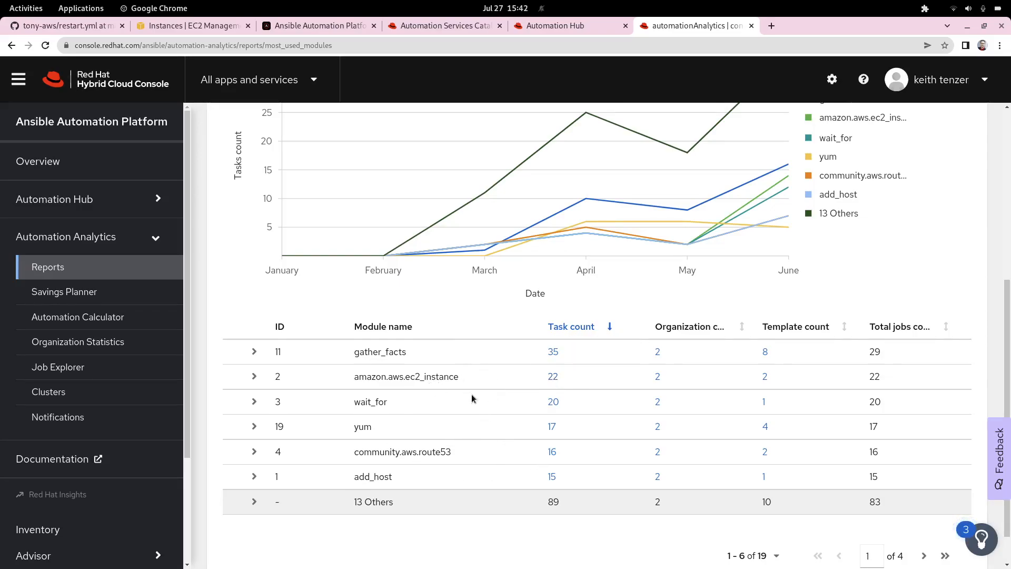
mouse_move(396, 420)
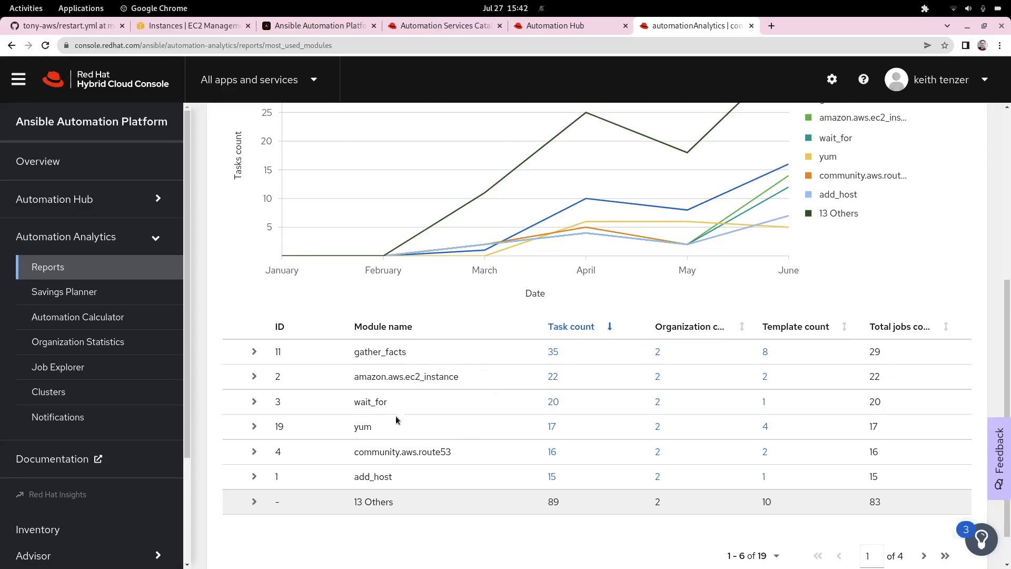
mouse_move(456, 422)
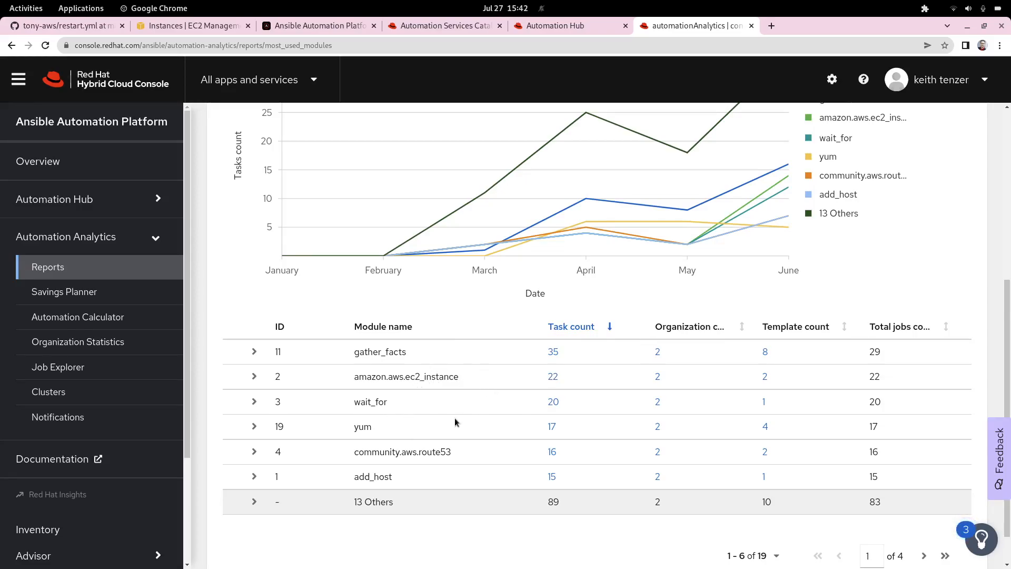
mouse_move(567, 357)
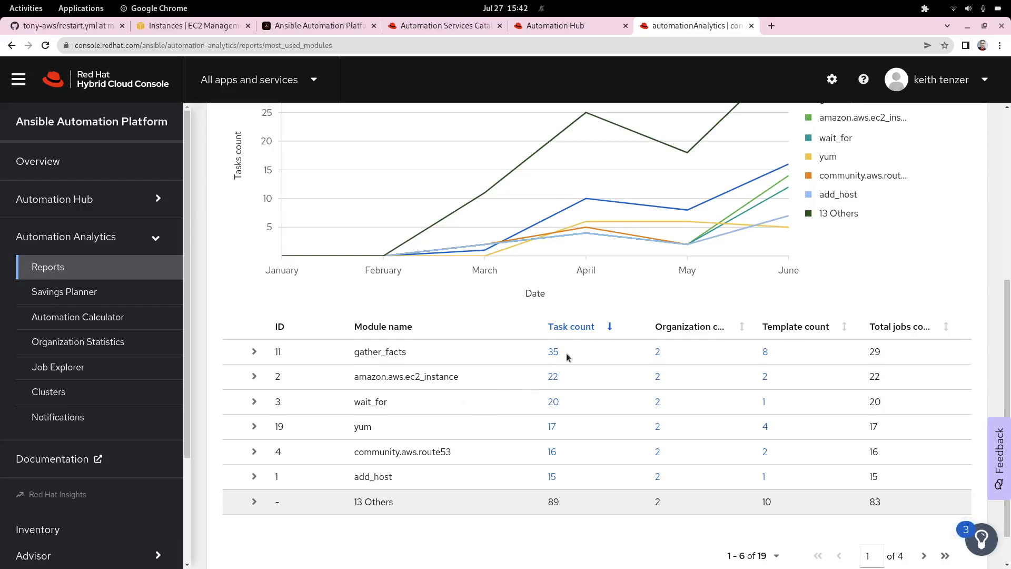
scroll(up, 3)
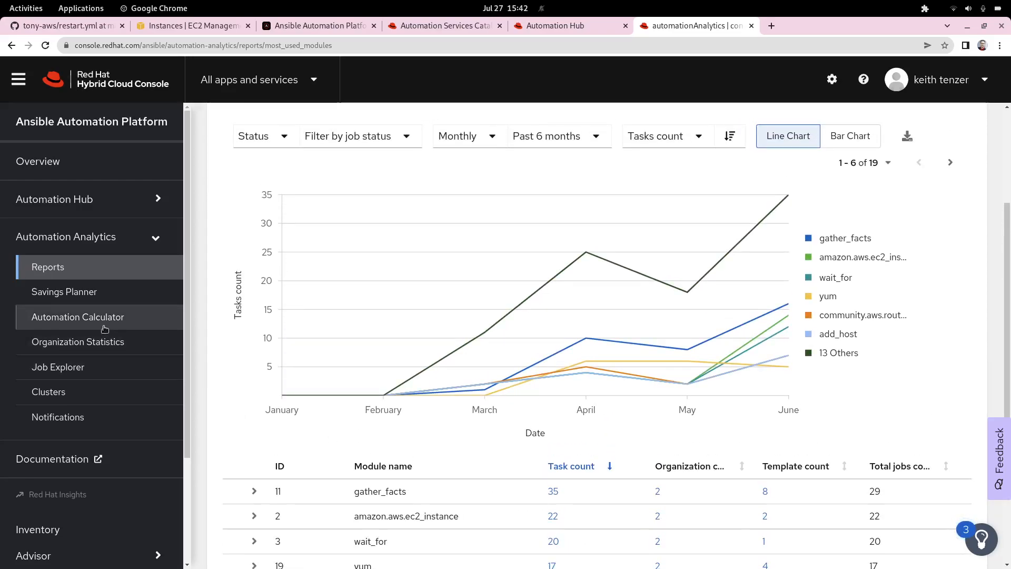
- Review the Automation Calculator savings table, including Deploy AWS Instance's manual time field
click(77, 317)
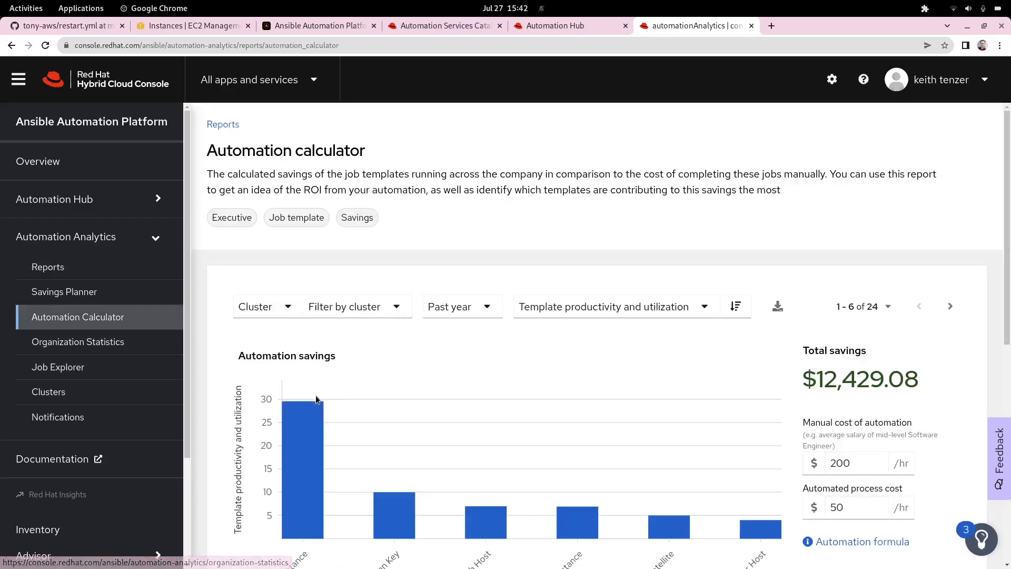
scroll(down, 3)
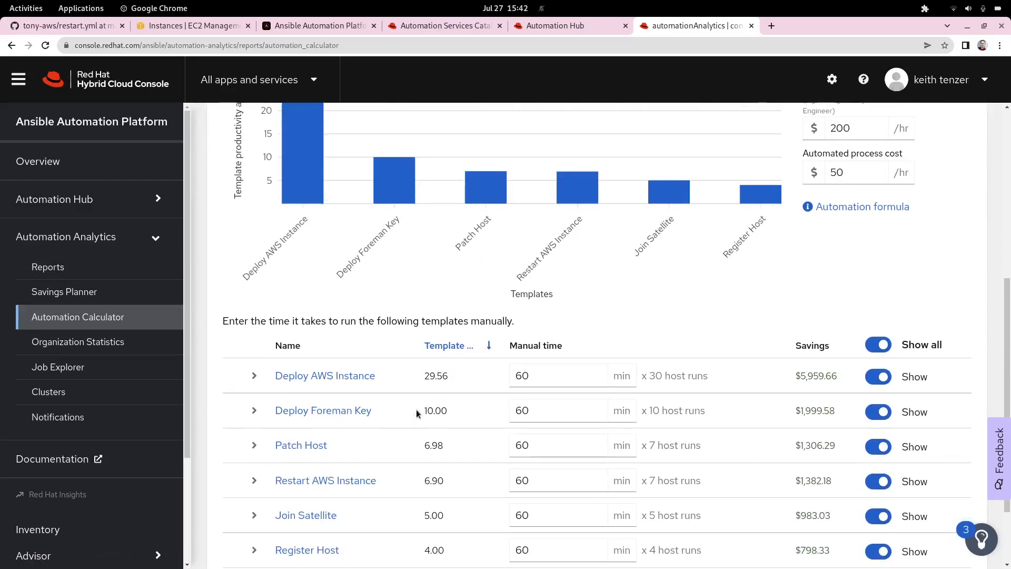
scroll(down, 3)
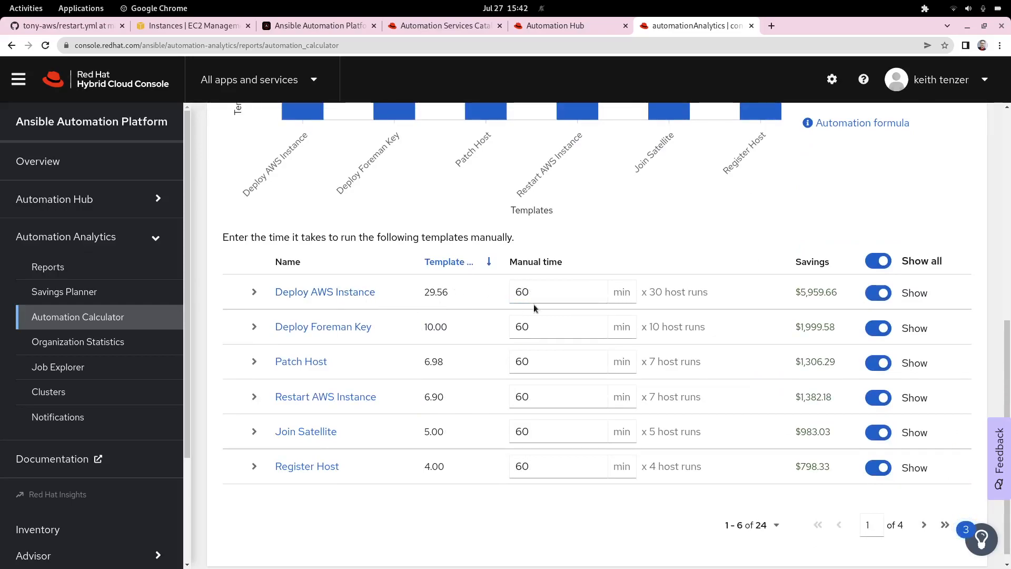
click(555, 466)
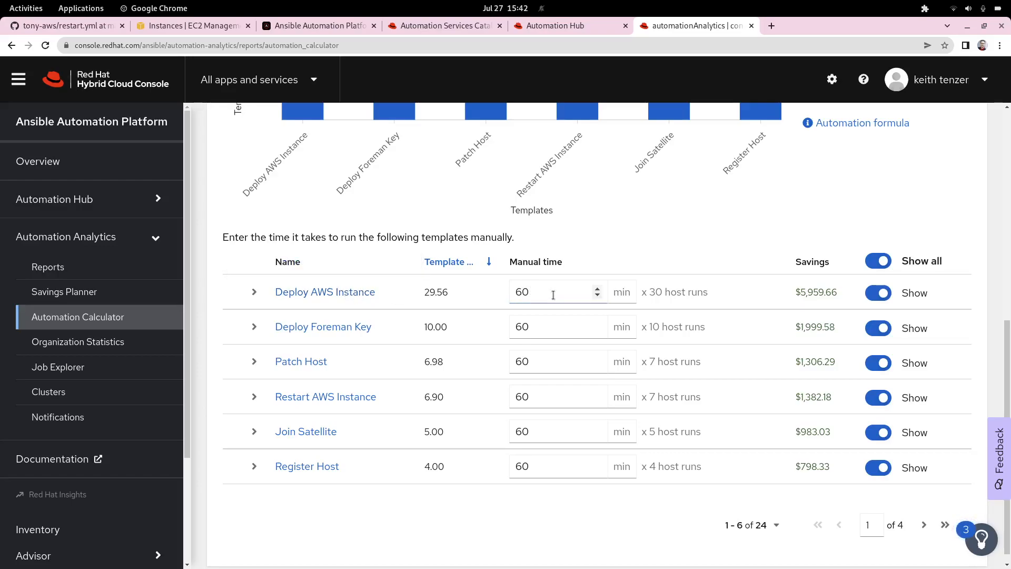
mouse_move(648, 303)
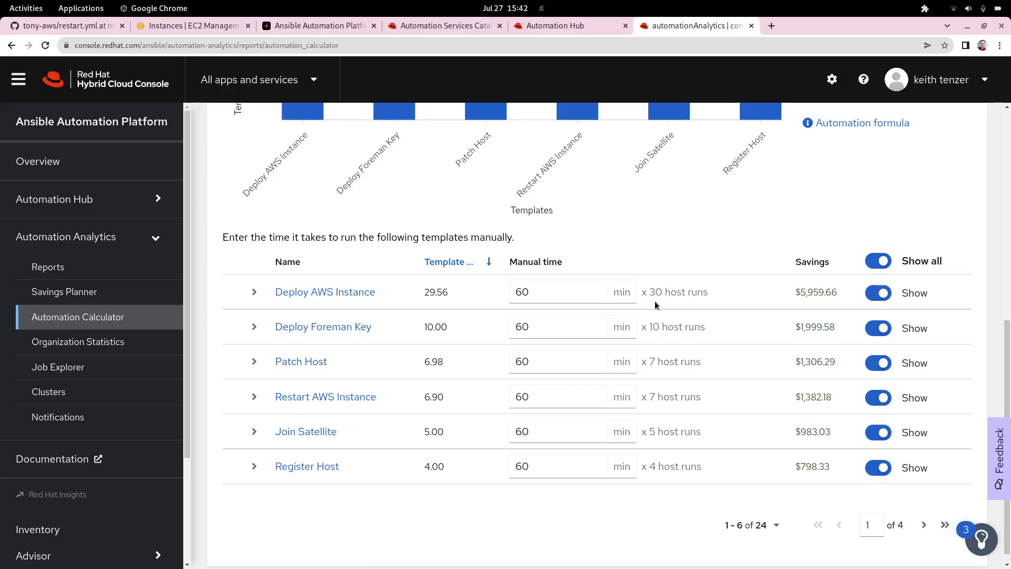
mouse_move(671, 393)
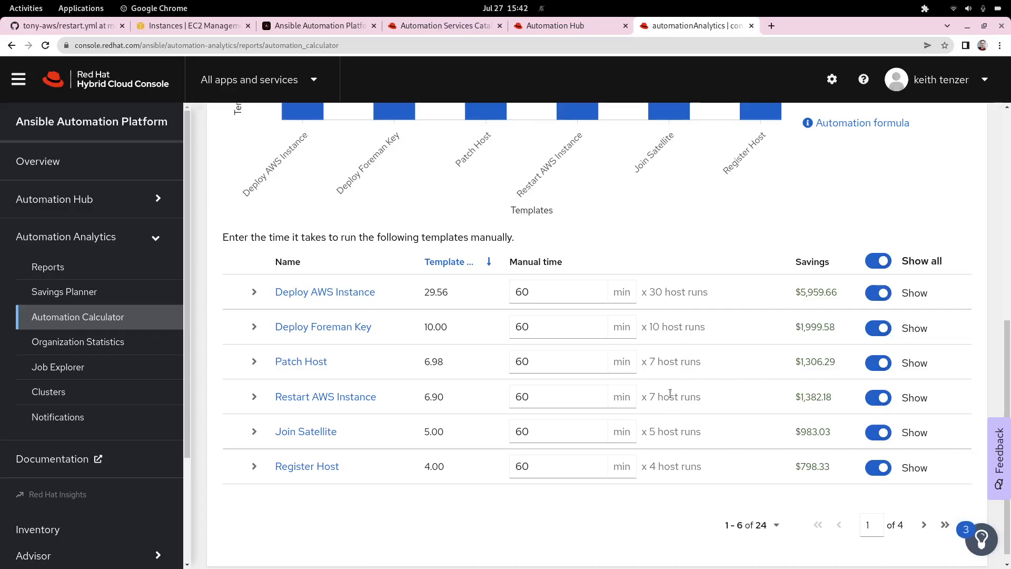
mouse_move(622, 401)
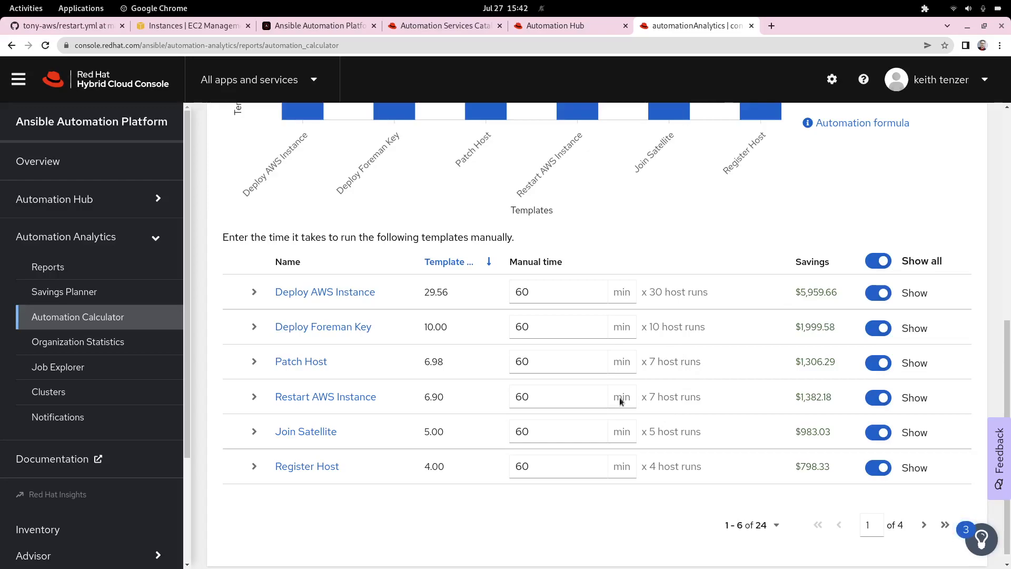
mouse_move(525, 415)
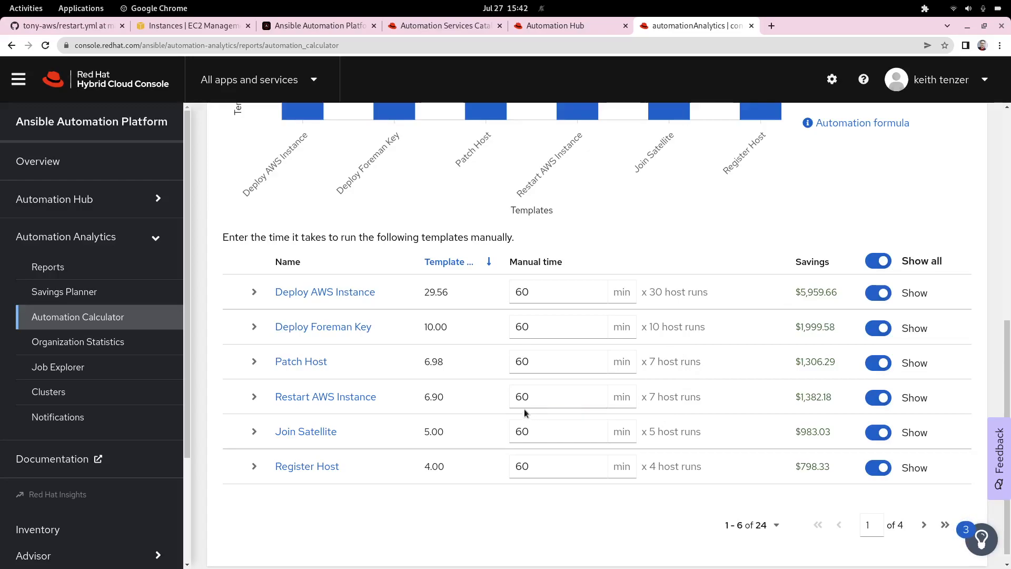
scroll(up, 3)
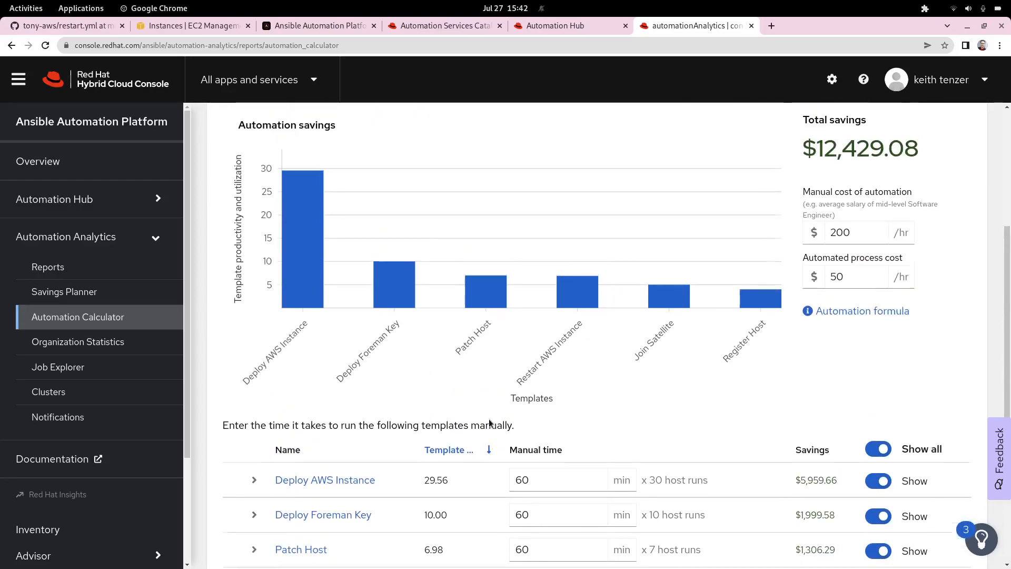
scroll(down, 3)
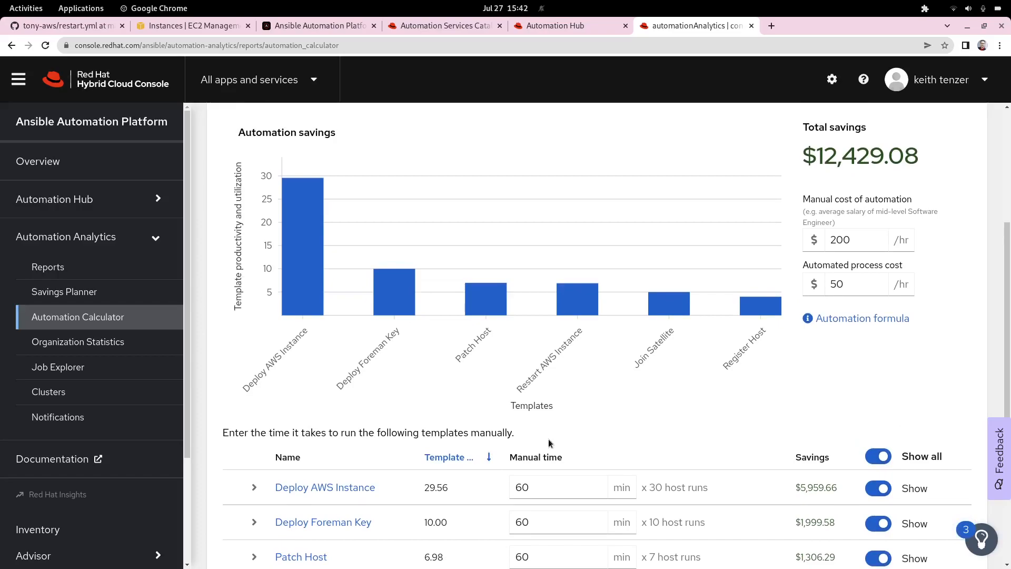
mouse_move(665, 434)
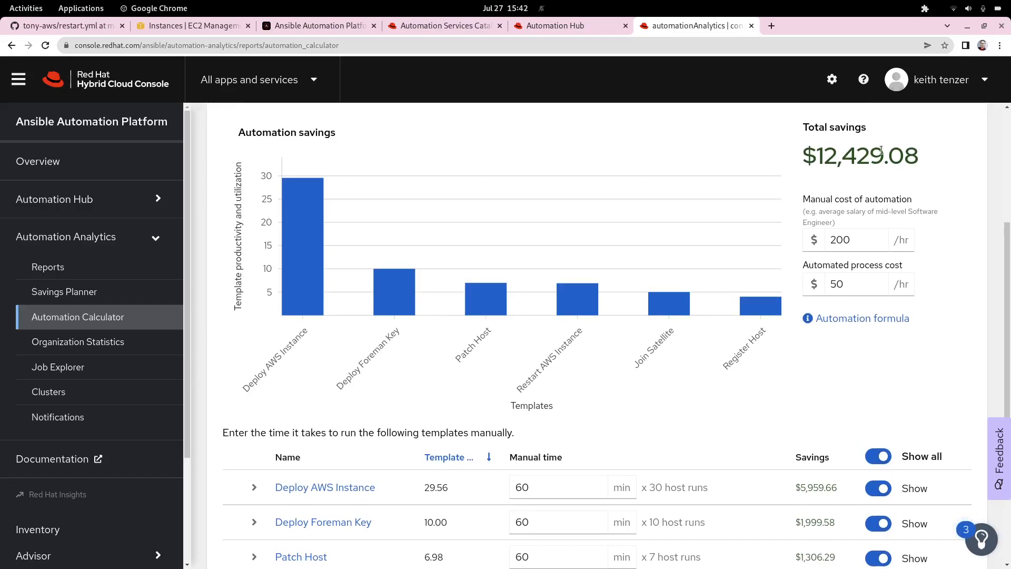
mouse_move(600, 431)
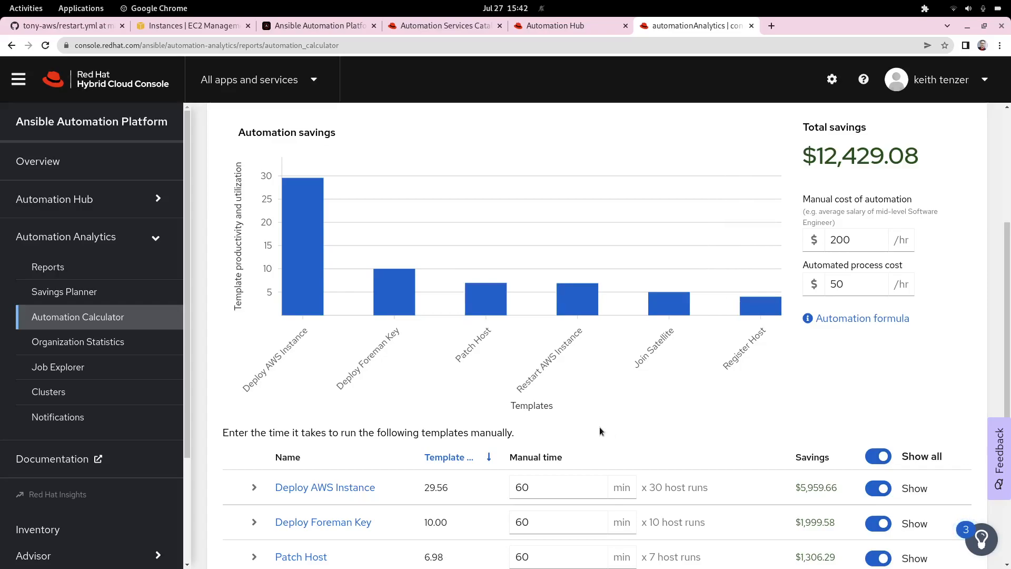
scroll(down, 3)
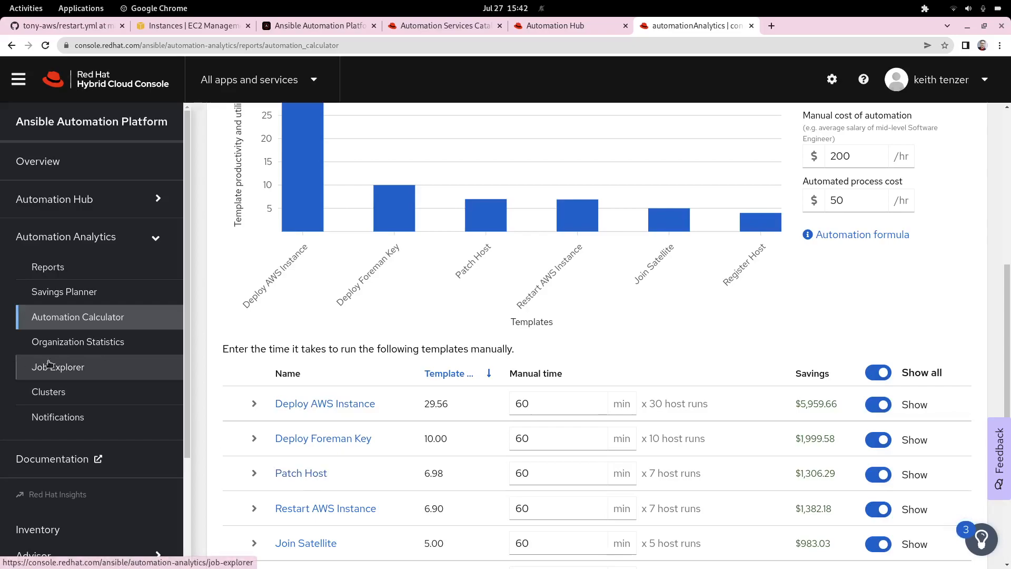
- Review Organization Statistics with job runs split 40 default versus 2 no organization
click(77, 341)
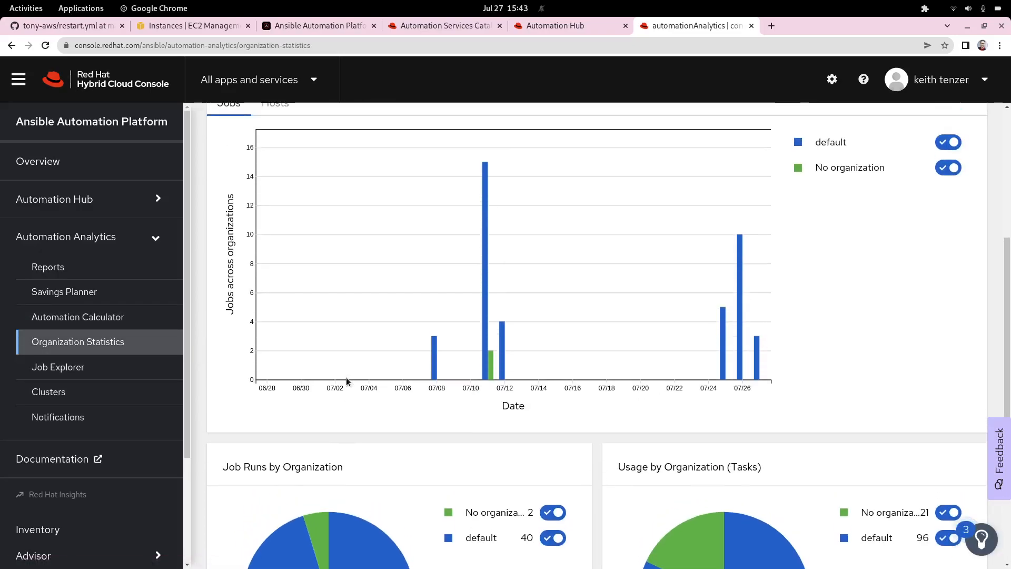
scroll(down, 3)
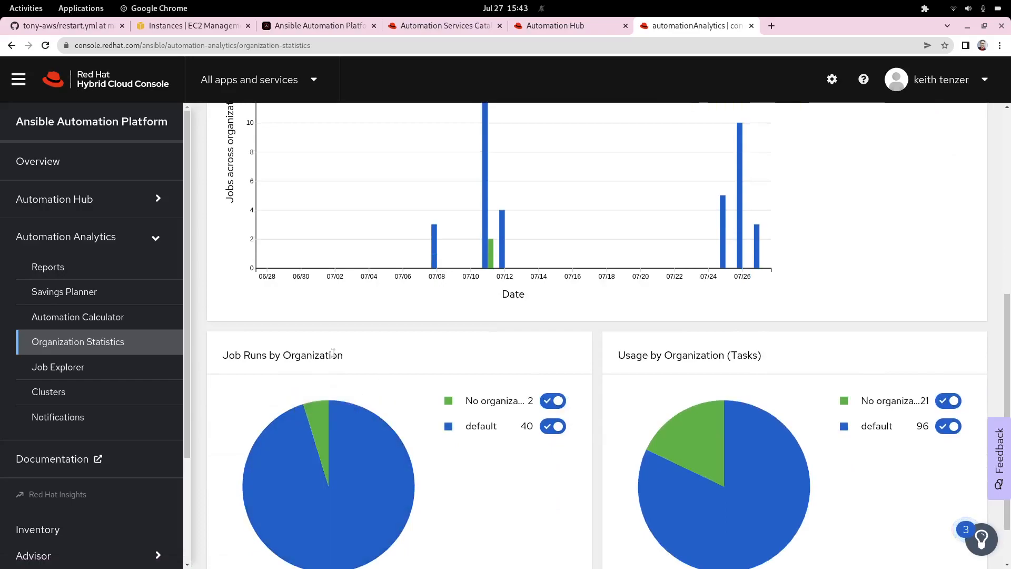
- Review Job Explorer's 39 recent runs led by Restart AWS Instance
click(58, 366)
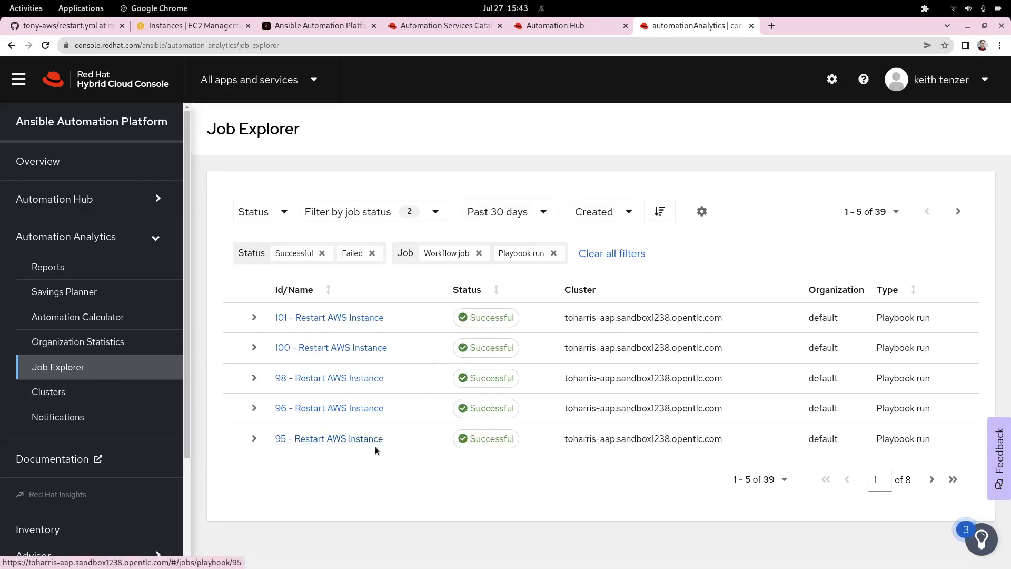
mouse_move(405, 385)
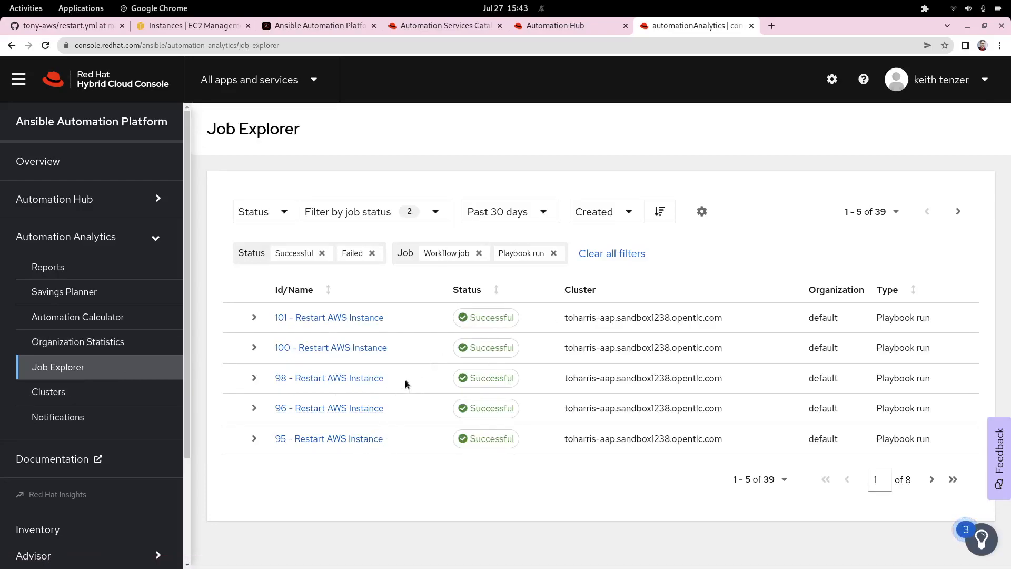
mouse_move(239, 458)
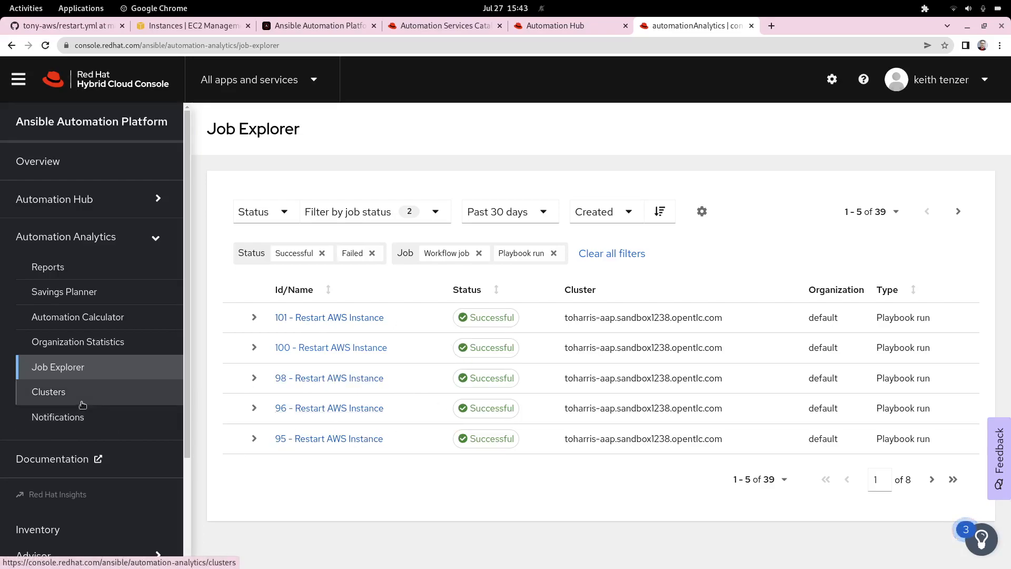
- Review the Clusters job status chart and the top workflows, templates and modules panels
click(49, 392)
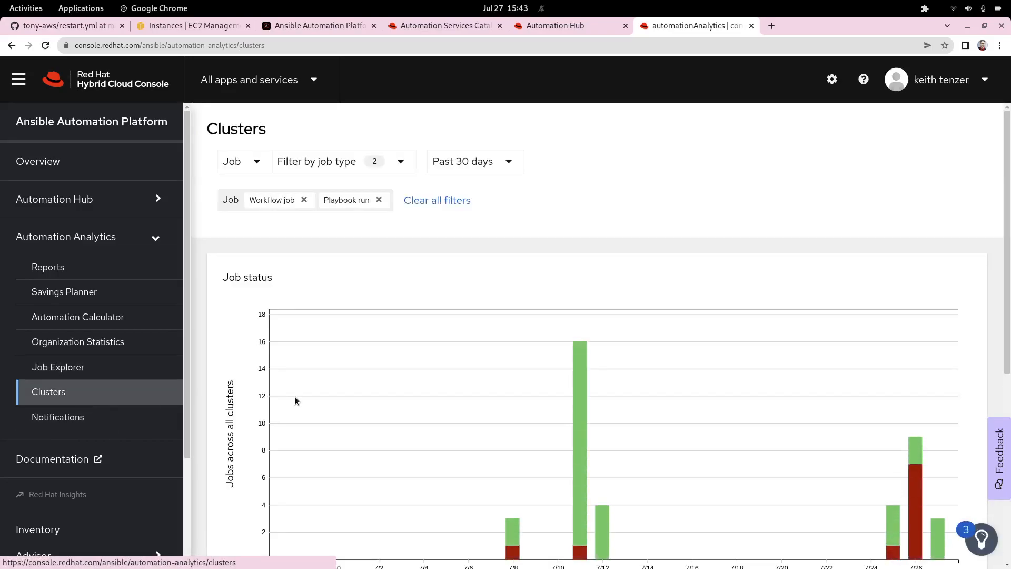
scroll(down, 3)
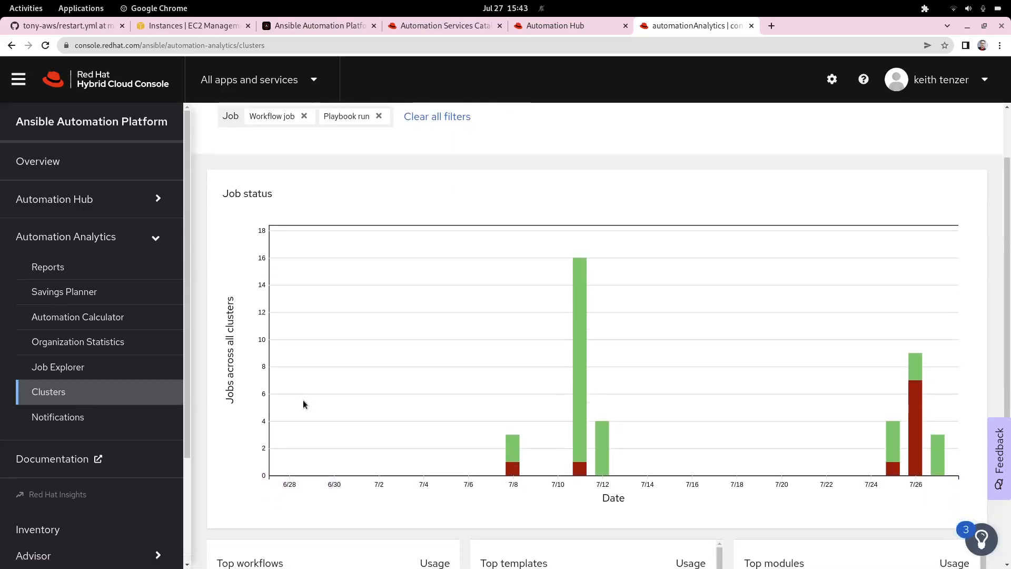
mouse_move(456, 477)
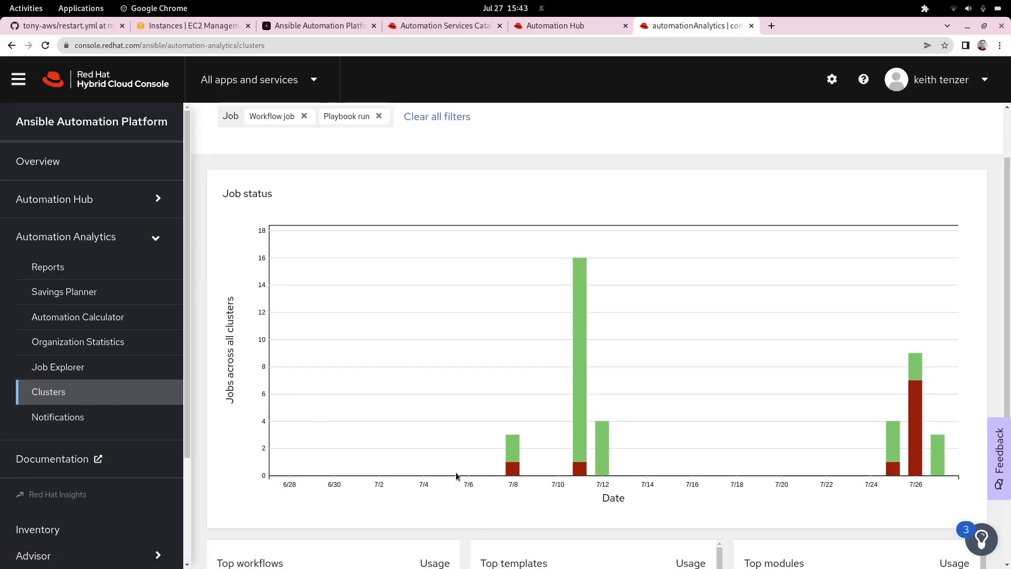
mouse_move(602, 438)
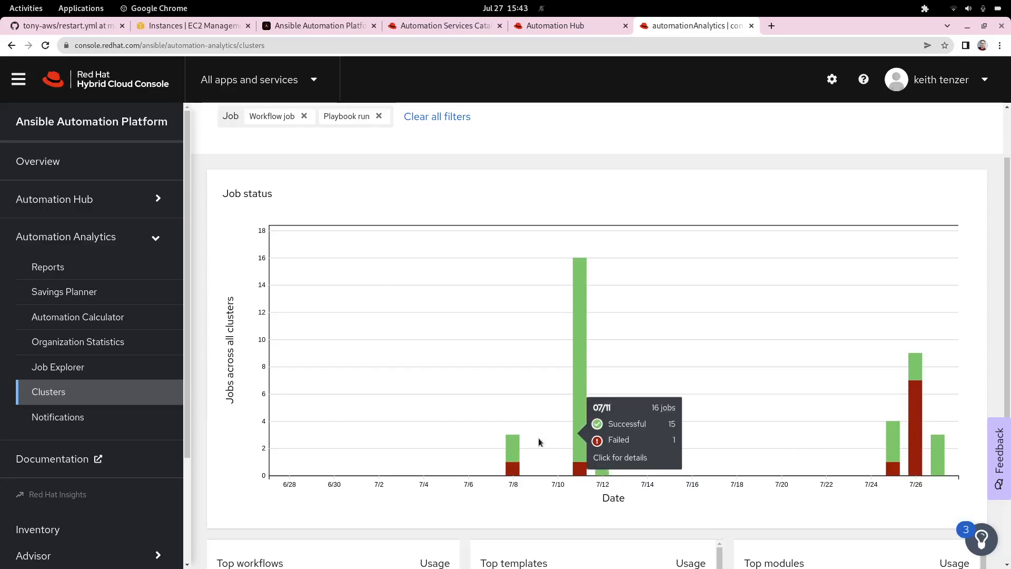
mouse_move(290, 467)
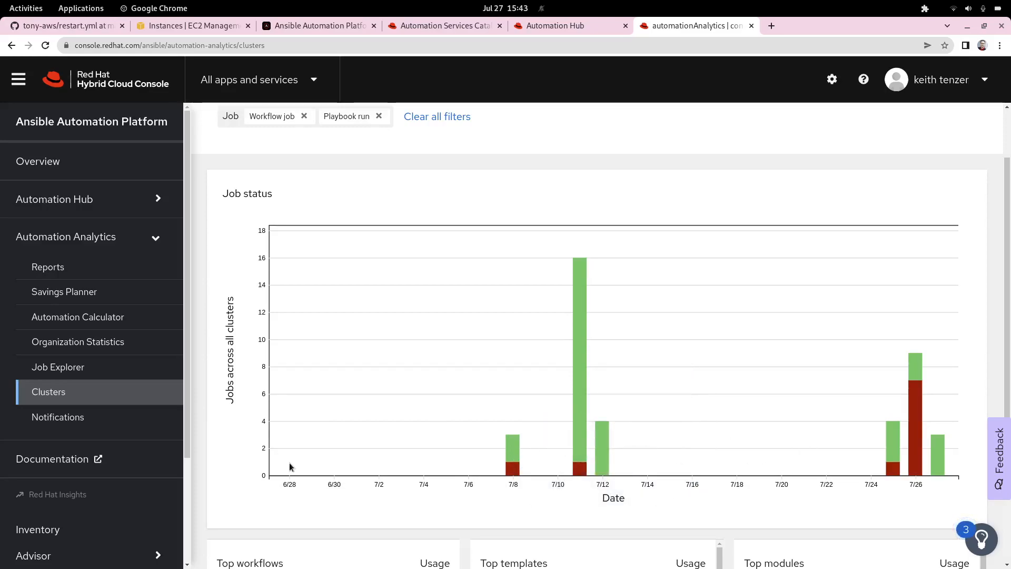
scroll(down, 3)
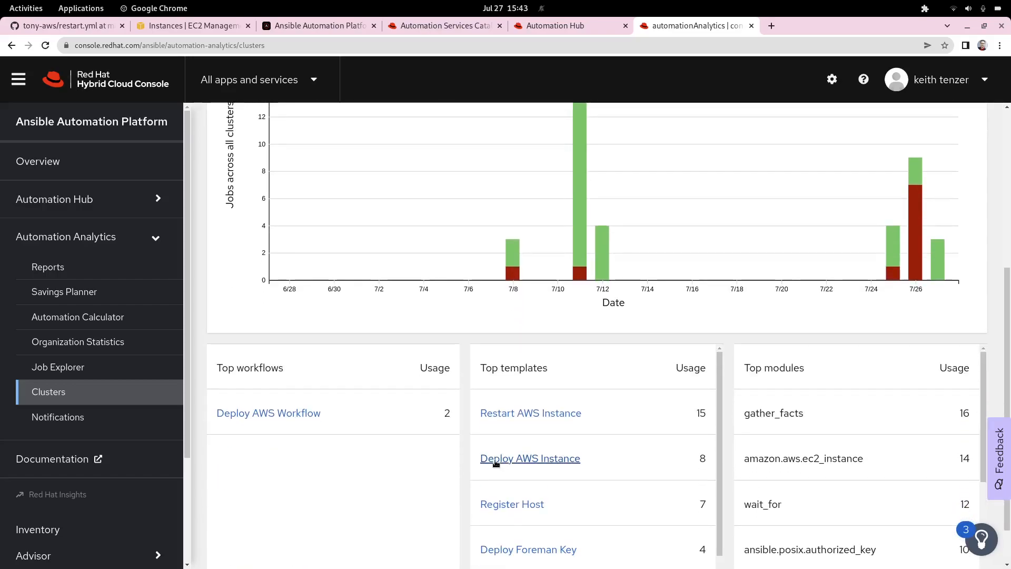
scroll(down, 3)
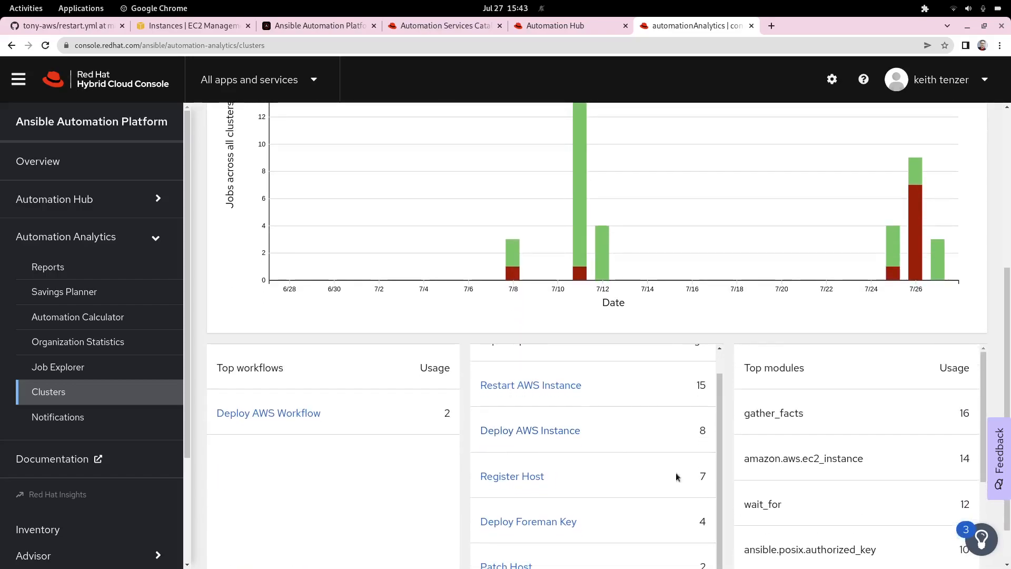
scroll(up, 3)
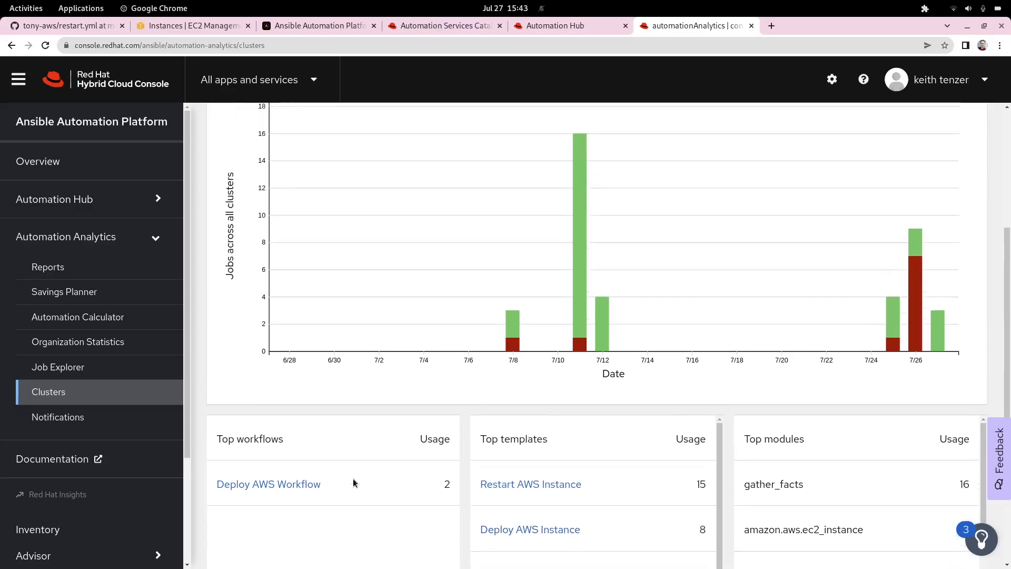
scroll(up, 3)
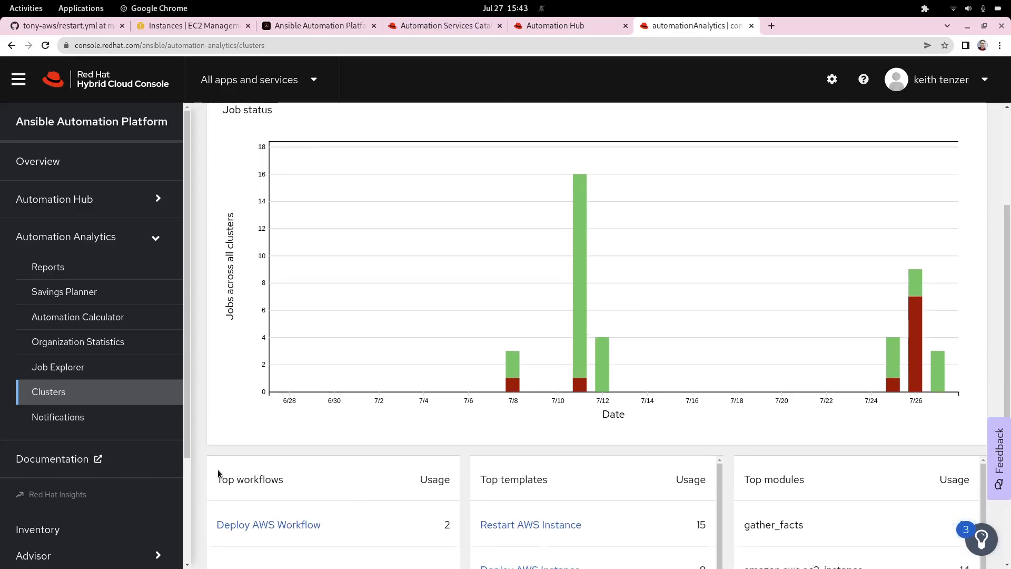